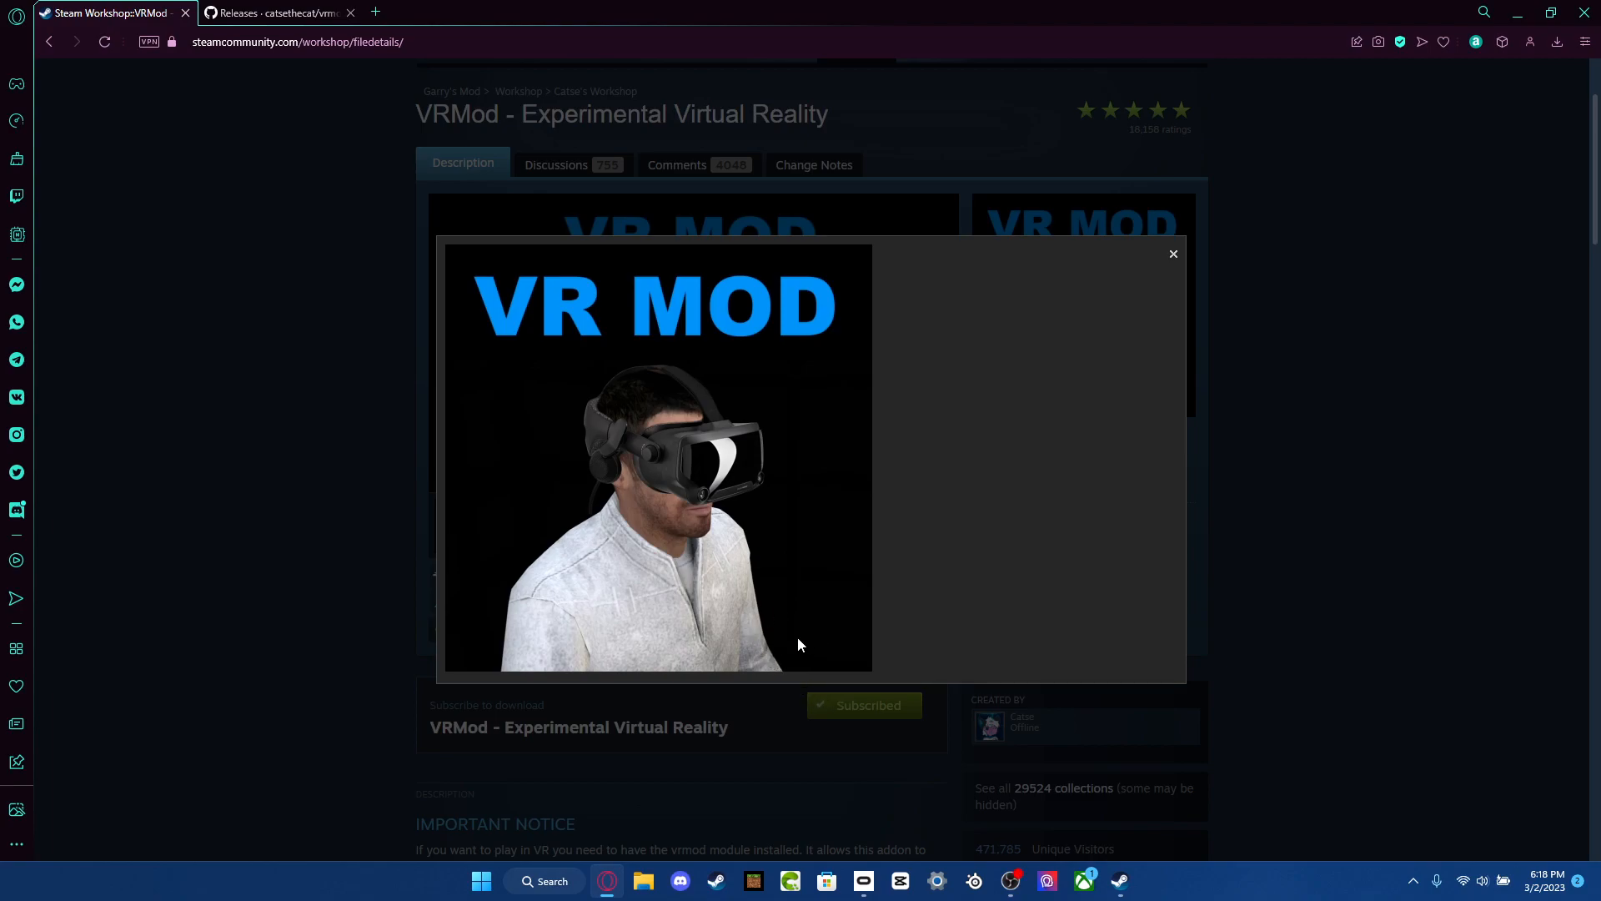
pyautogui.moveTo(806, 620)
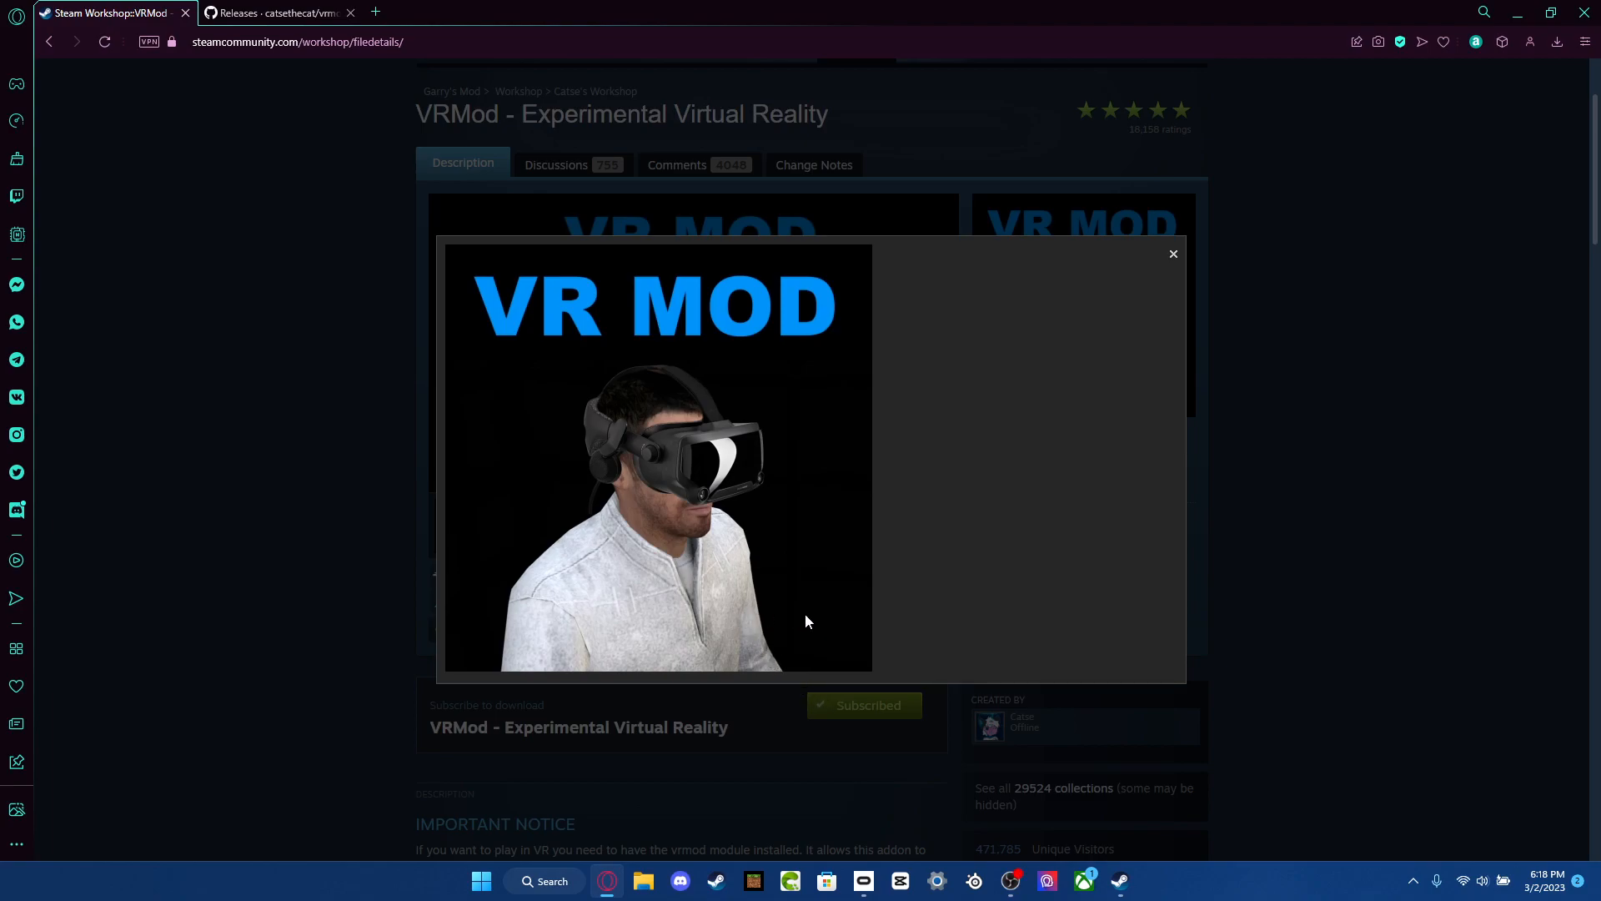
pyautogui.moveTo(638, 545)
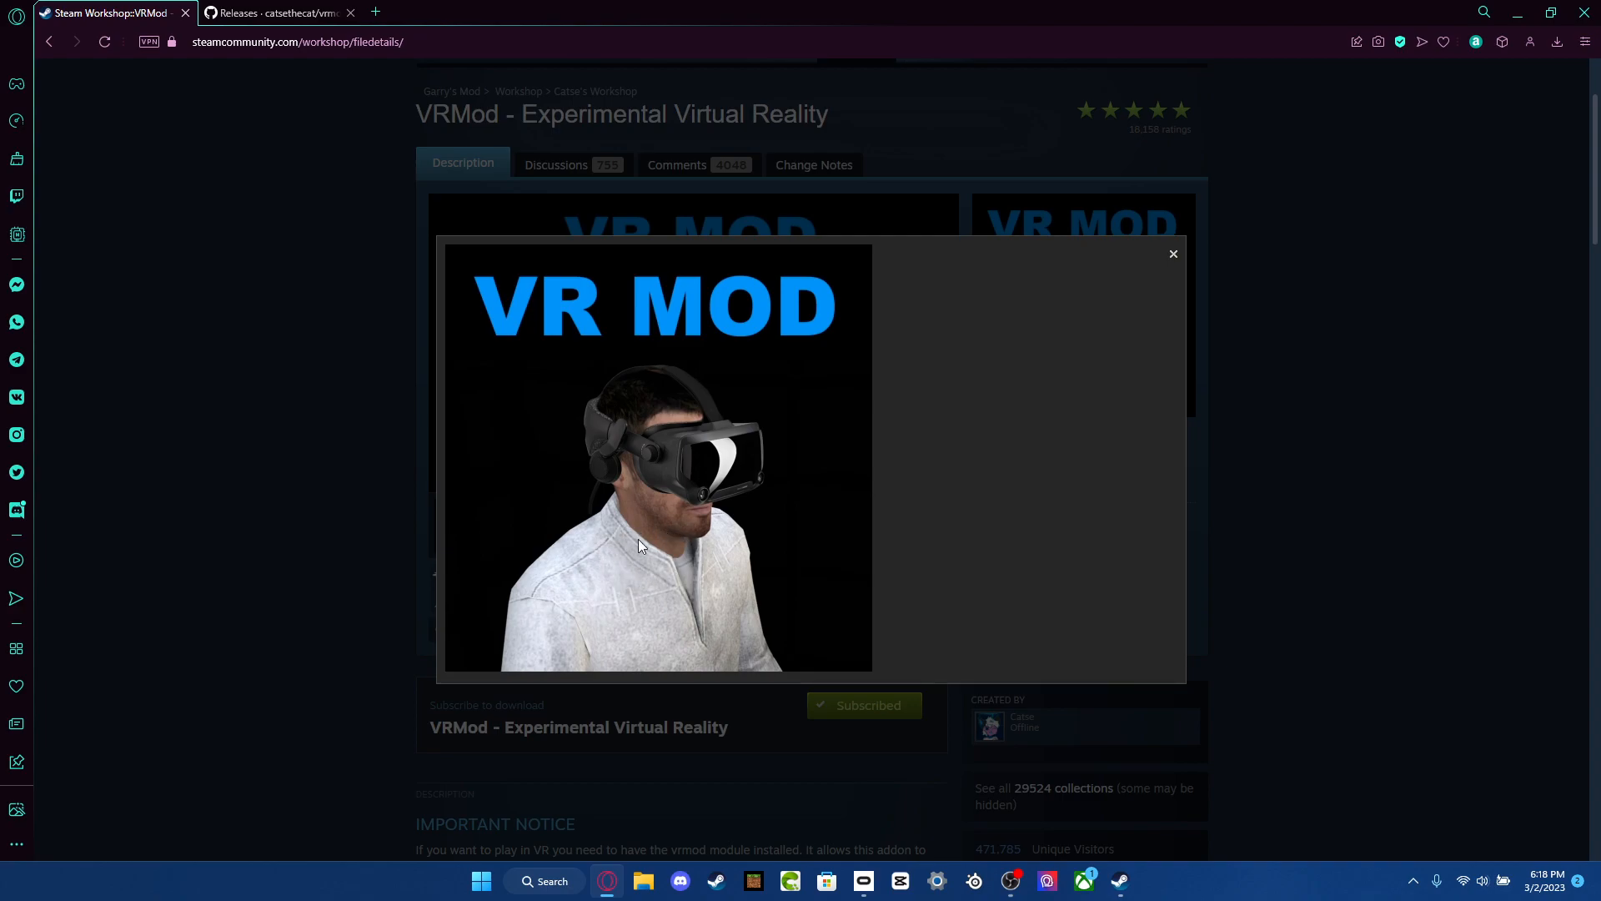
pyautogui.moveTo(714, 508)
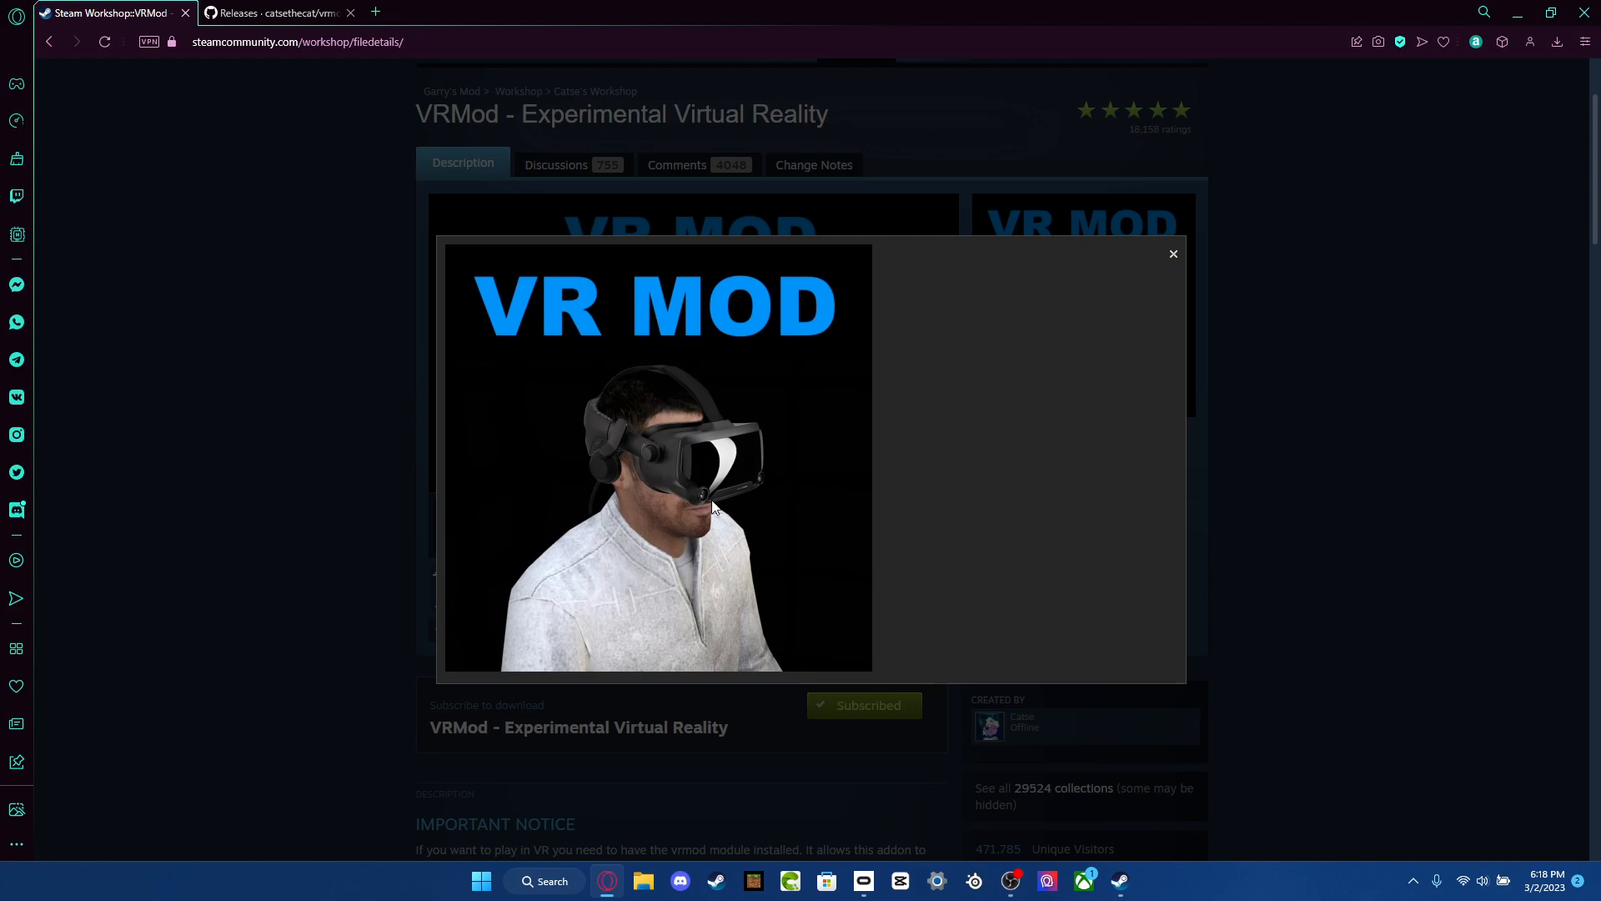
# Close the enlarged VR MOD preview and read the VRMod description and Quickstart guide full screen.
pyautogui.click(1172, 253)
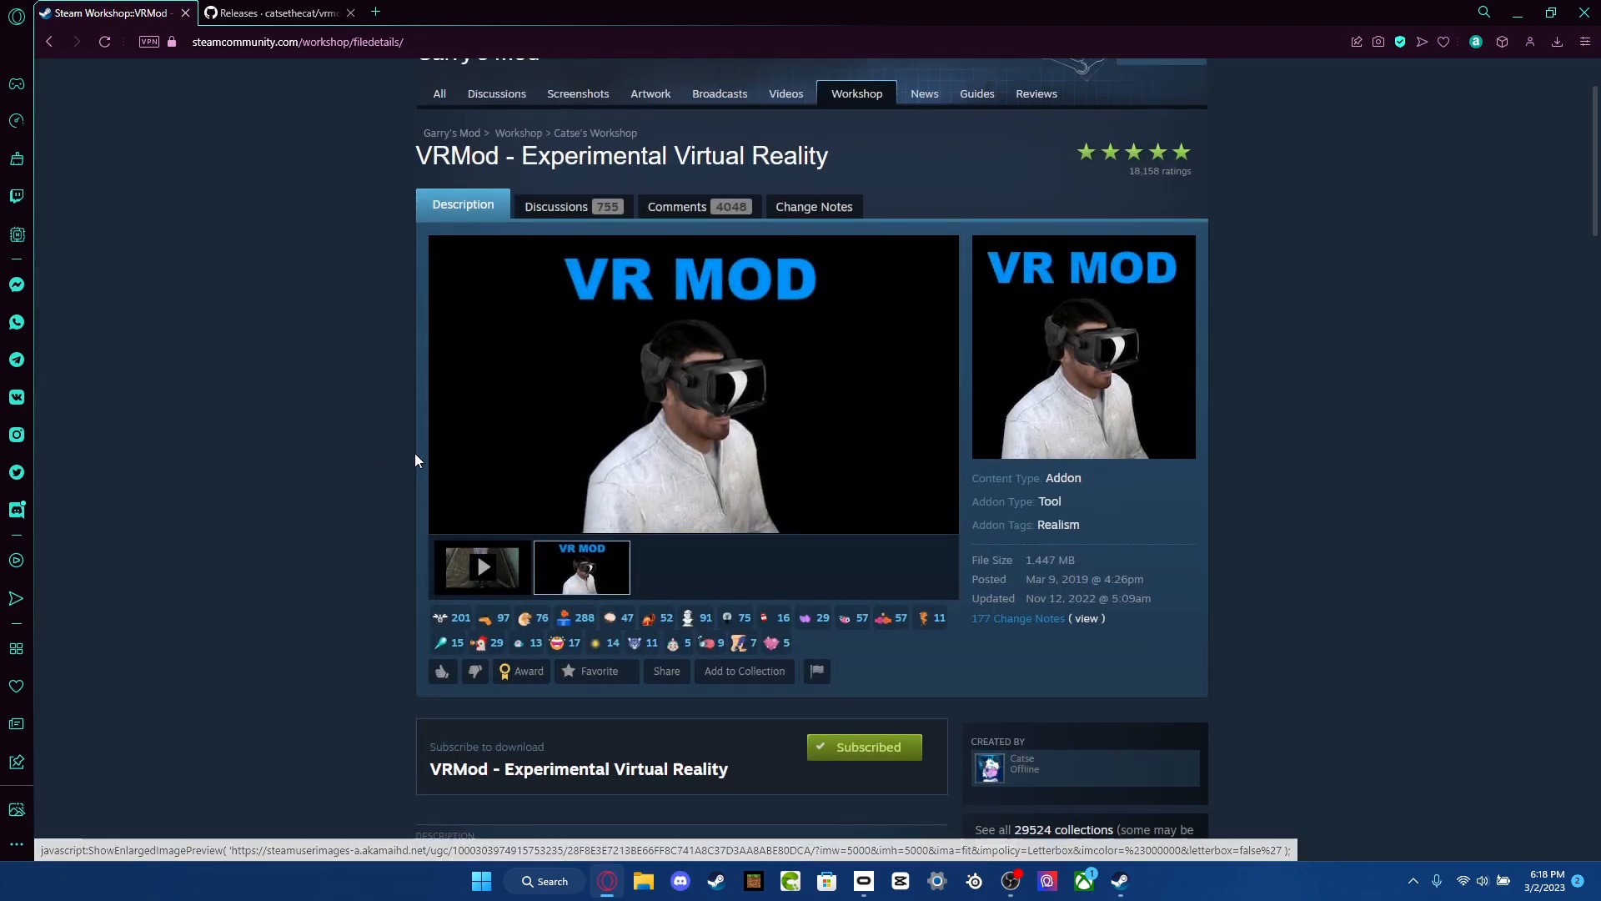
pyautogui.scroll(-3)
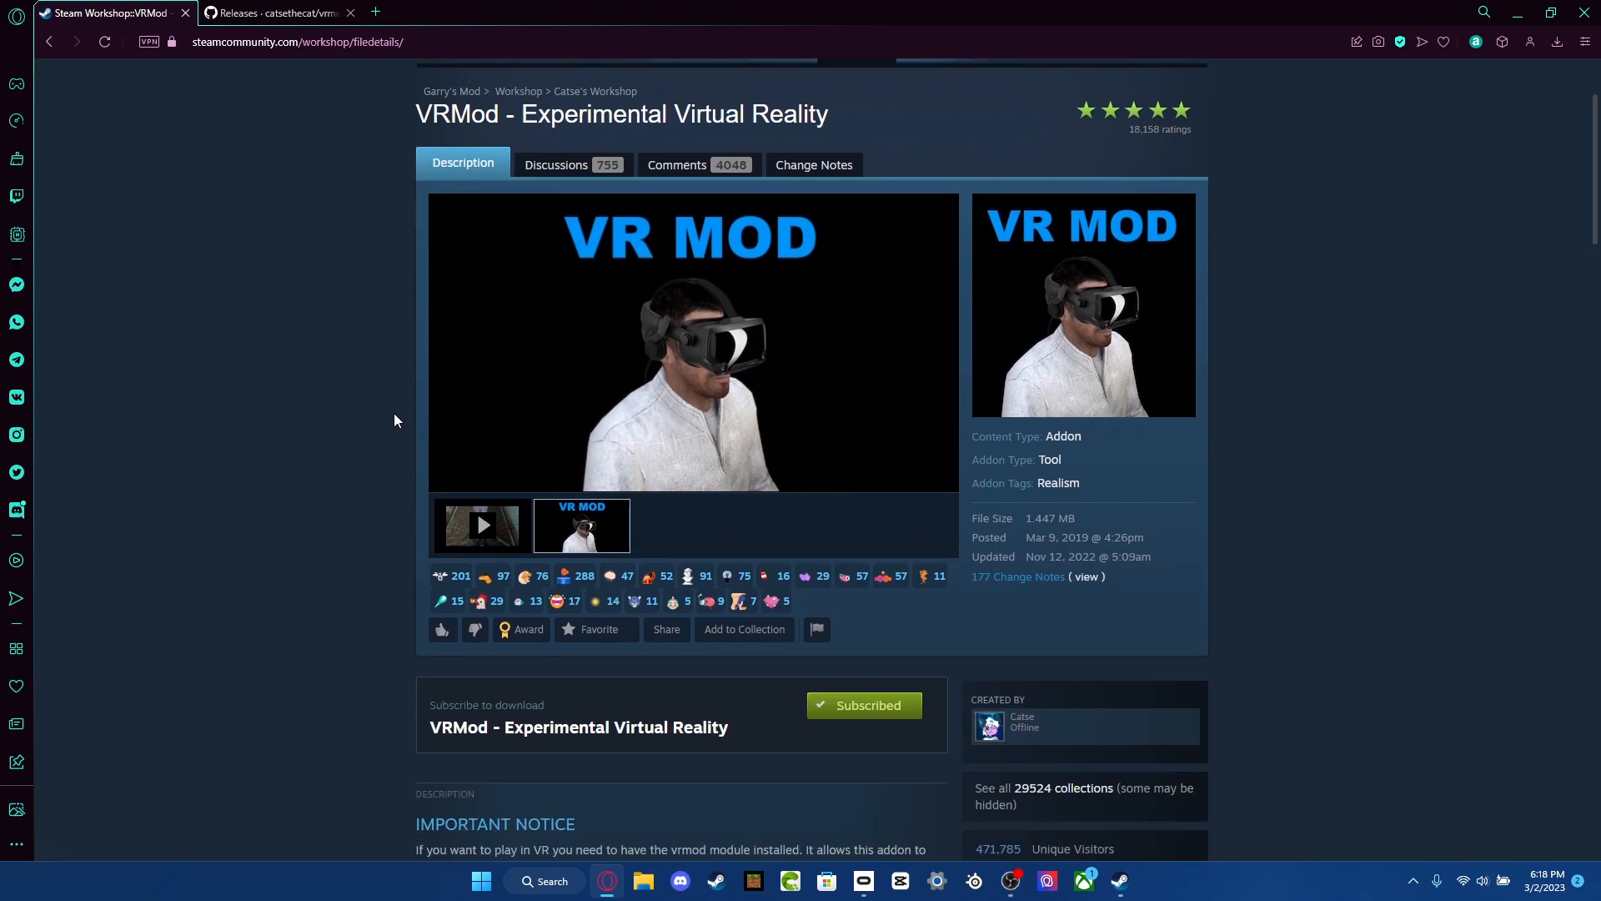
pyautogui.press('F11')
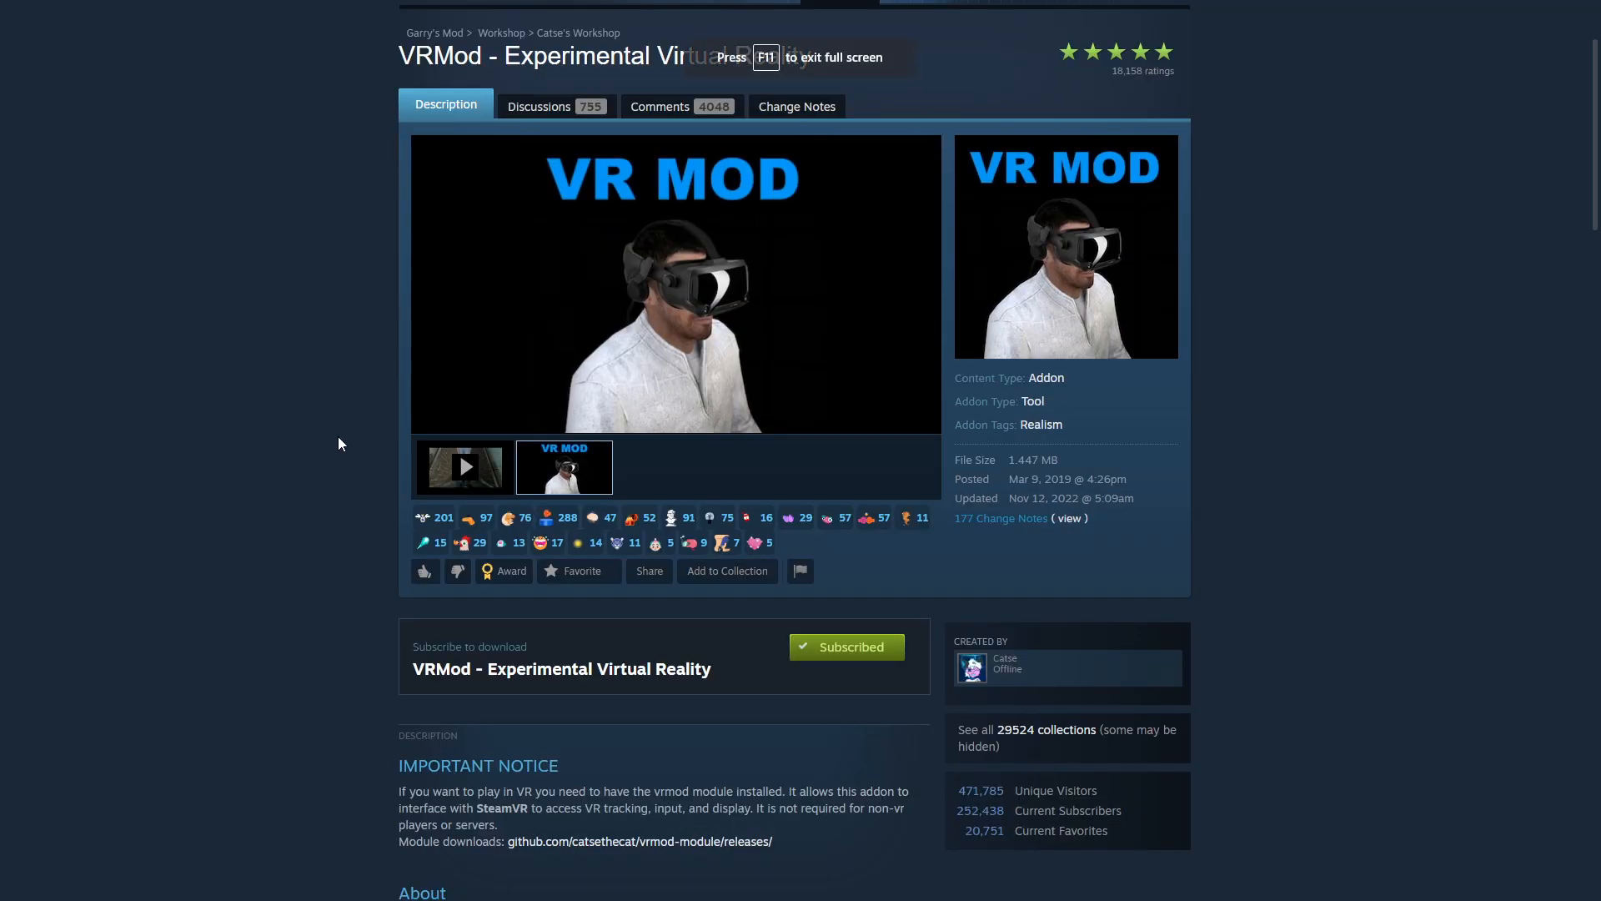
pyautogui.scroll(-3)
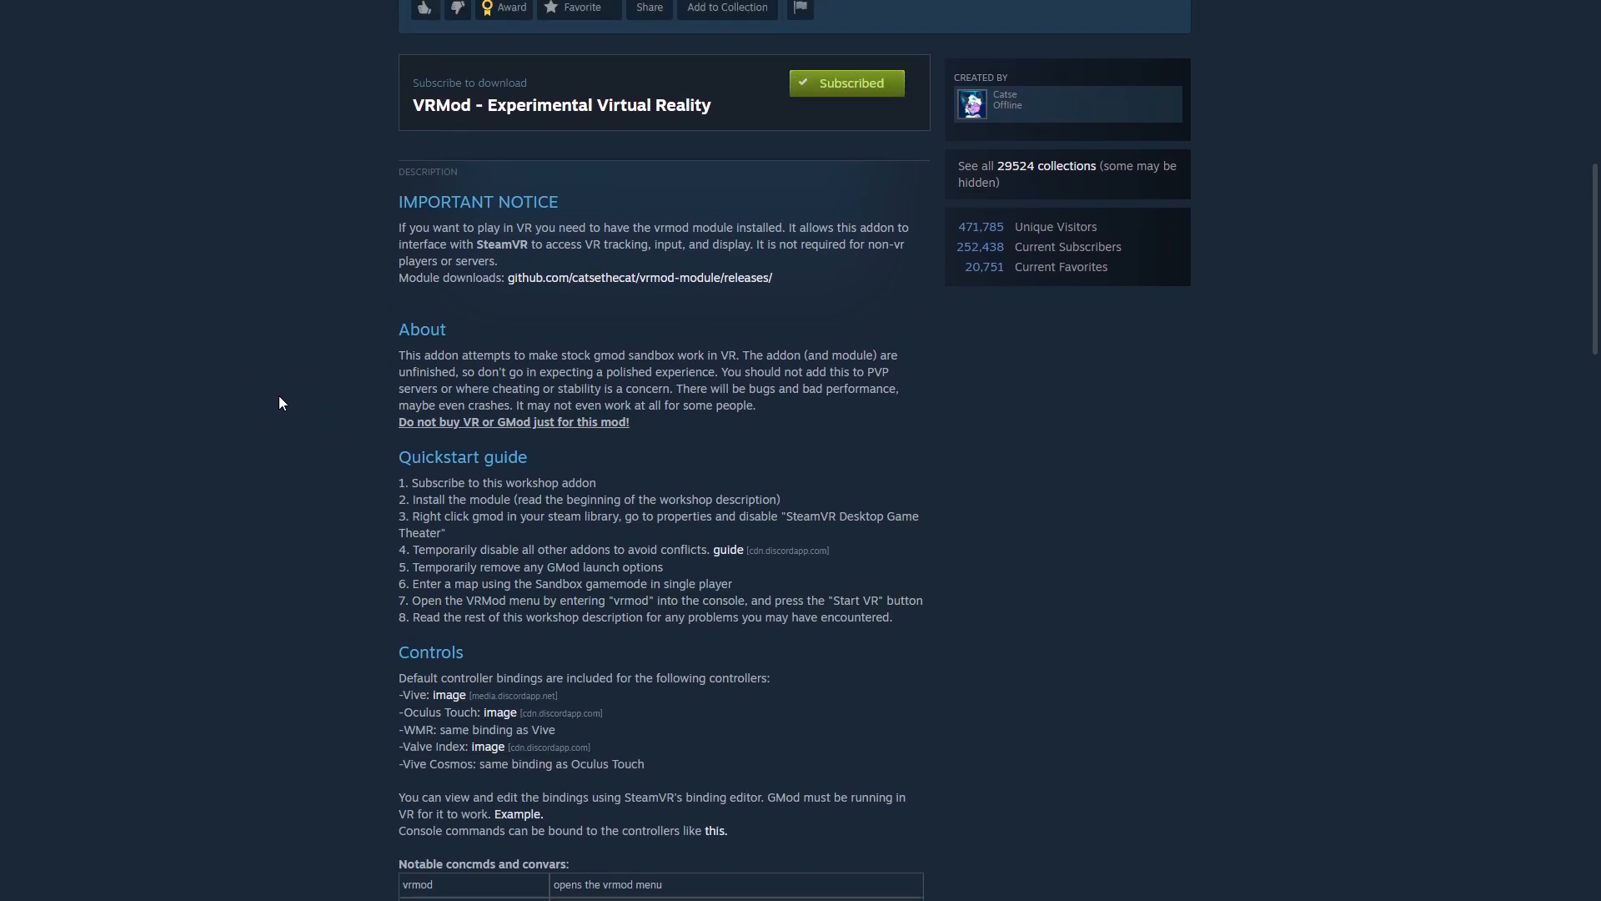
pyautogui.scroll(3)
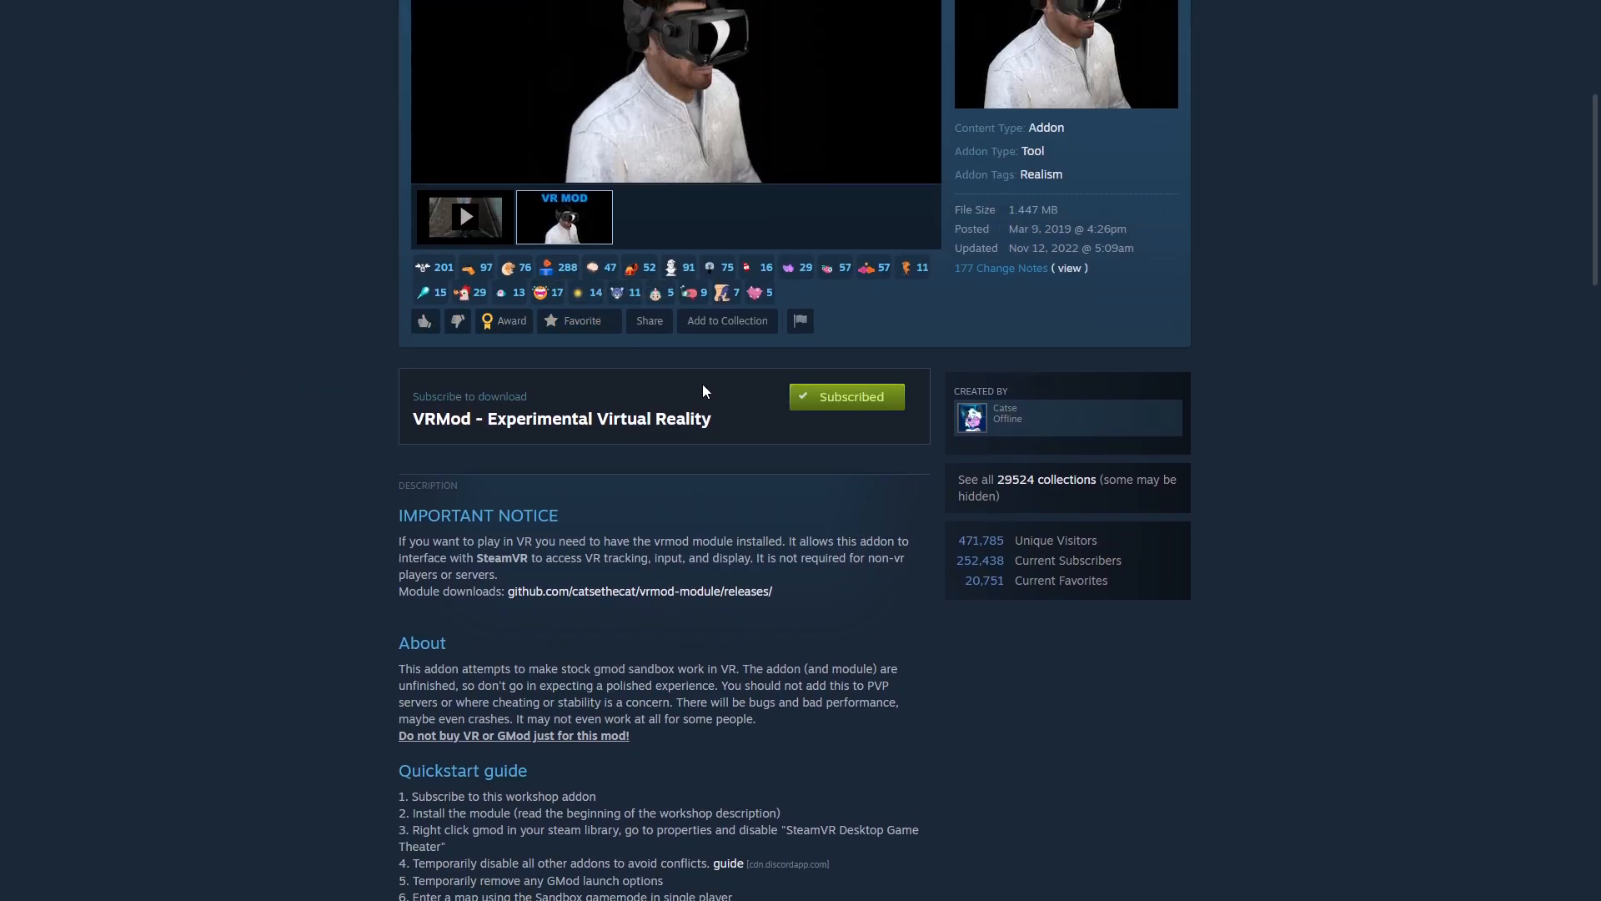
pyautogui.scroll(3)
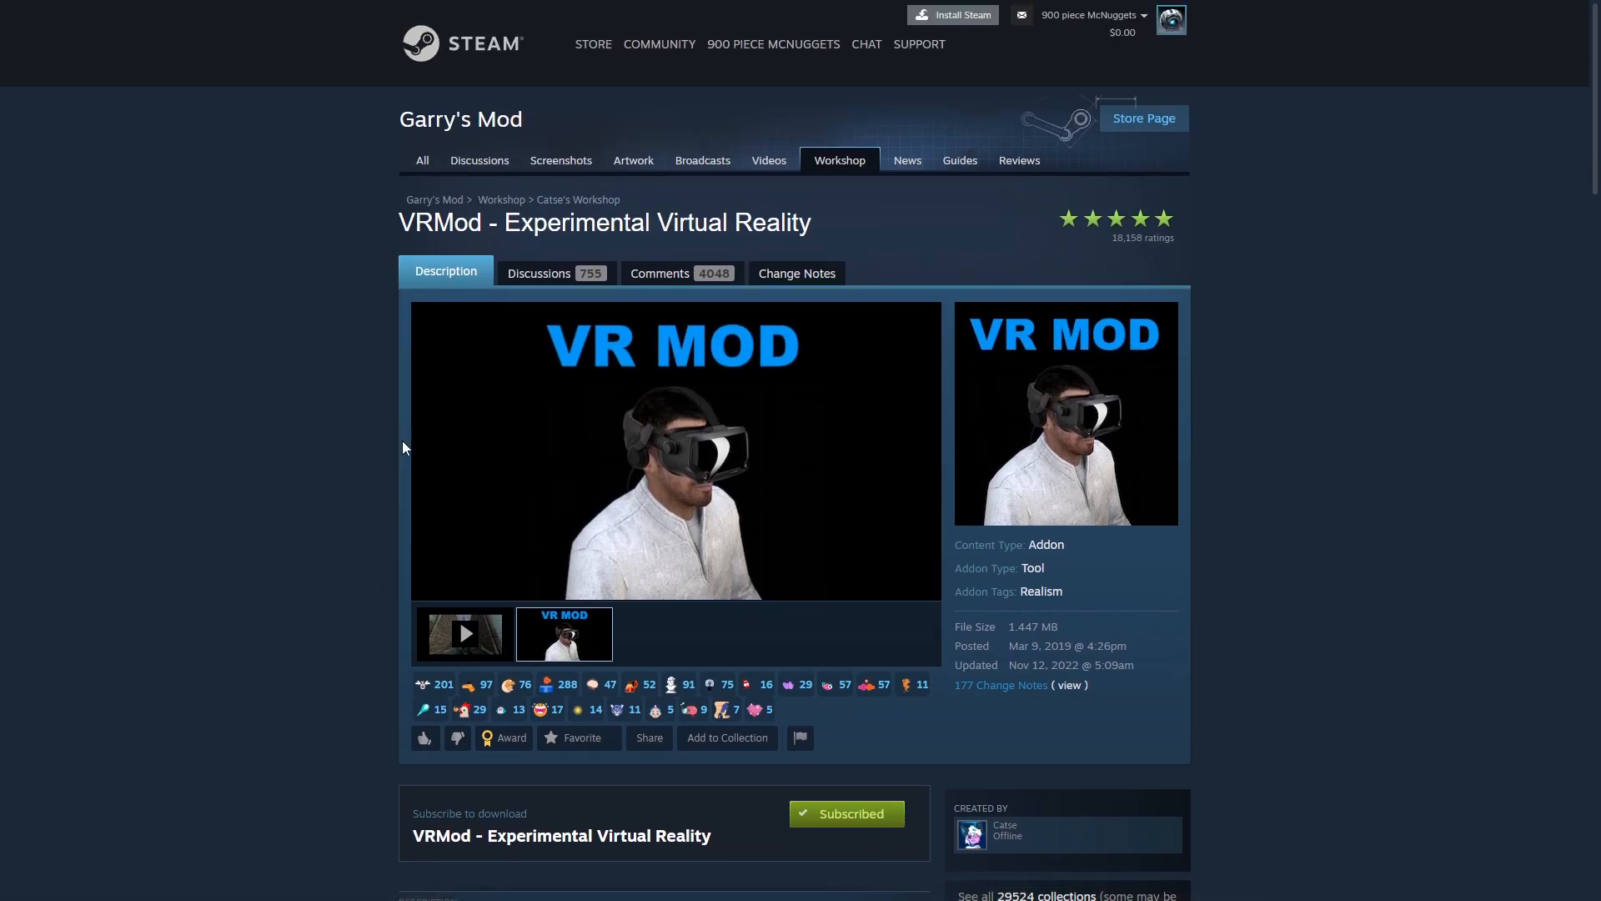
pyautogui.moveTo(216, 383)
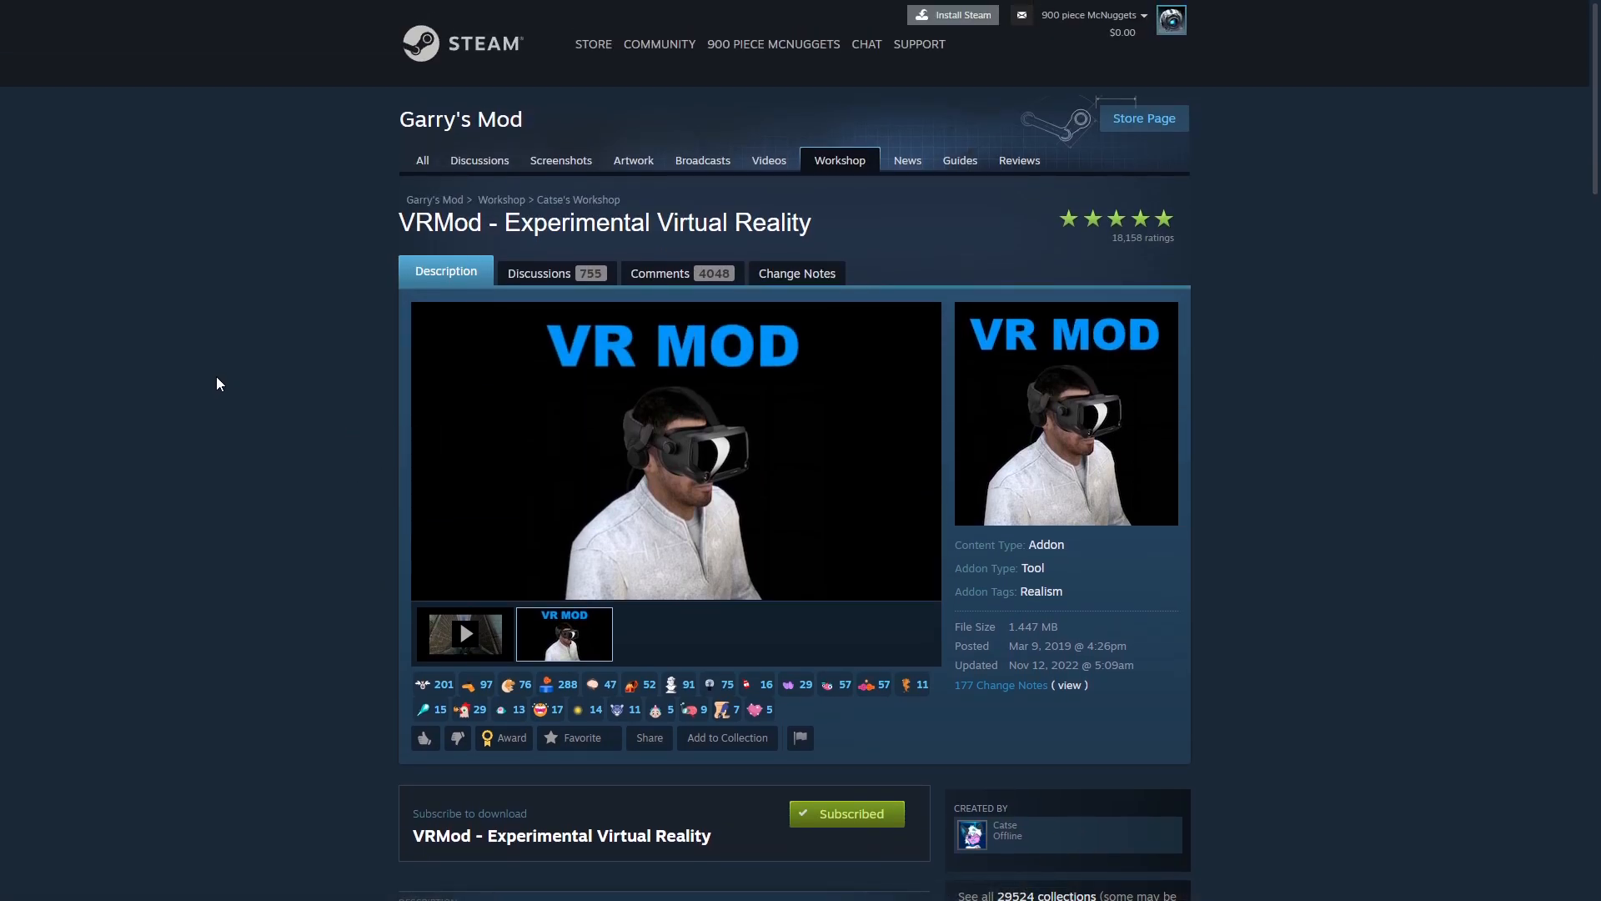
pyautogui.moveTo(388, 497)
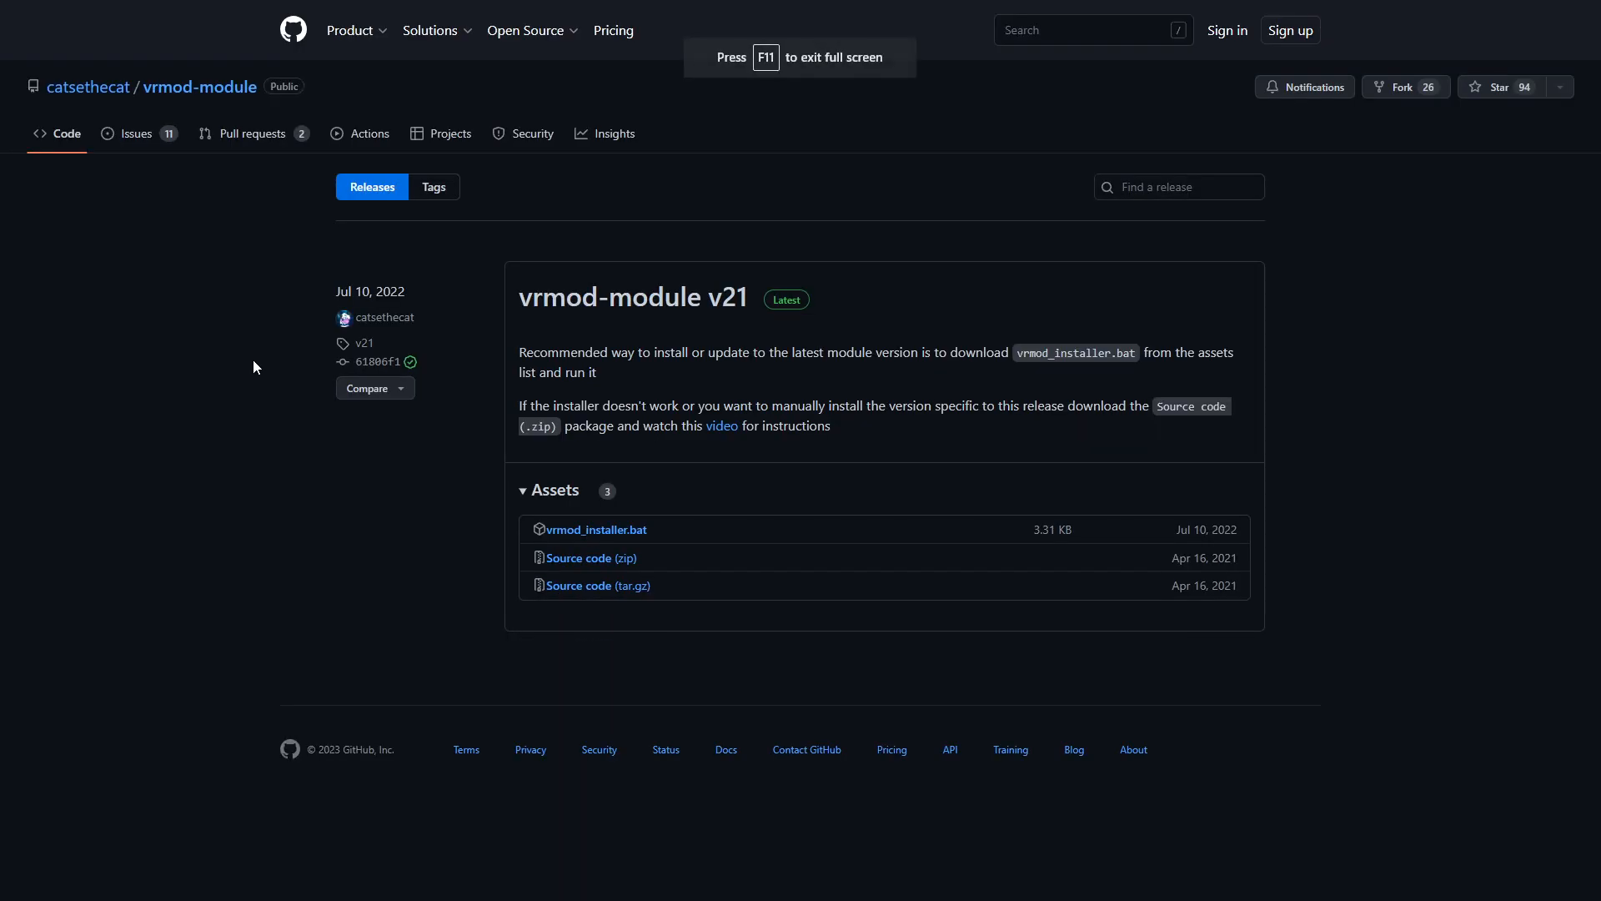
# Download and save vrmod_installer.bat from the vrmod-module v21 release assets.
pyautogui.press('F11')
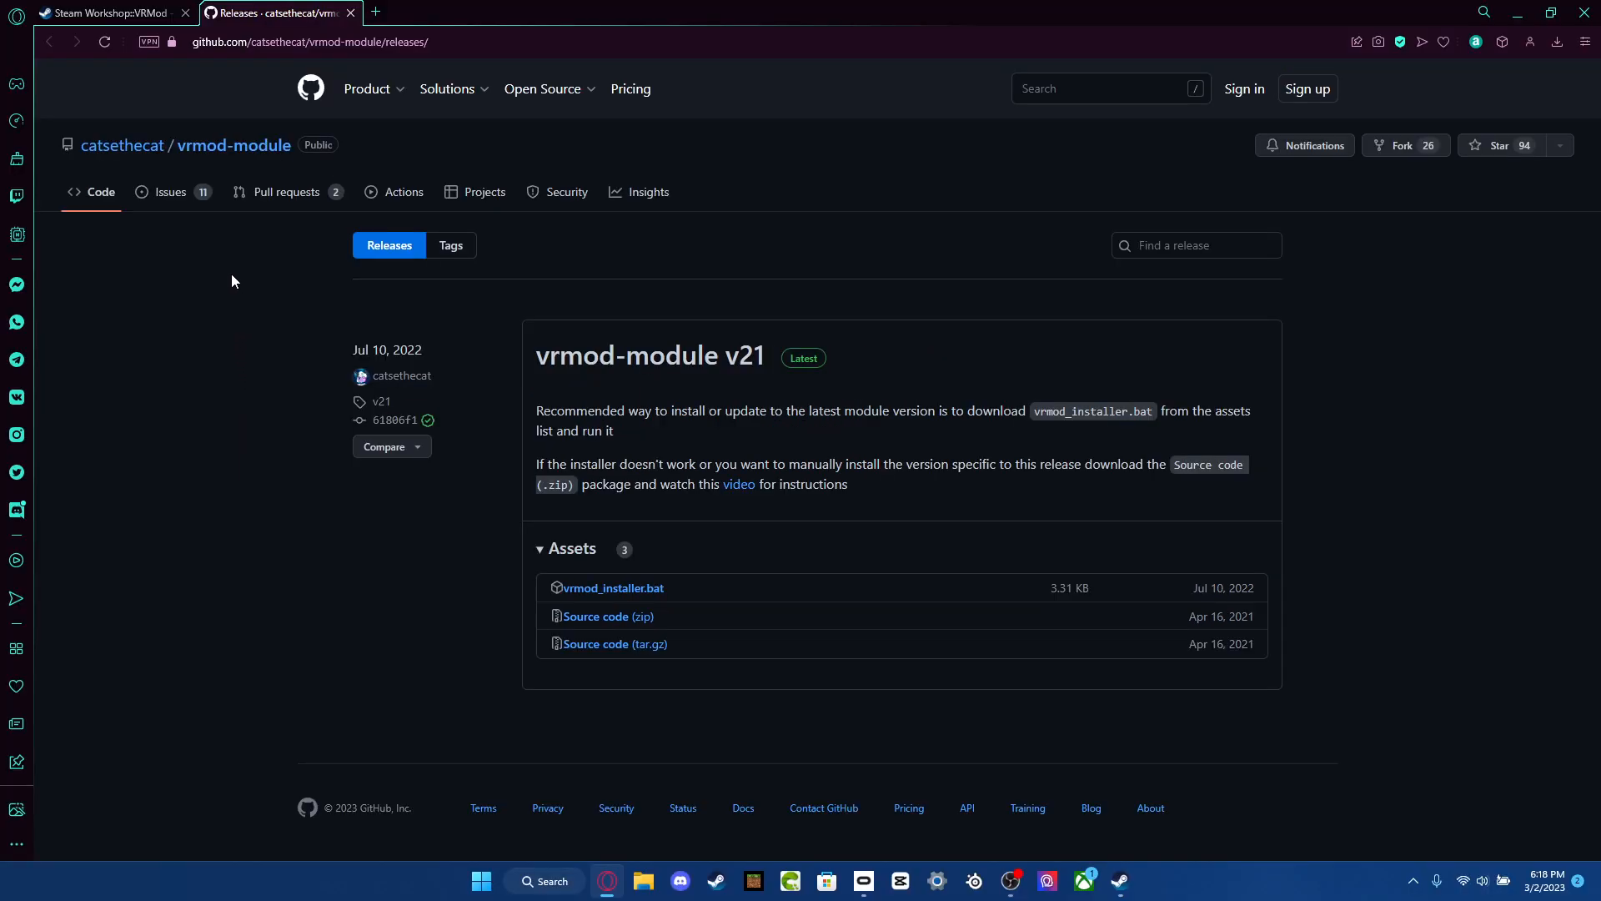
pyautogui.moveTo(236, 398)
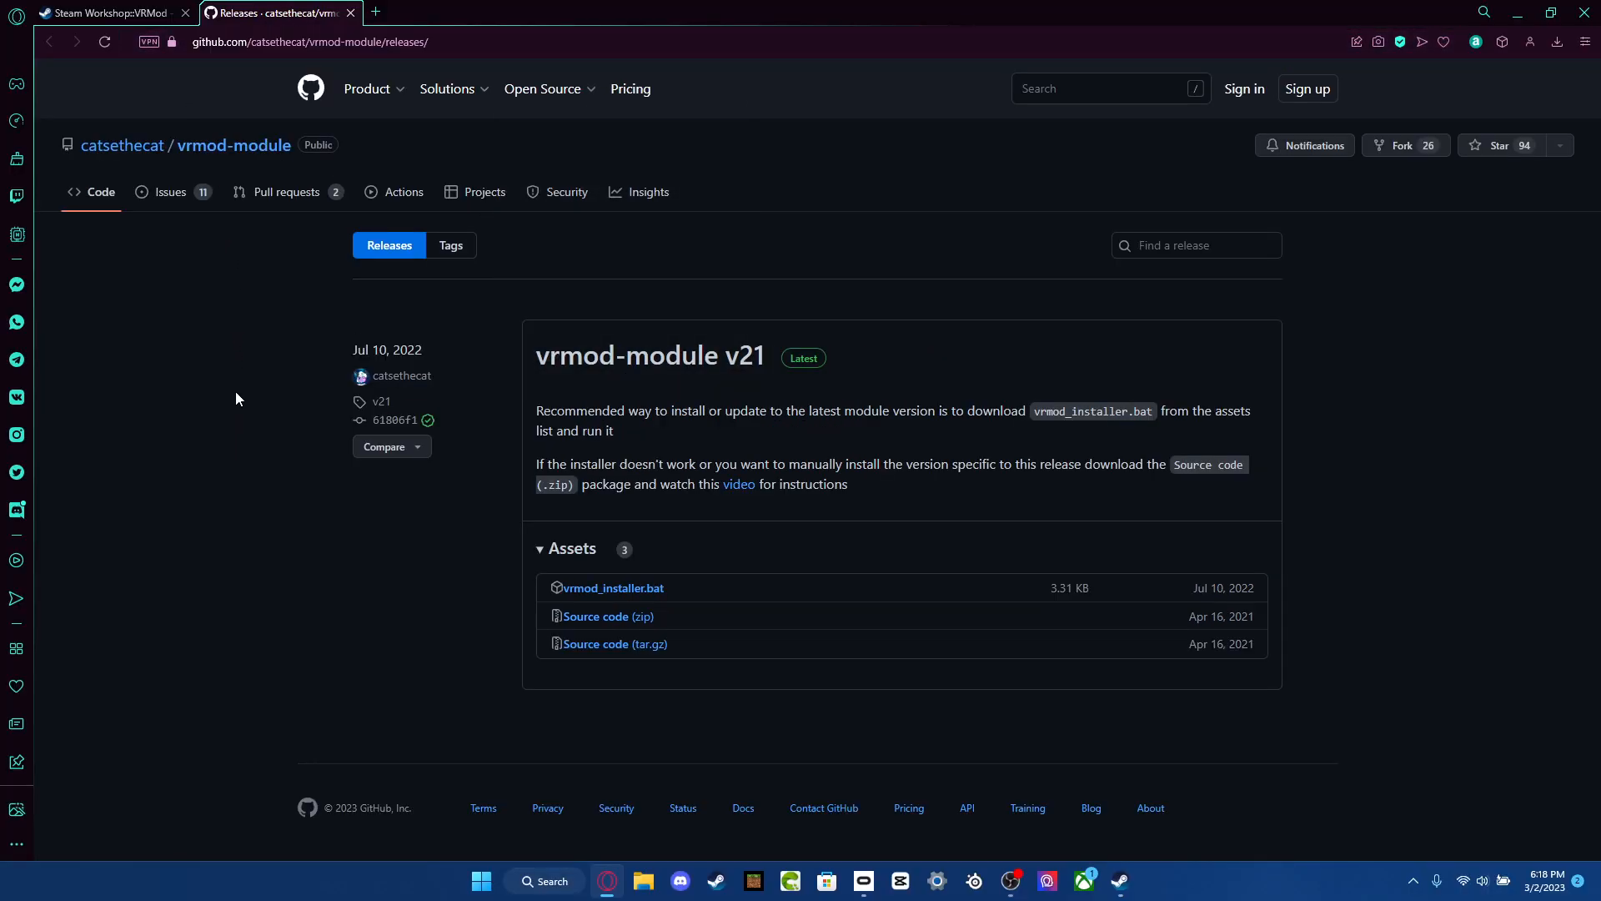
pyautogui.press('f11')
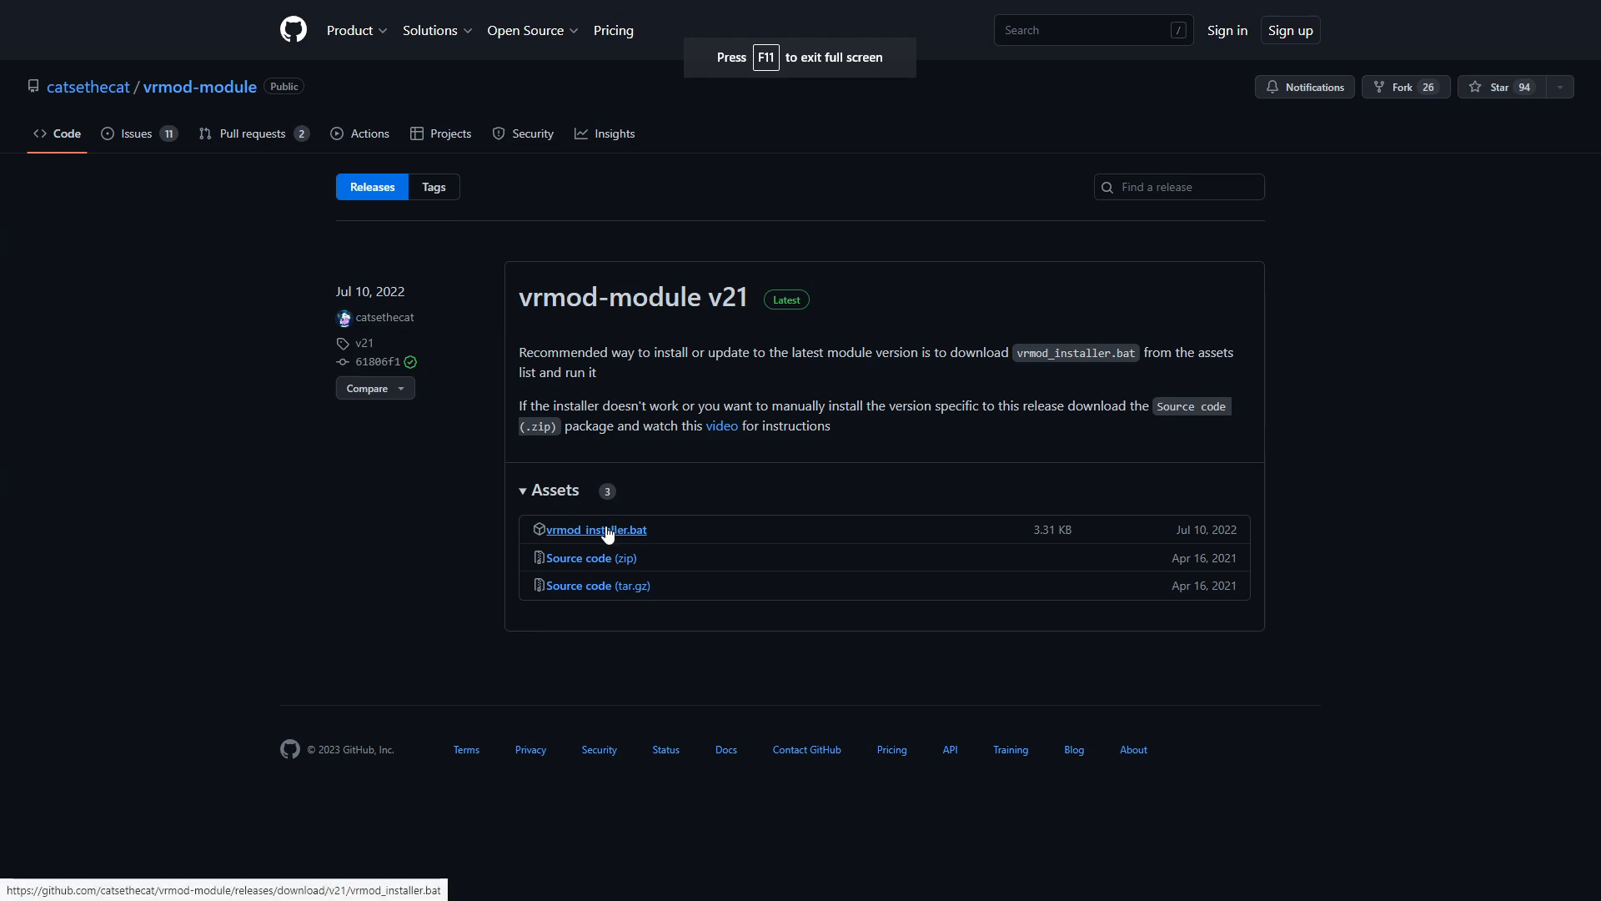
pyautogui.click(595, 529)
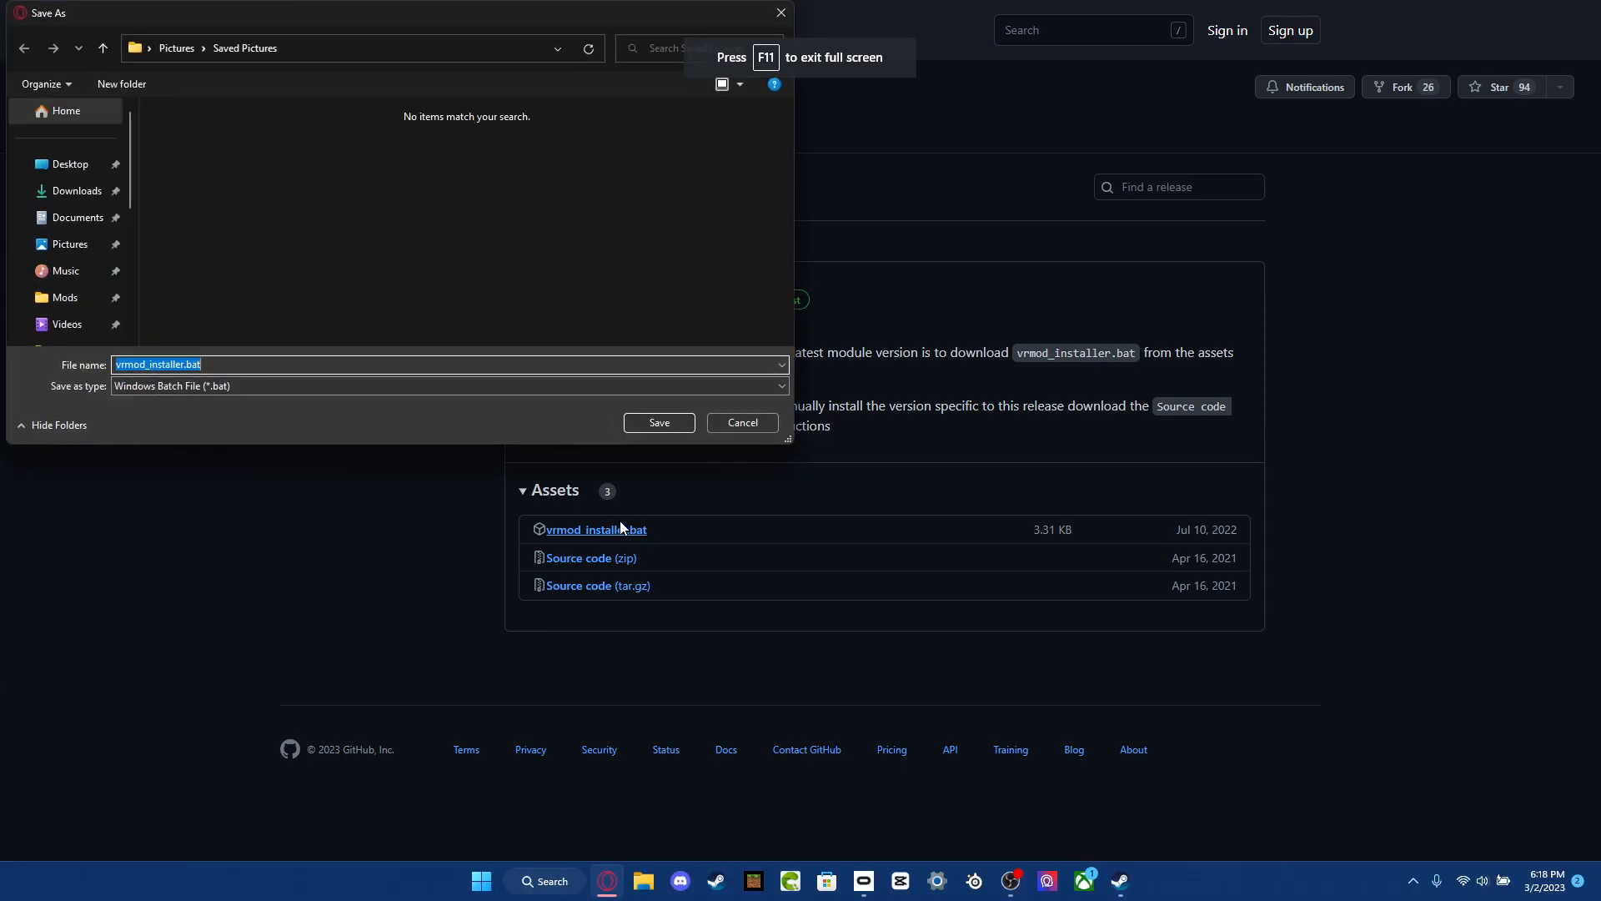
pyautogui.click(659, 422)
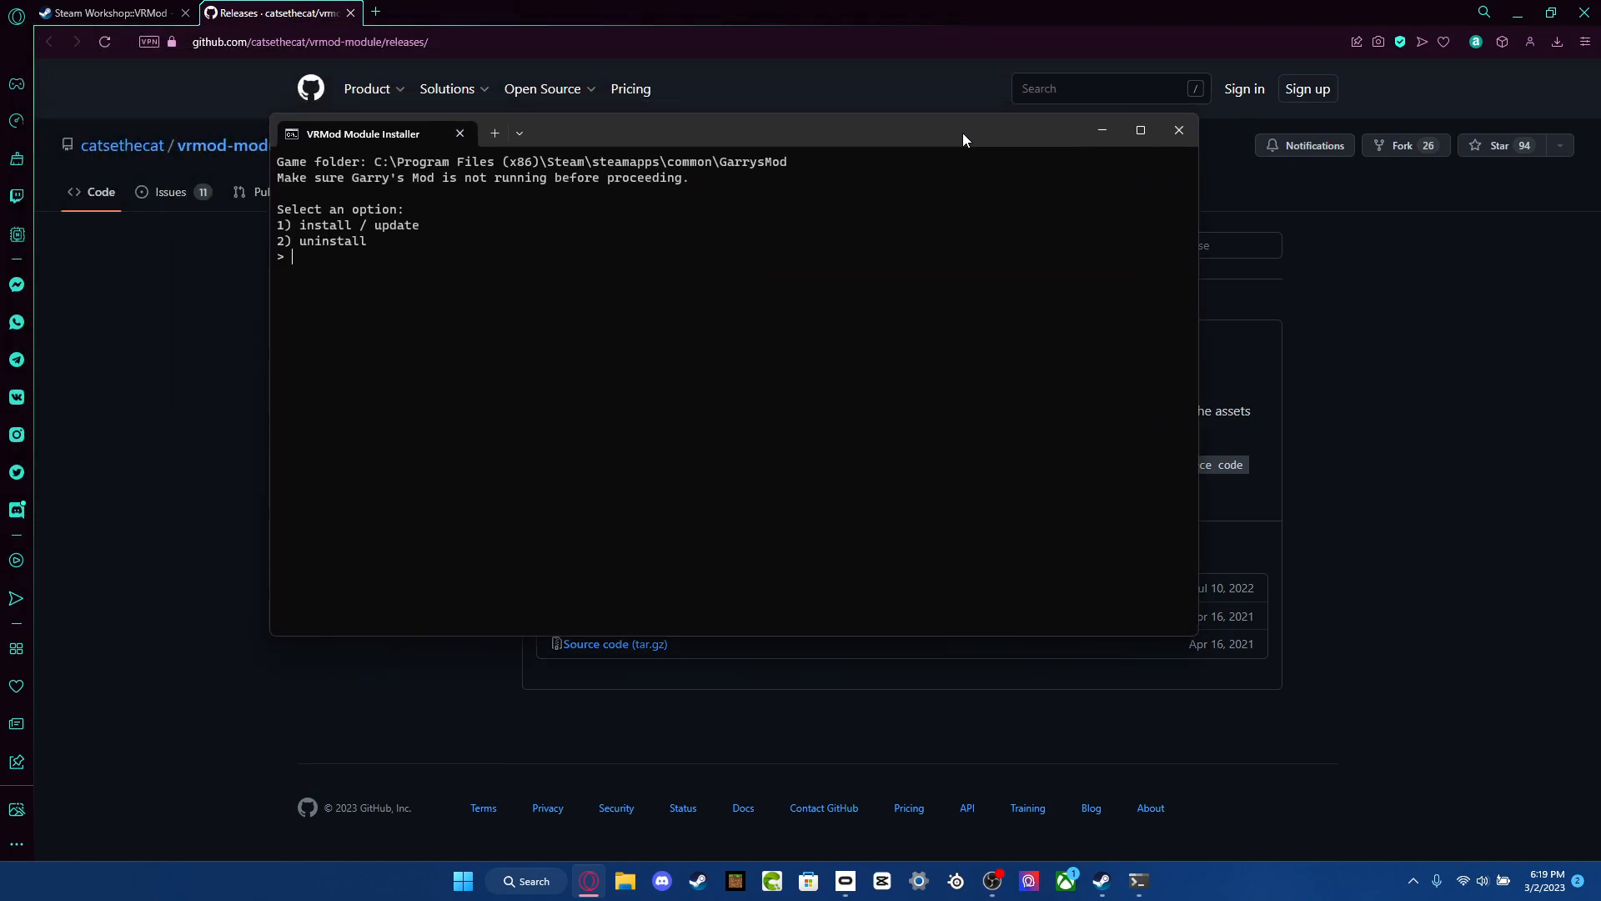
pyautogui.moveTo(609, 183)
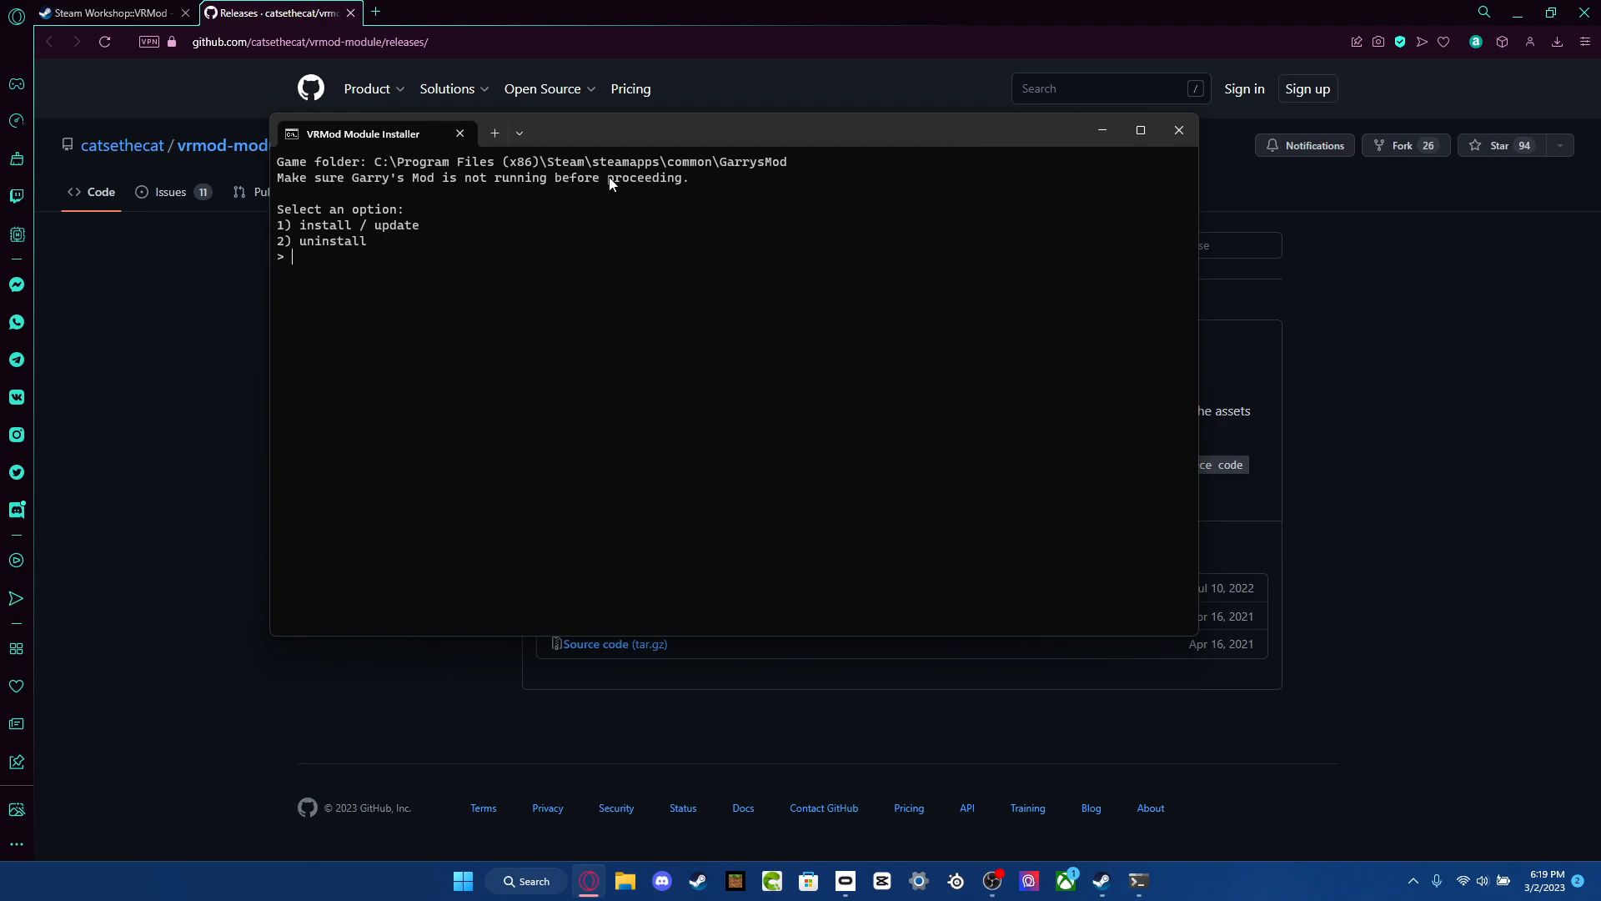
# Choose option 1, install / update, in the VRMod Module Installer.
pyautogui.write('1')
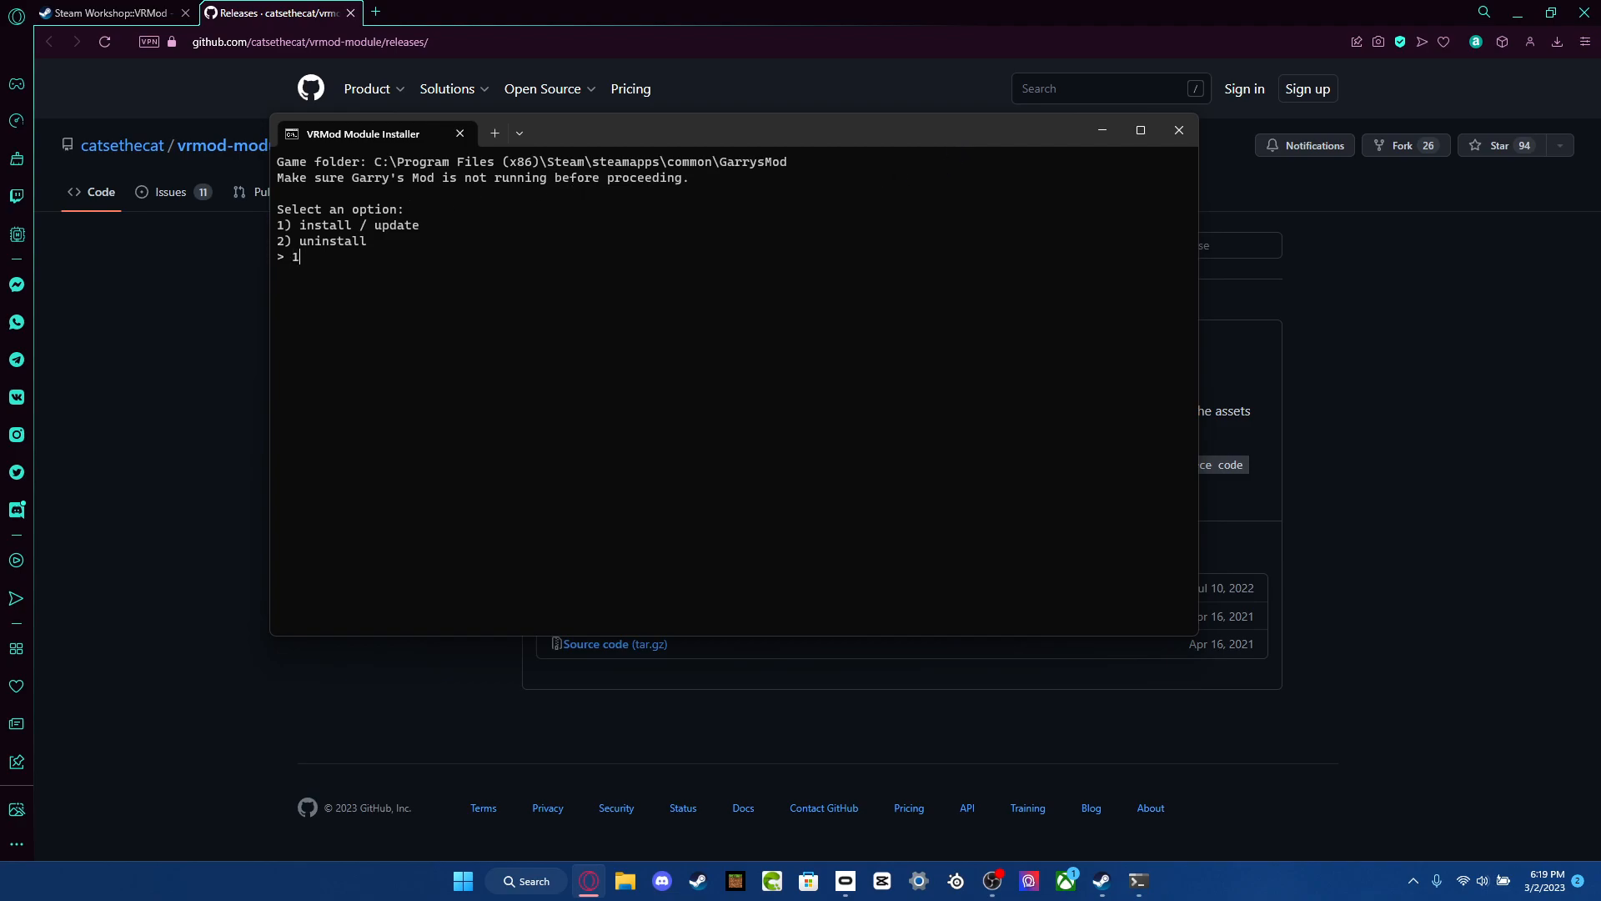
pyautogui.press('Return')
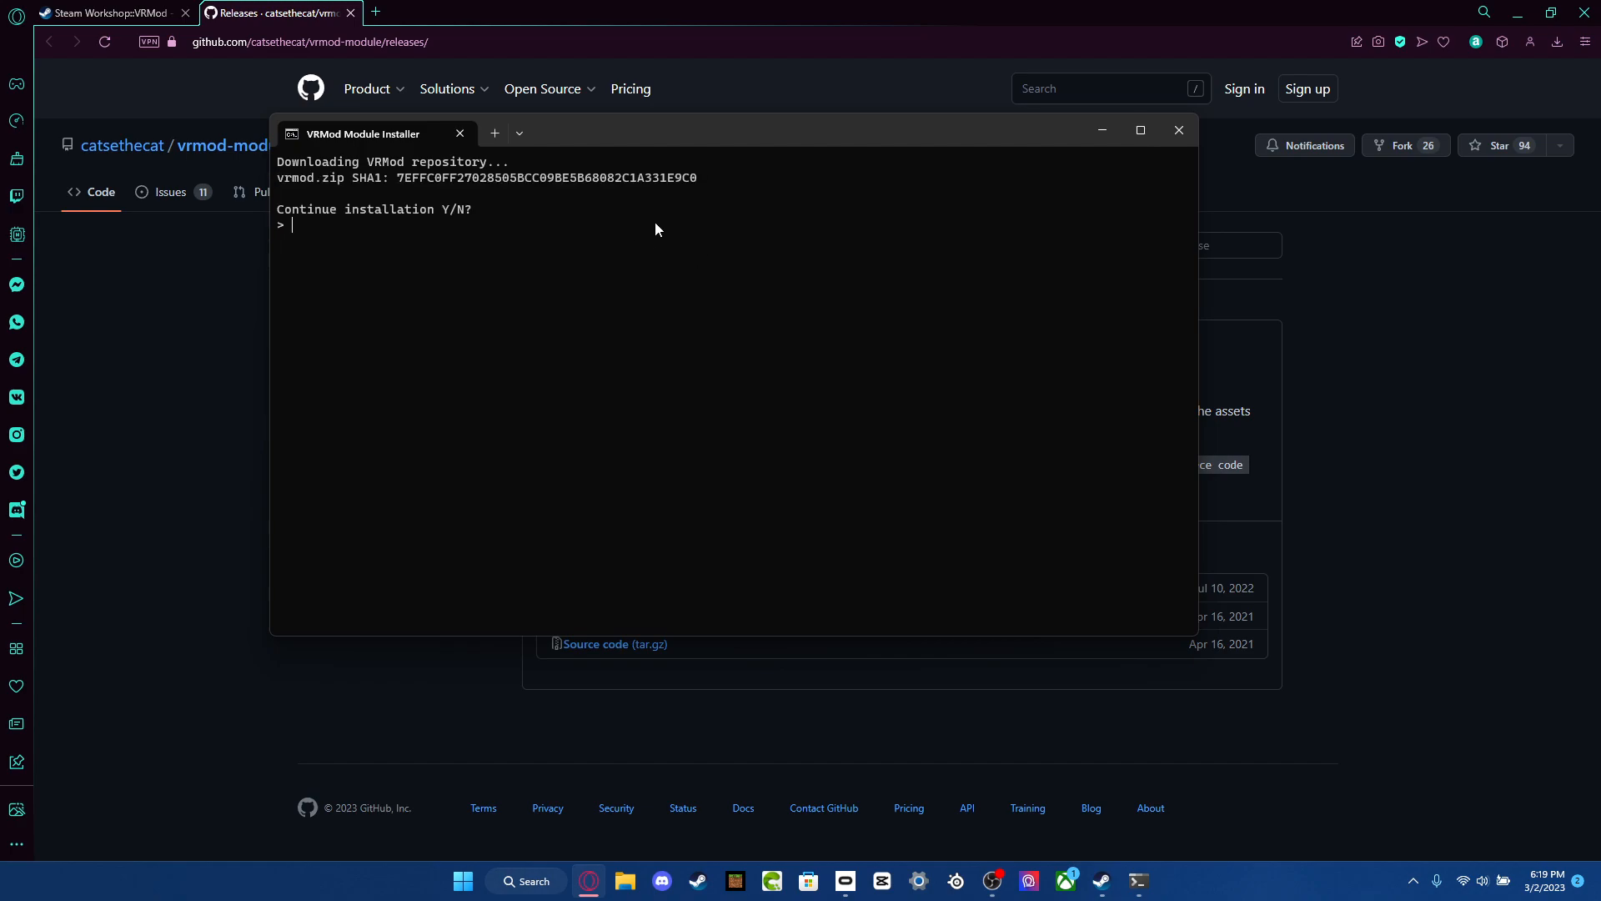
pyautogui.moveTo(609, 218)
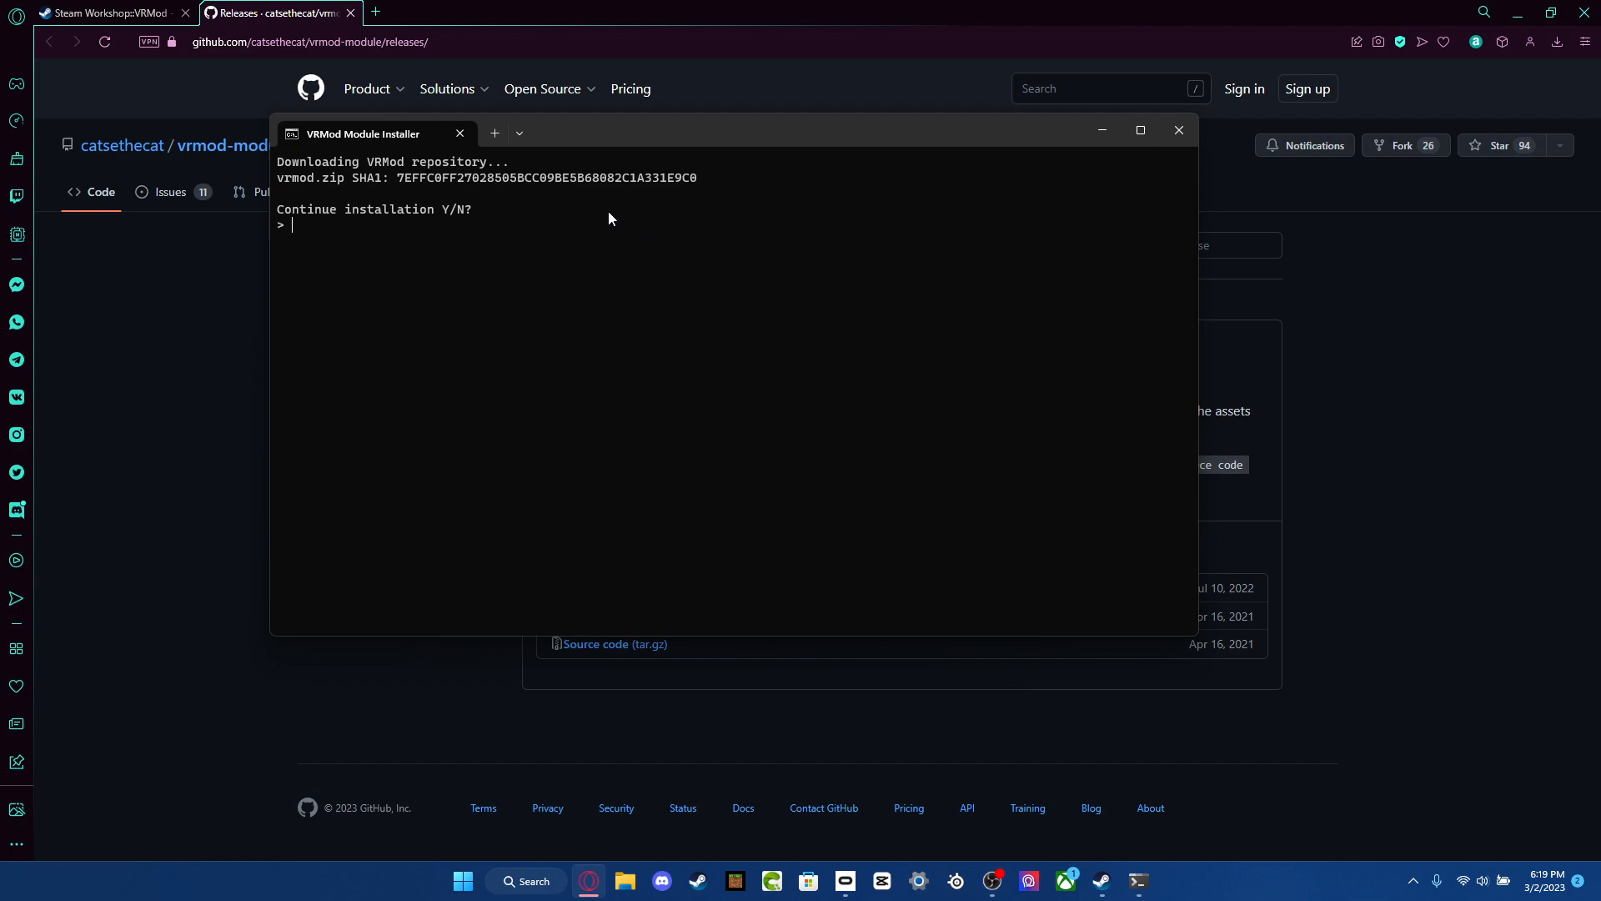
# Close the installer window and return to the VRMod workshop page description.
pyautogui.click(1178, 130)
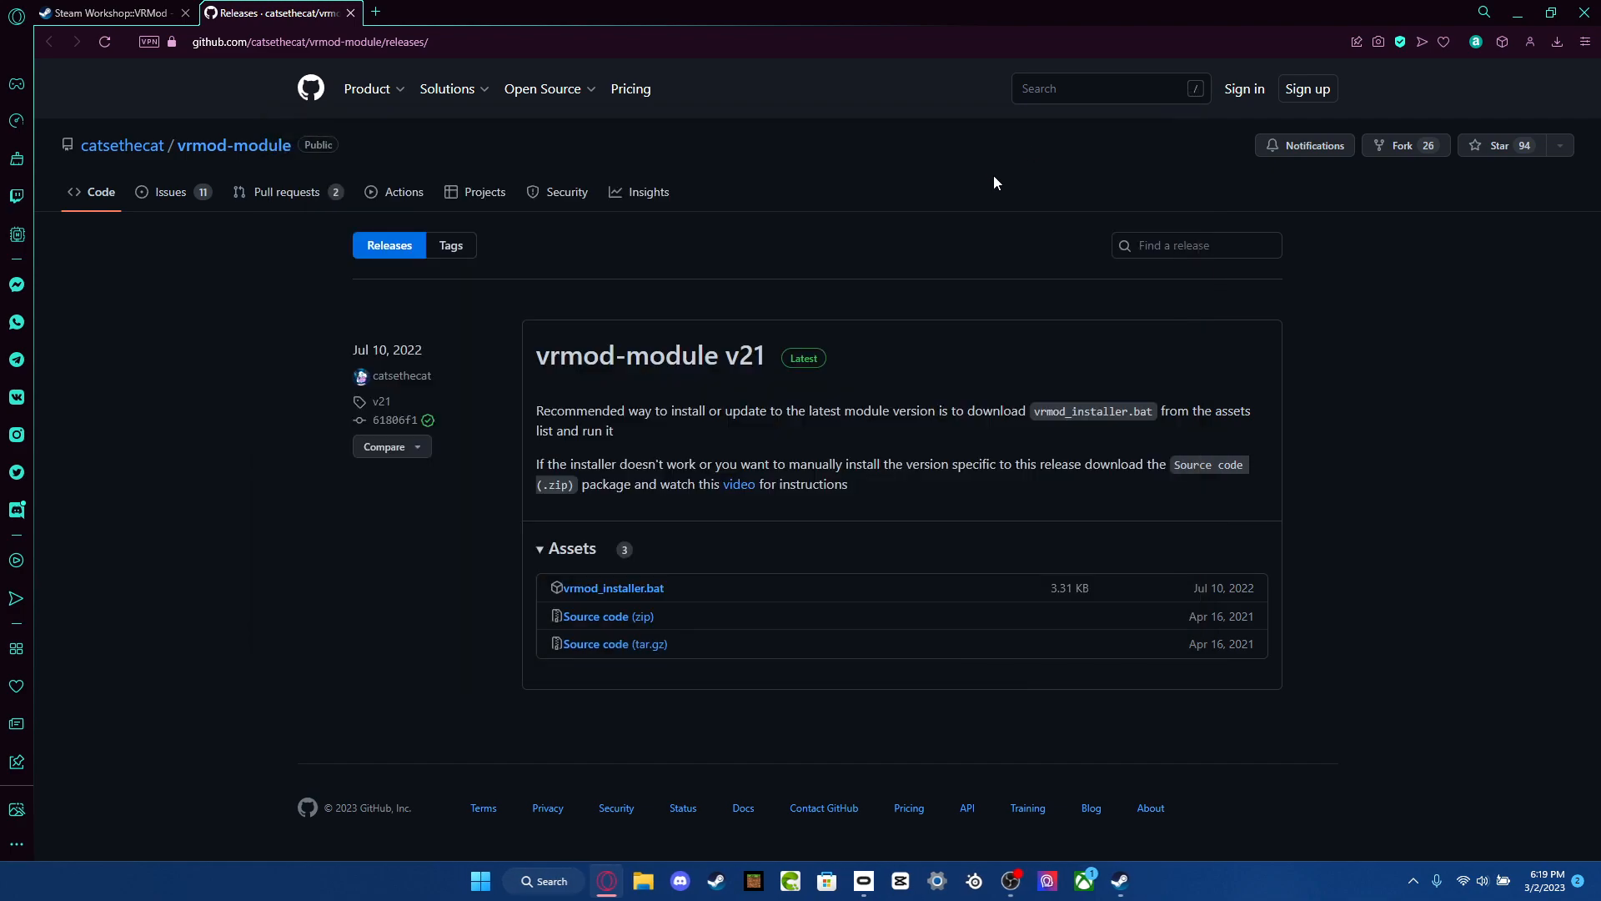
pyautogui.moveTo(718, 265)
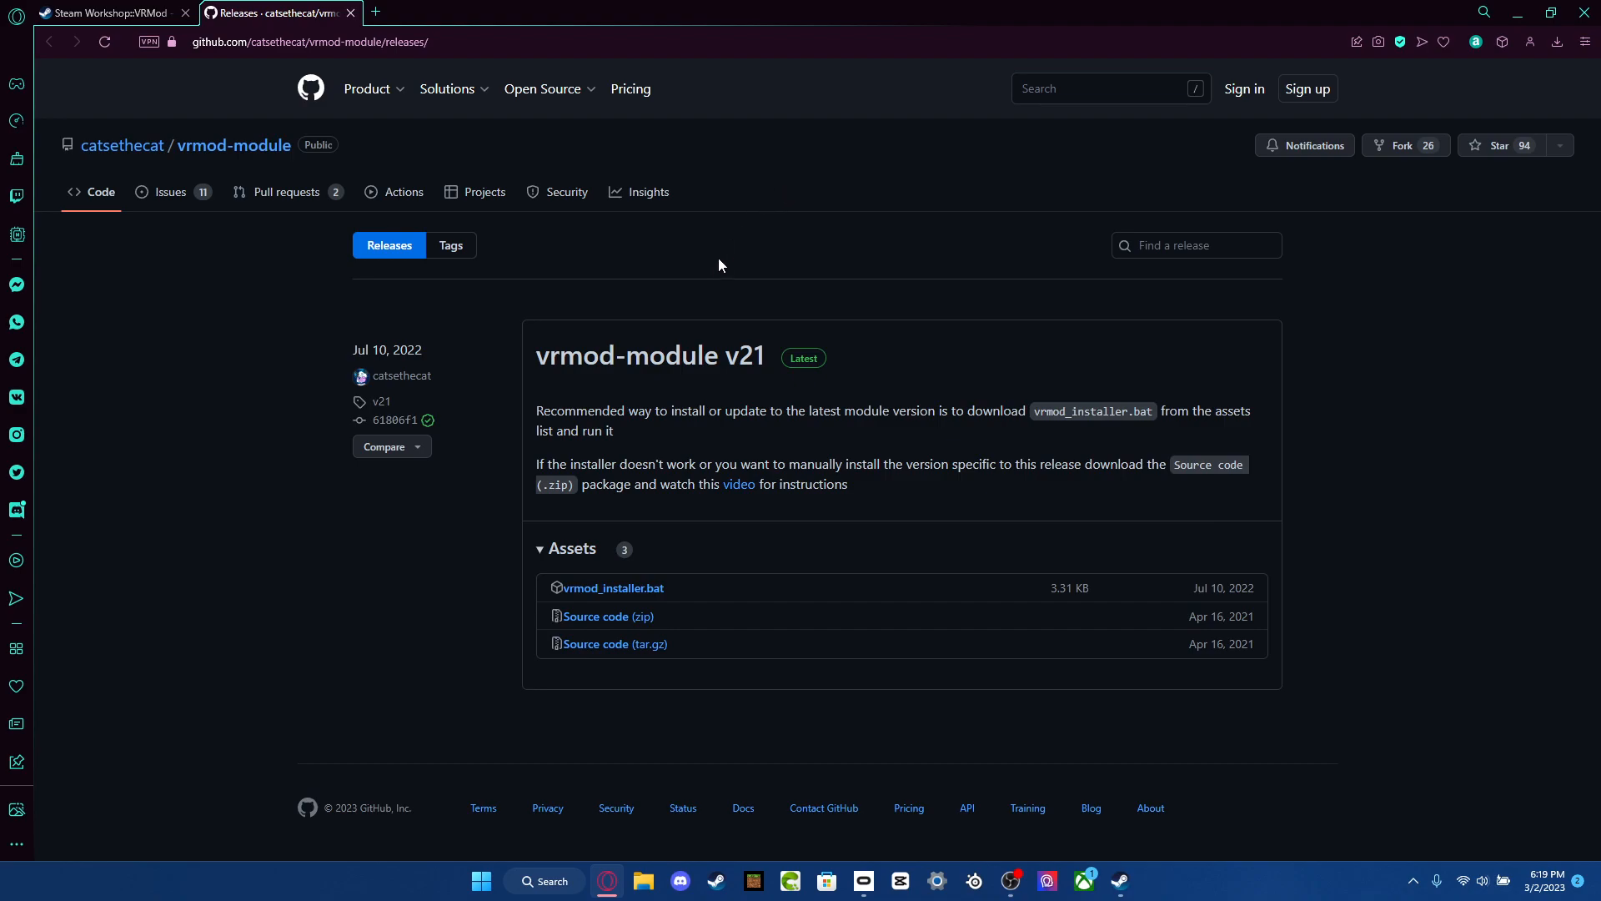
pyautogui.moveTo(905, 284)
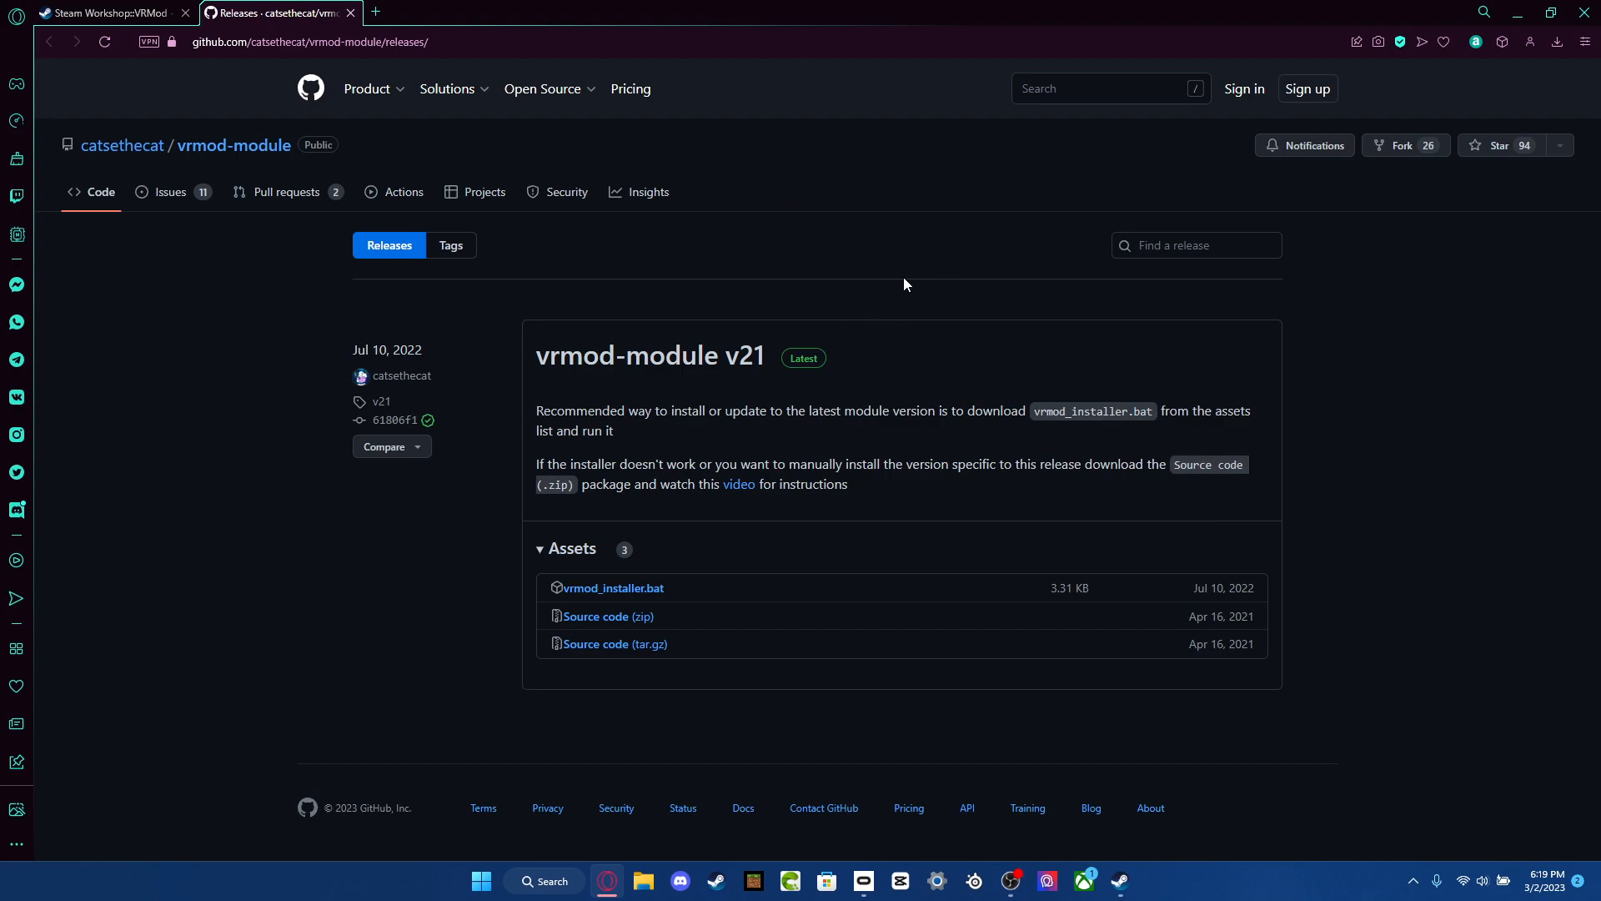
pyautogui.moveTo(747, 270)
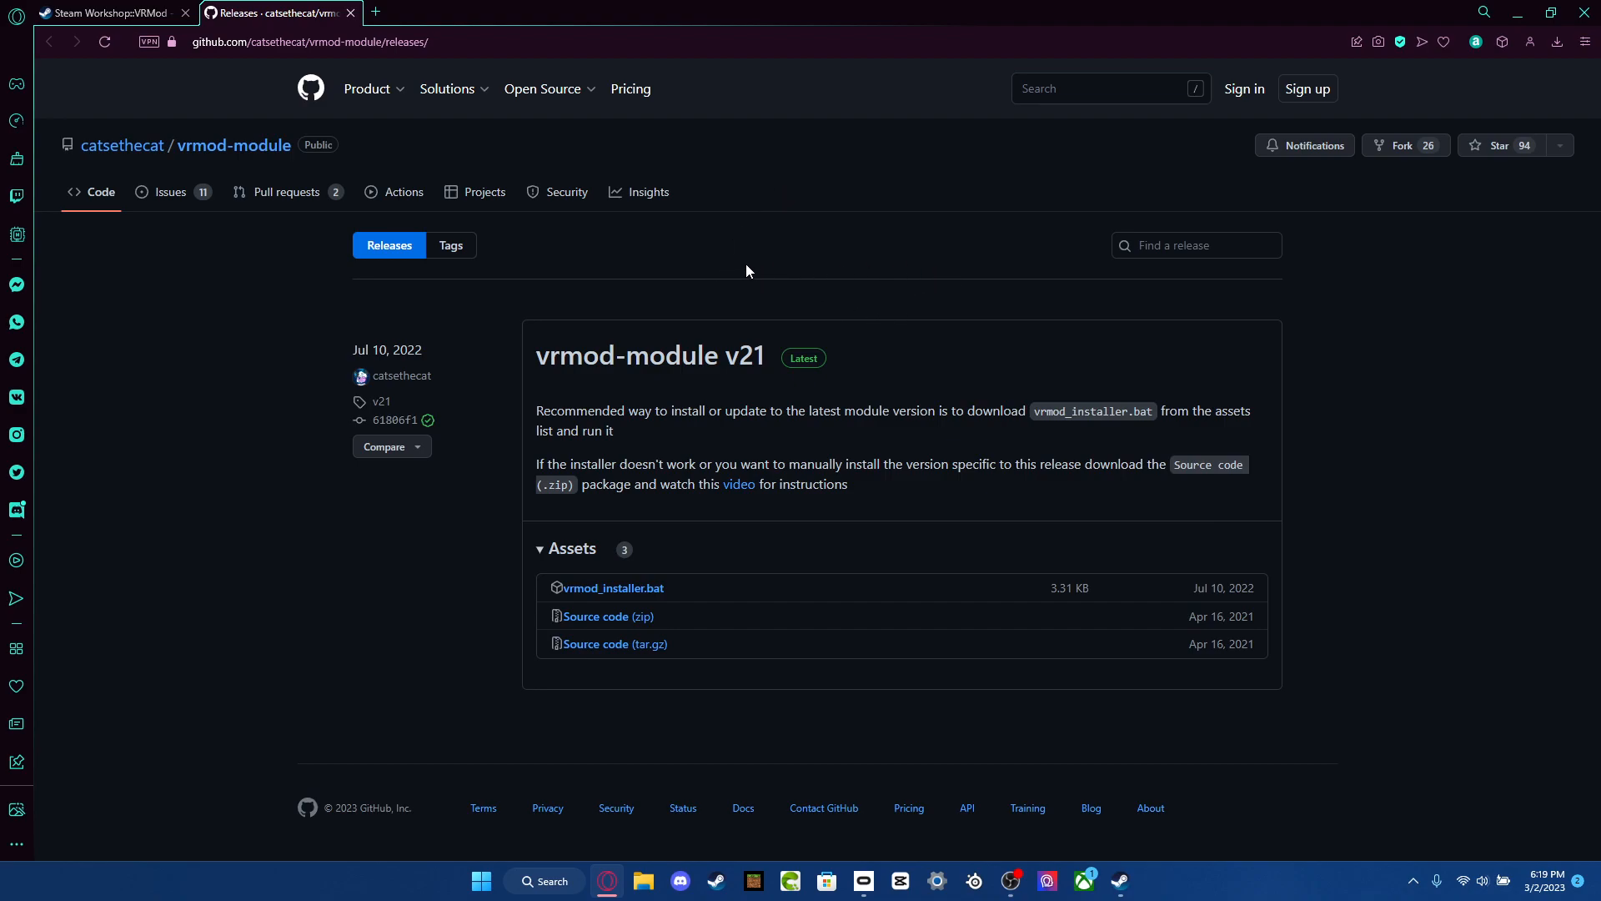
pyautogui.moveTo(720, 230)
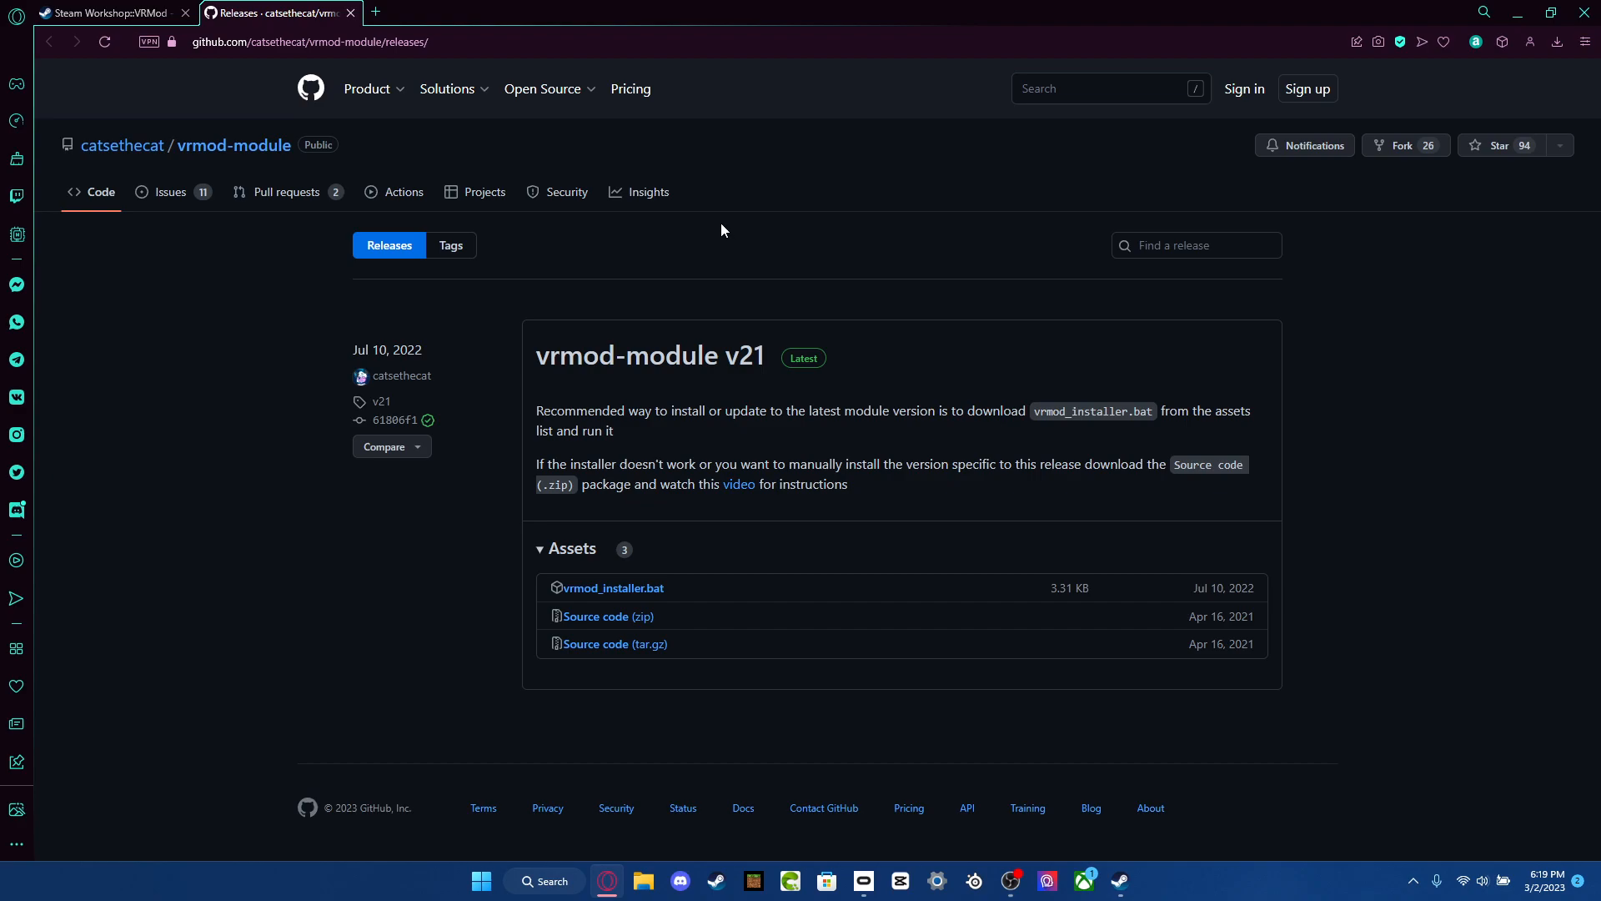
pyautogui.moveTo(351, 17)
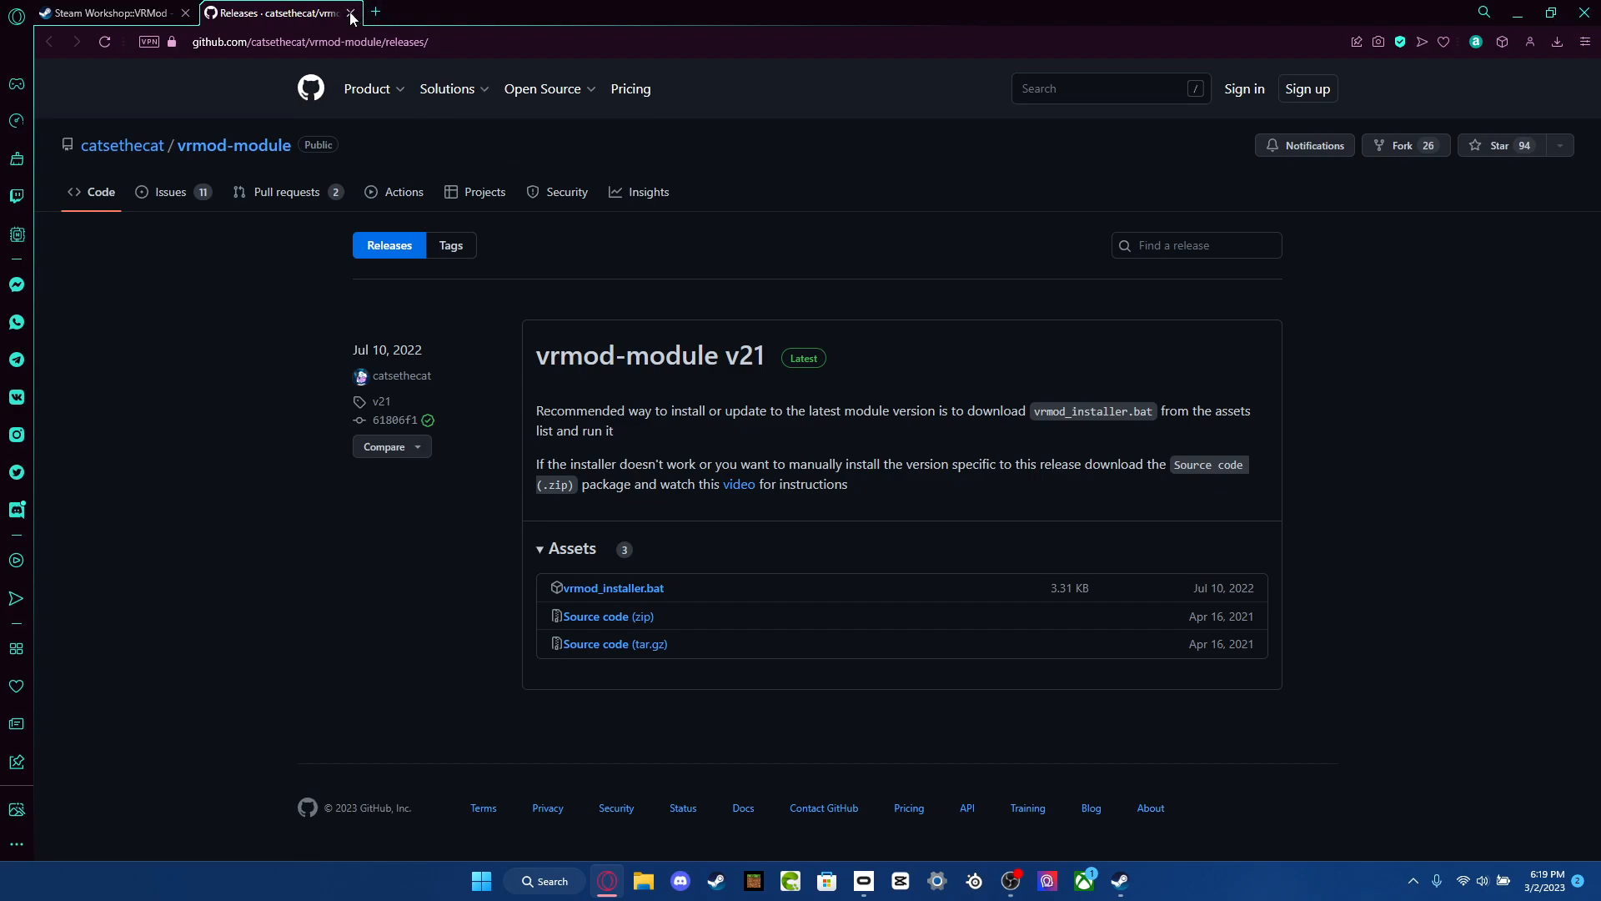
pyautogui.click(350, 13)
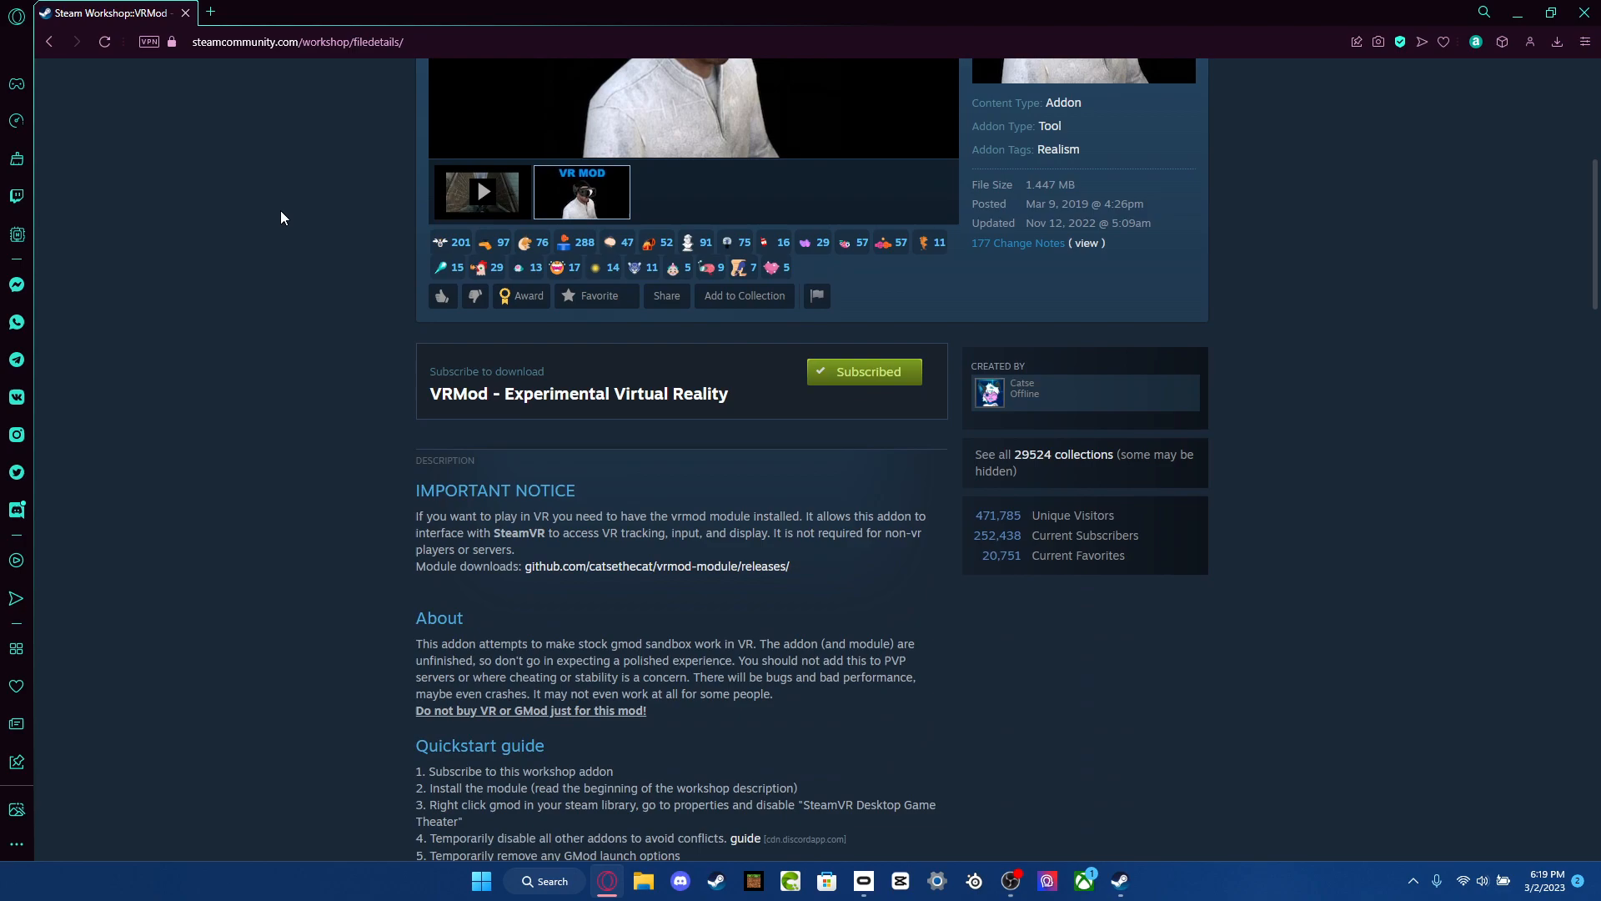
pyautogui.scroll(-3)
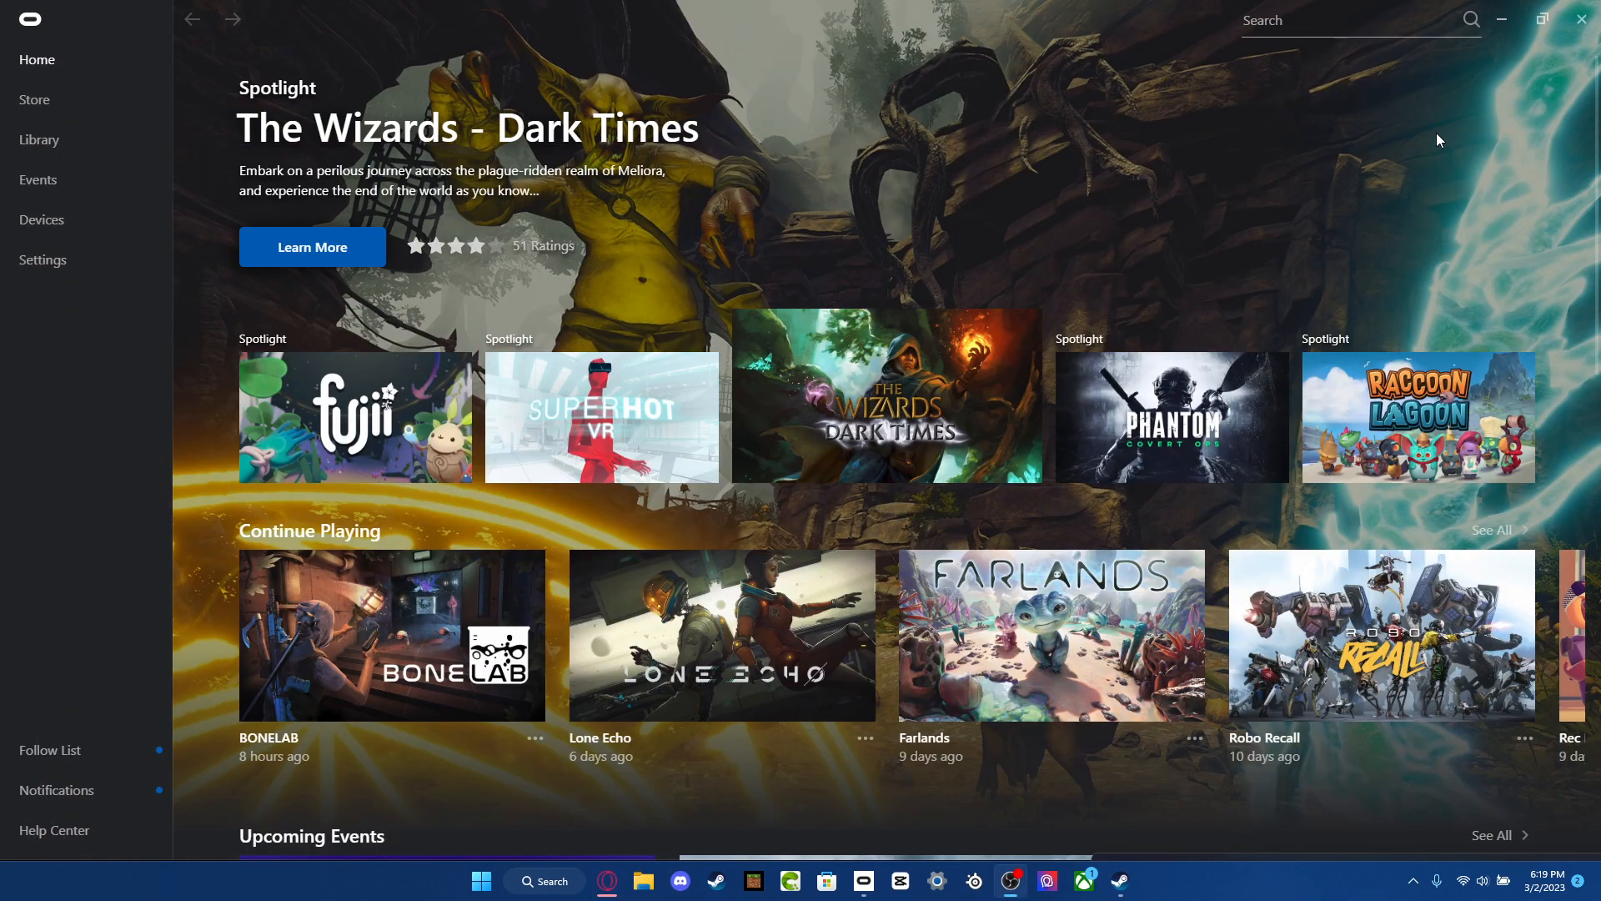
pyautogui.moveTo(1150, 847)
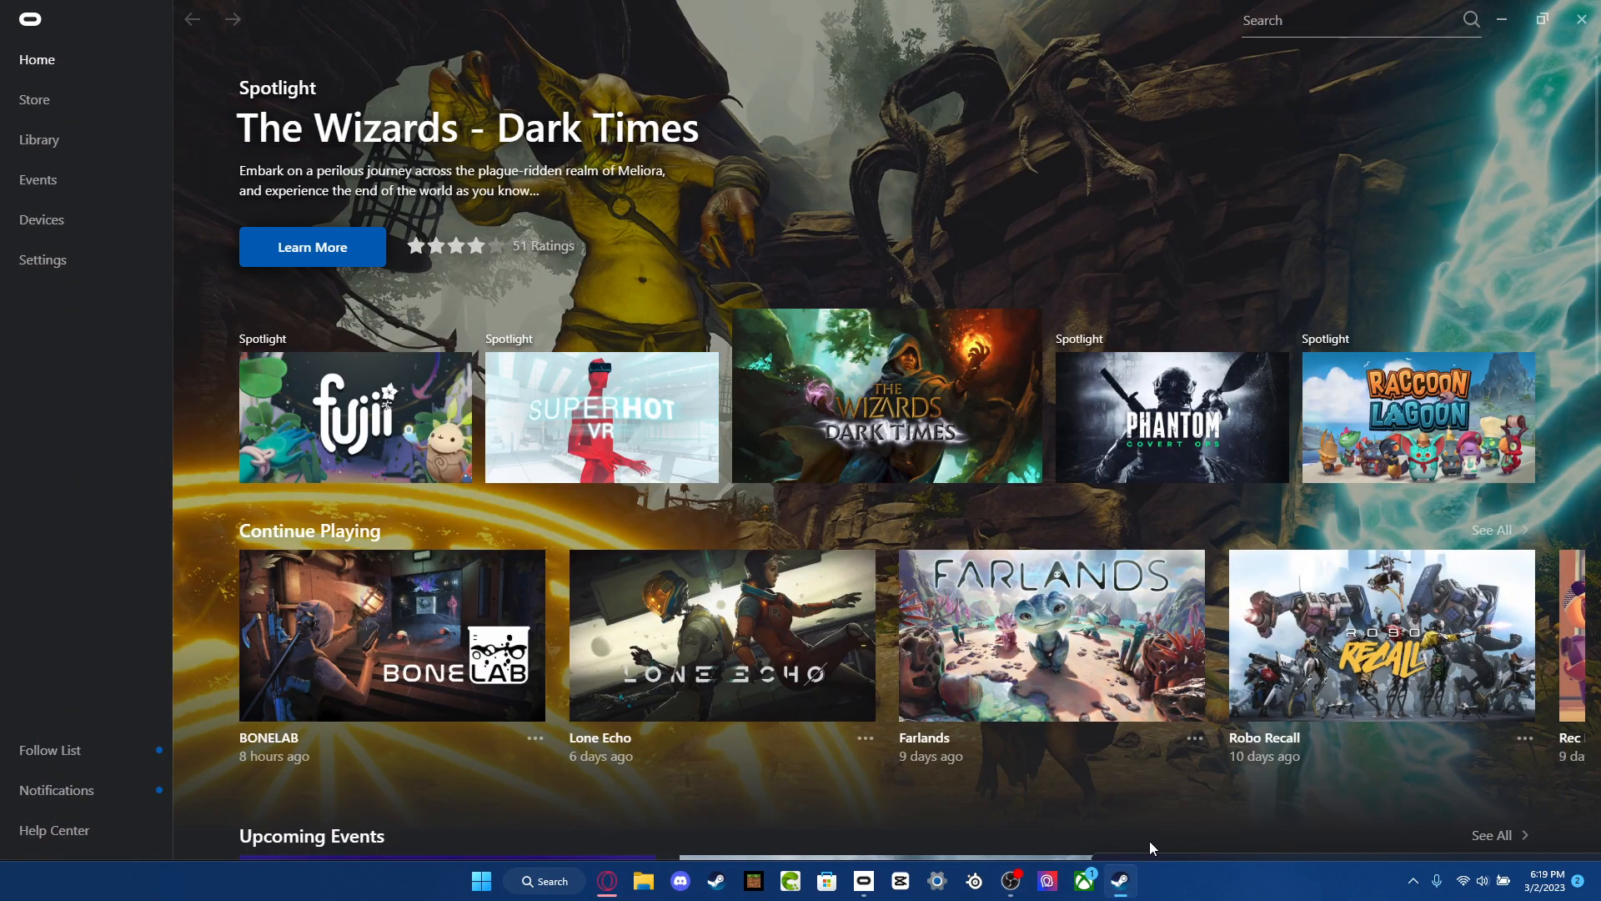
pyautogui.moveTo(1422, 866)
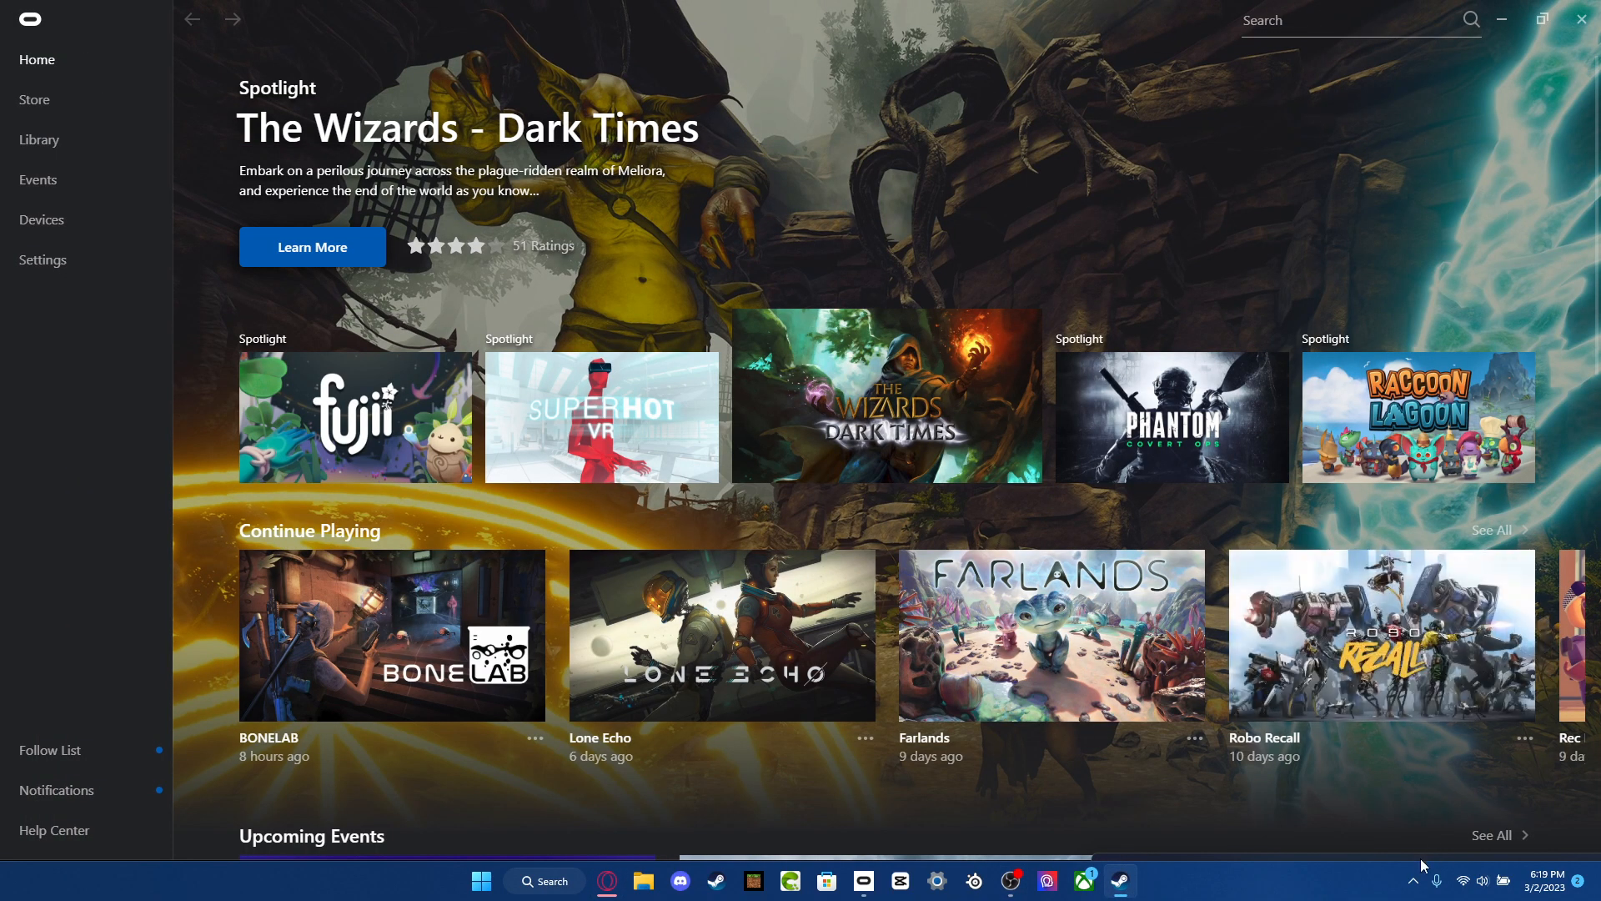
# Bring the Steam library window up over the Oculus Home screen.
pyautogui.click(1119, 880)
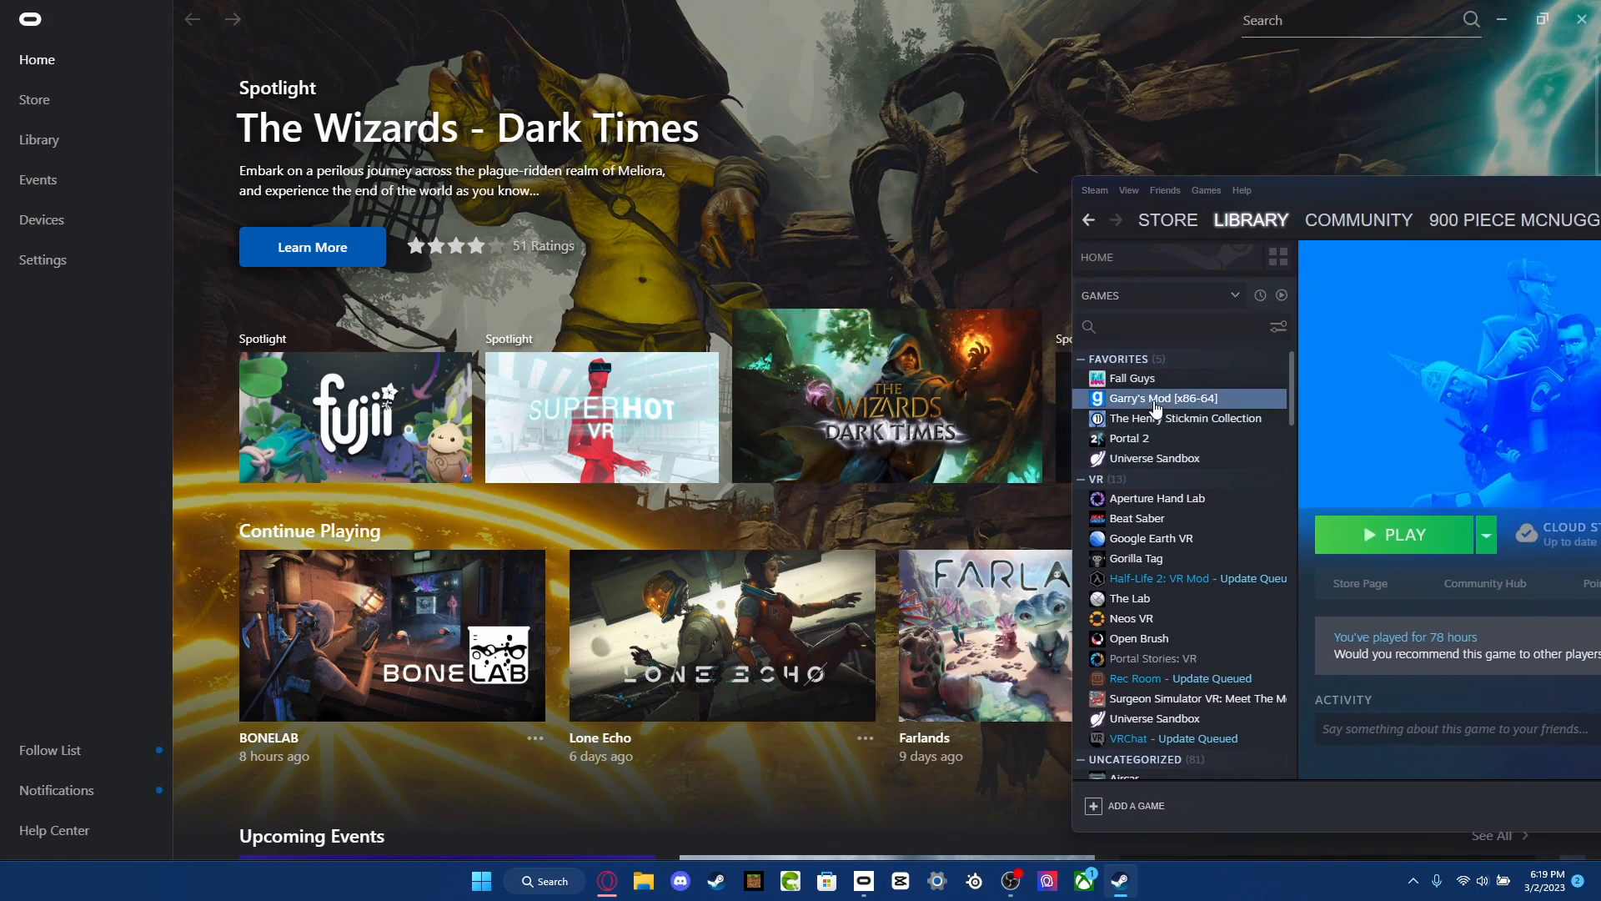
# Untick 'Use Desktop Game Theatre while SteamVR is active' in Garry's Mod properties.
pyautogui.rightClick(1161, 397)
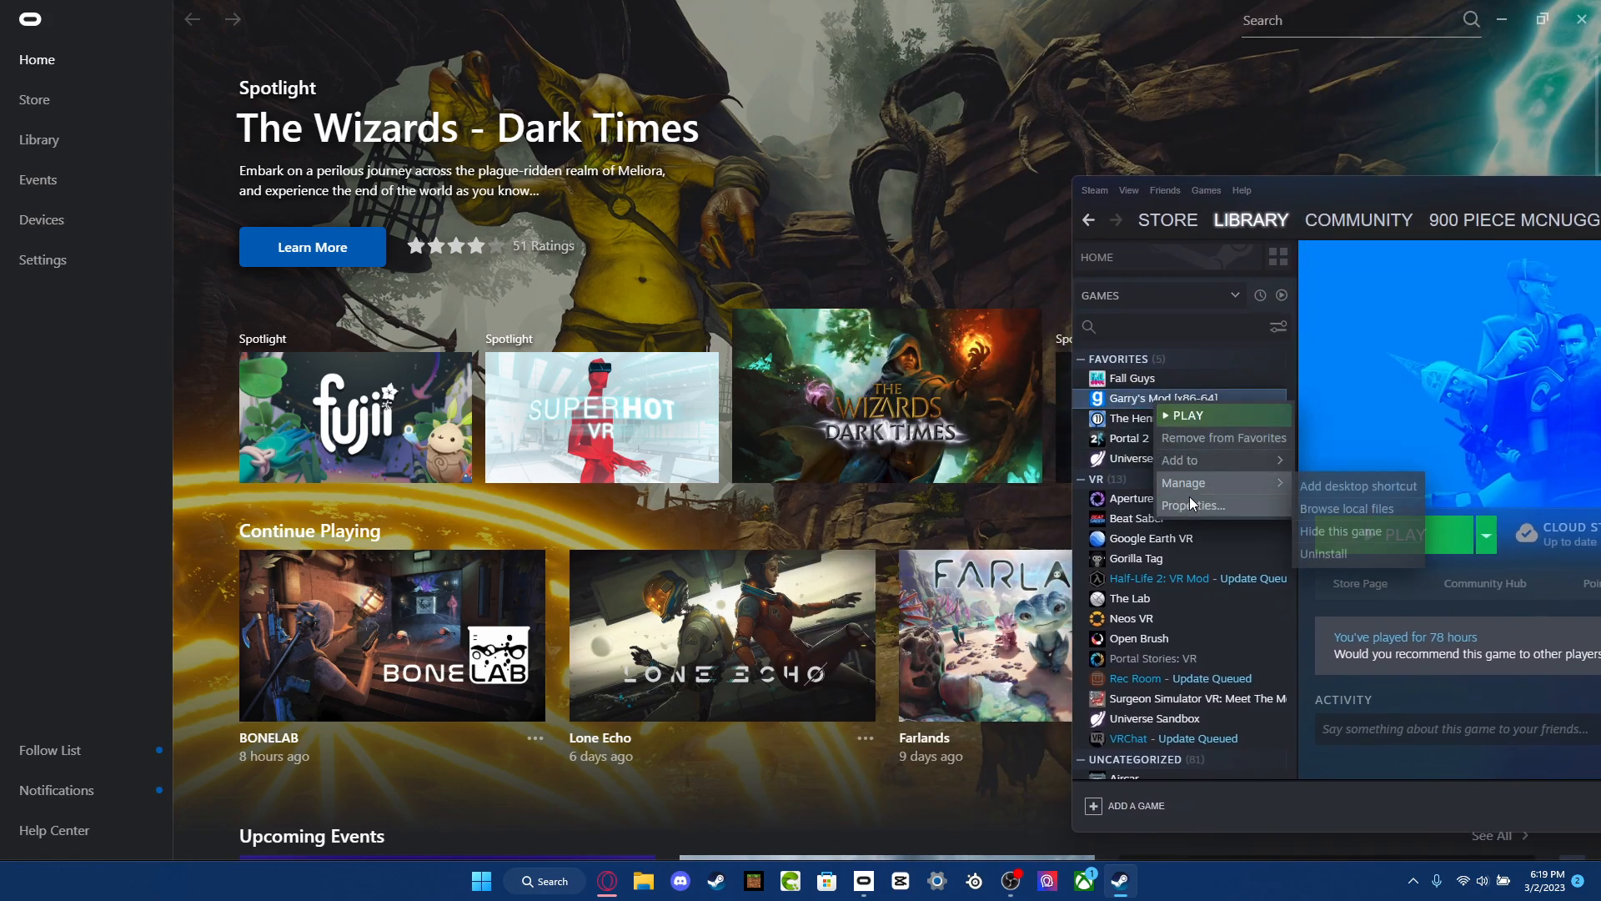
pyautogui.click(1192, 504)
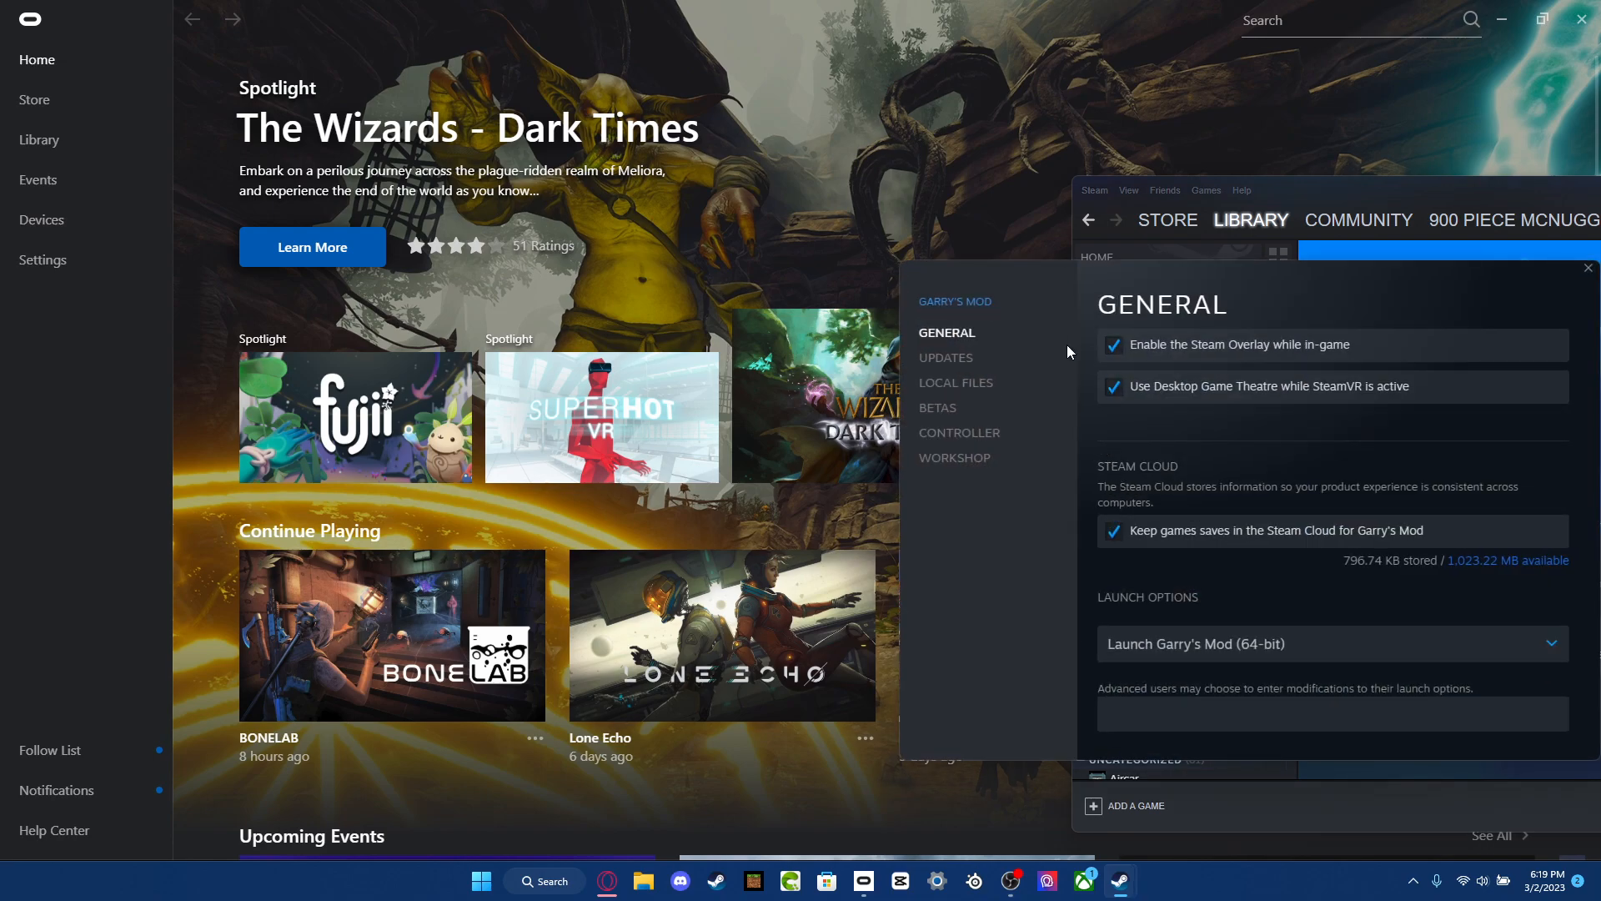
pyautogui.moveTo(970, 332)
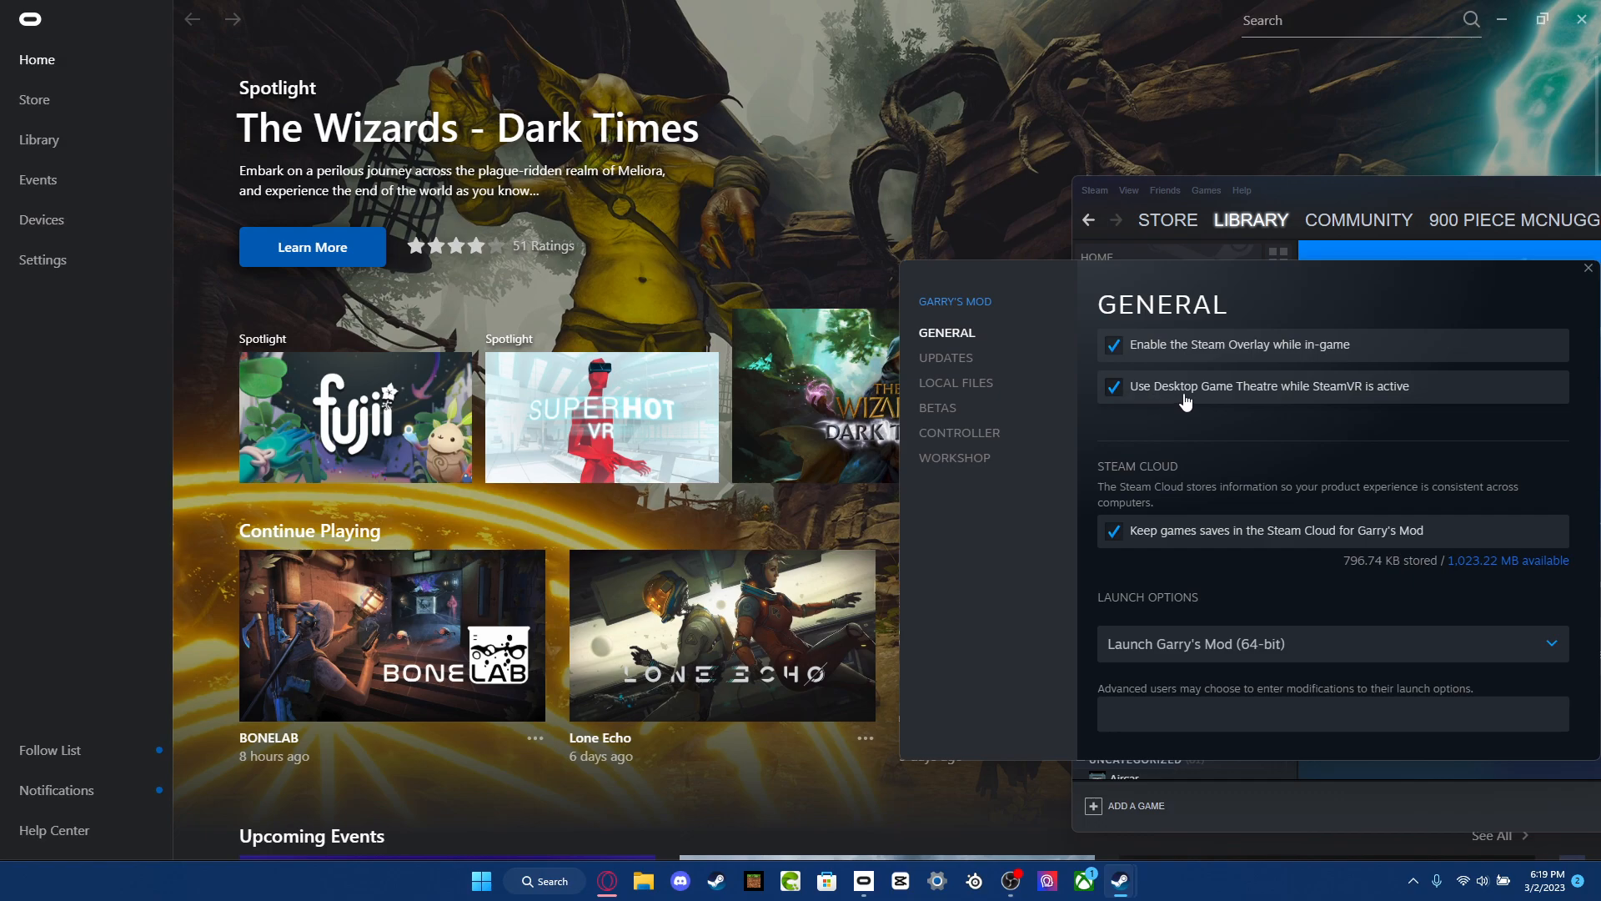
pyautogui.moveTo(1371, 408)
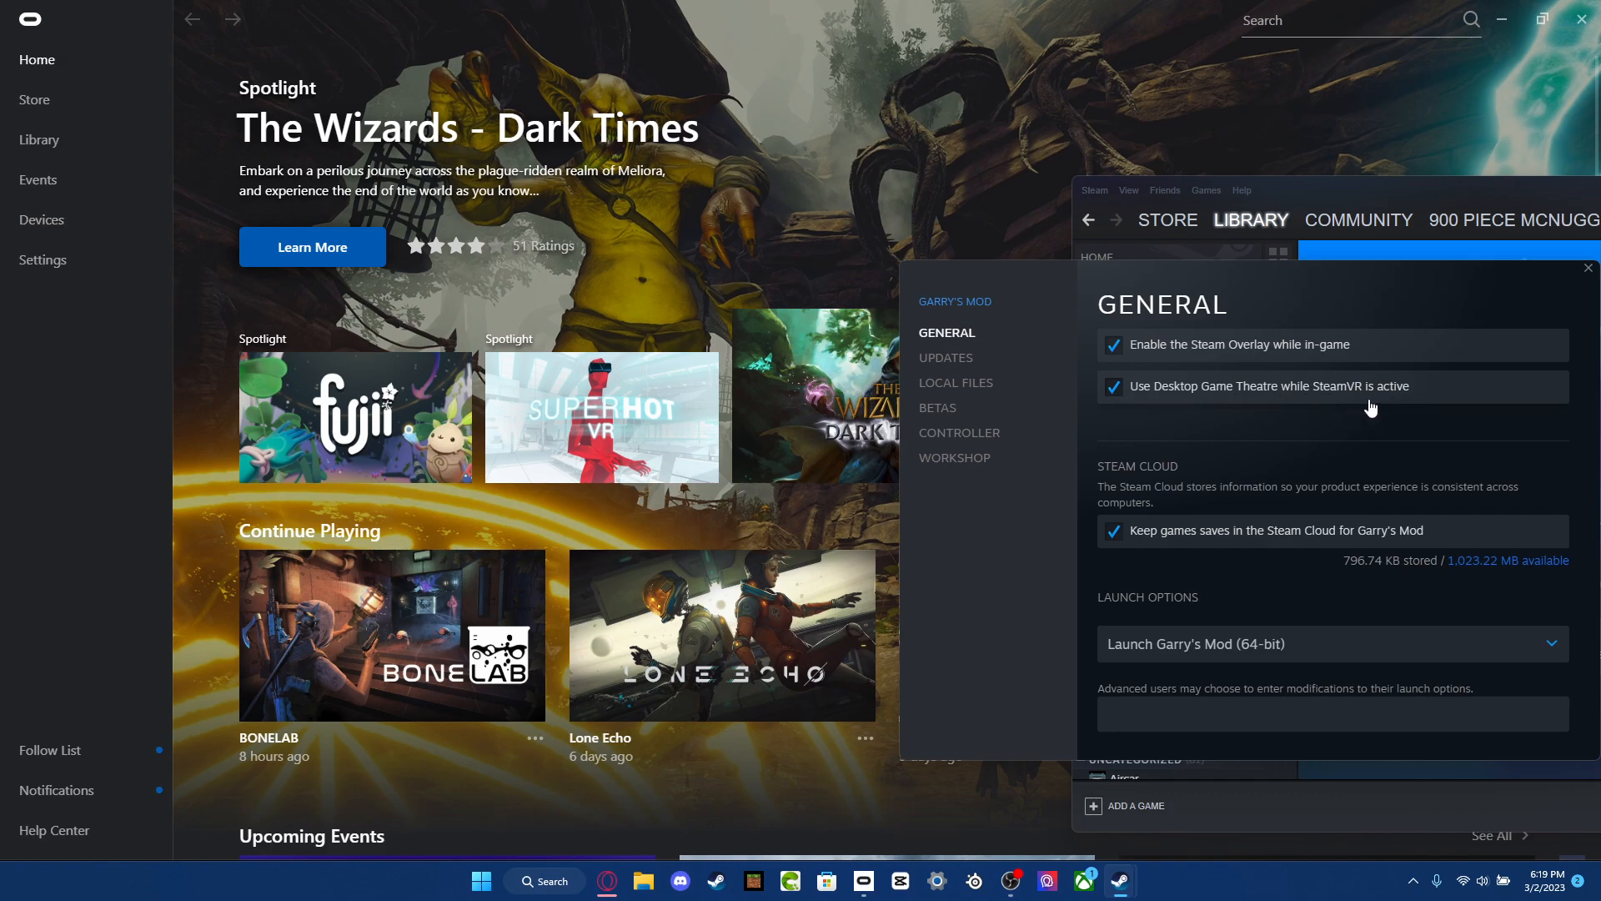
pyautogui.click(1112, 386)
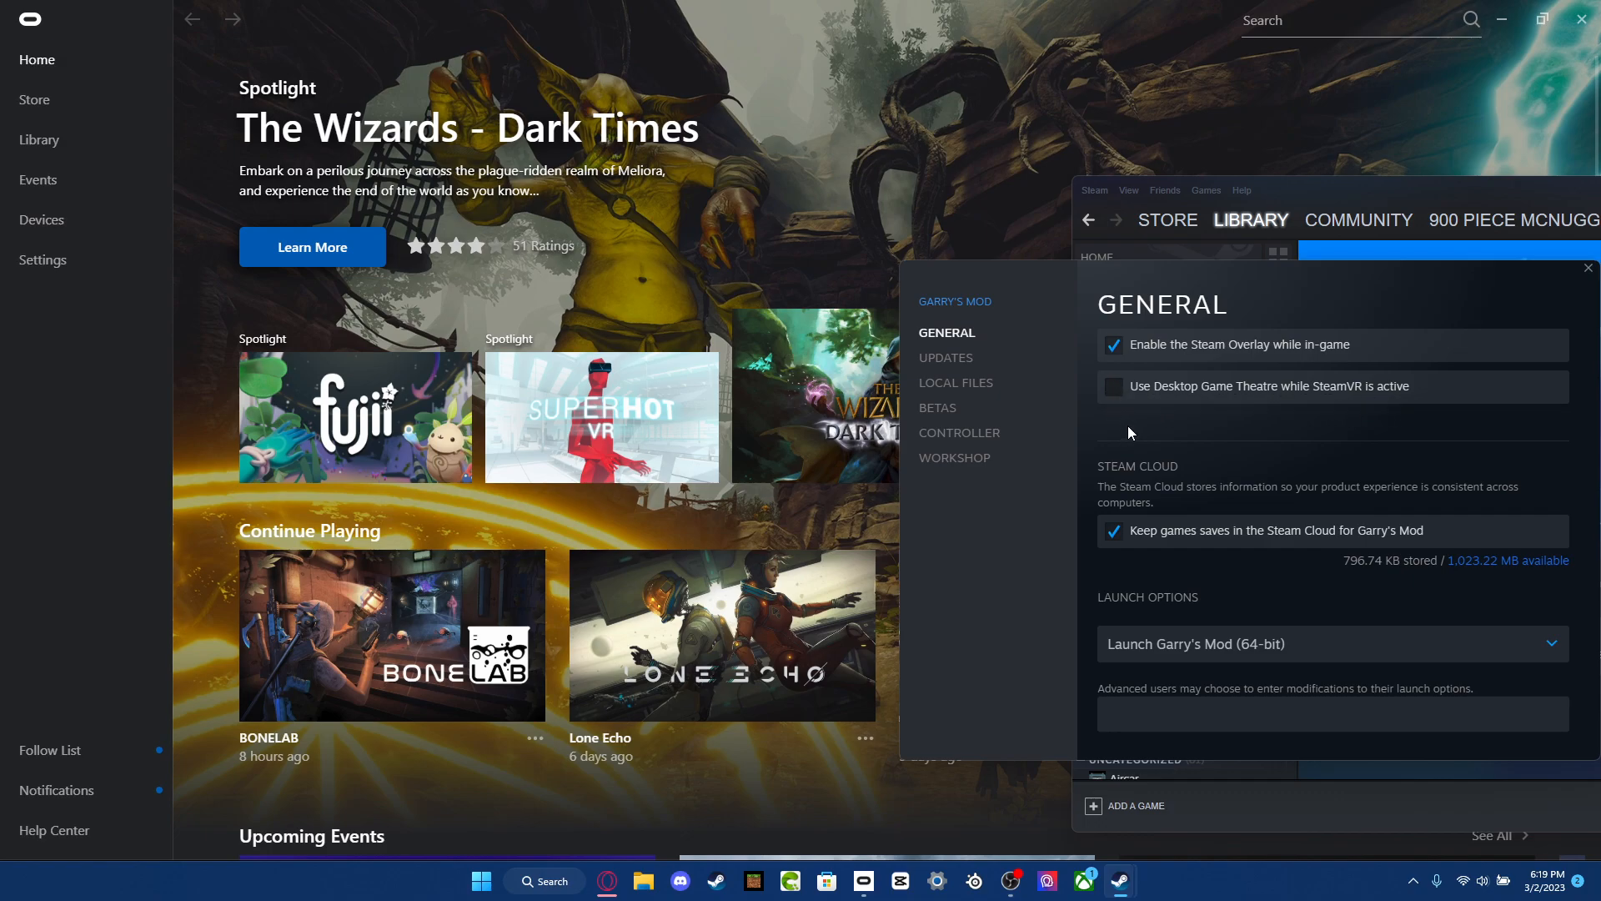
pyautogui.moveTo(1124, 402)
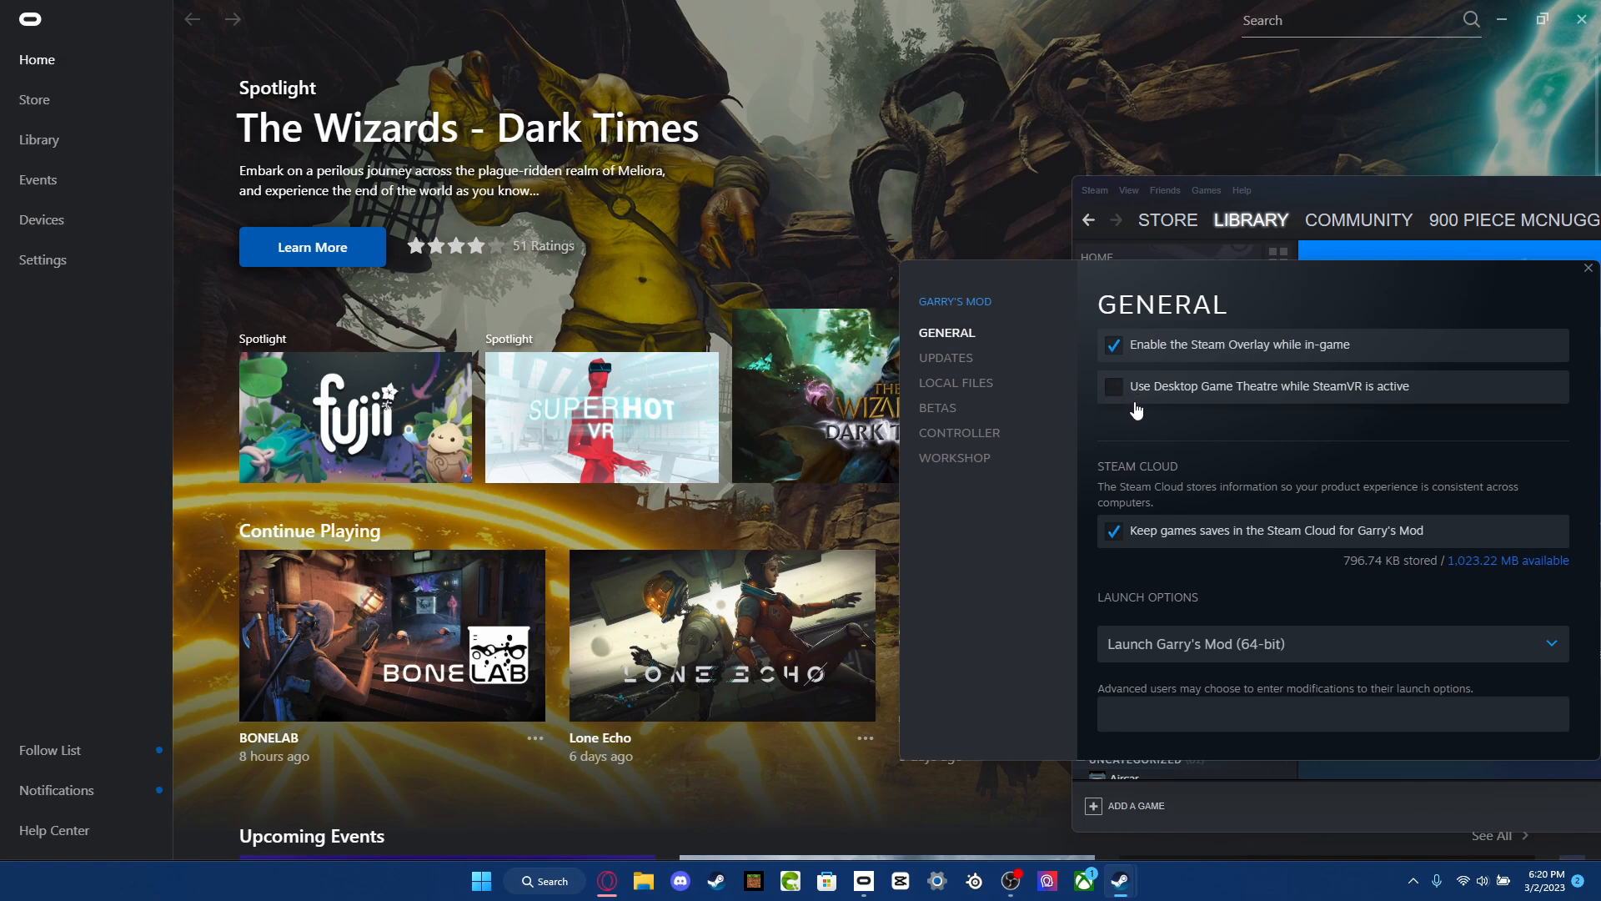
pyautogui.moveTo(1200, 369)
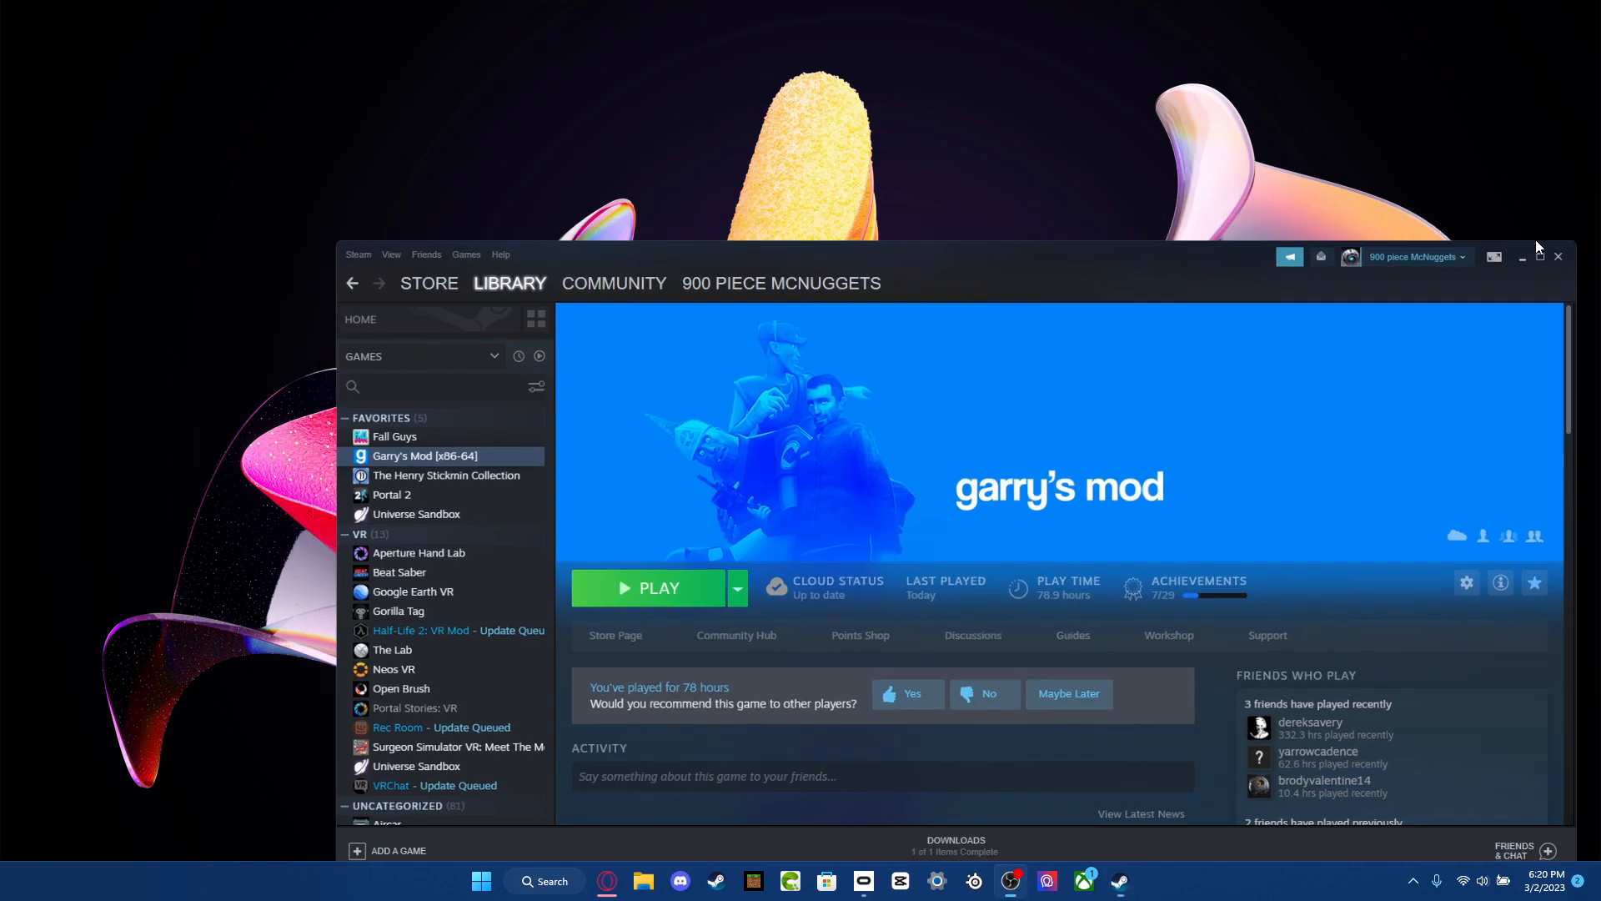
# Return to the VRMod workshop page and read its Quickstart guide and console commands full screen.
pyautogui.click(1524, 256)
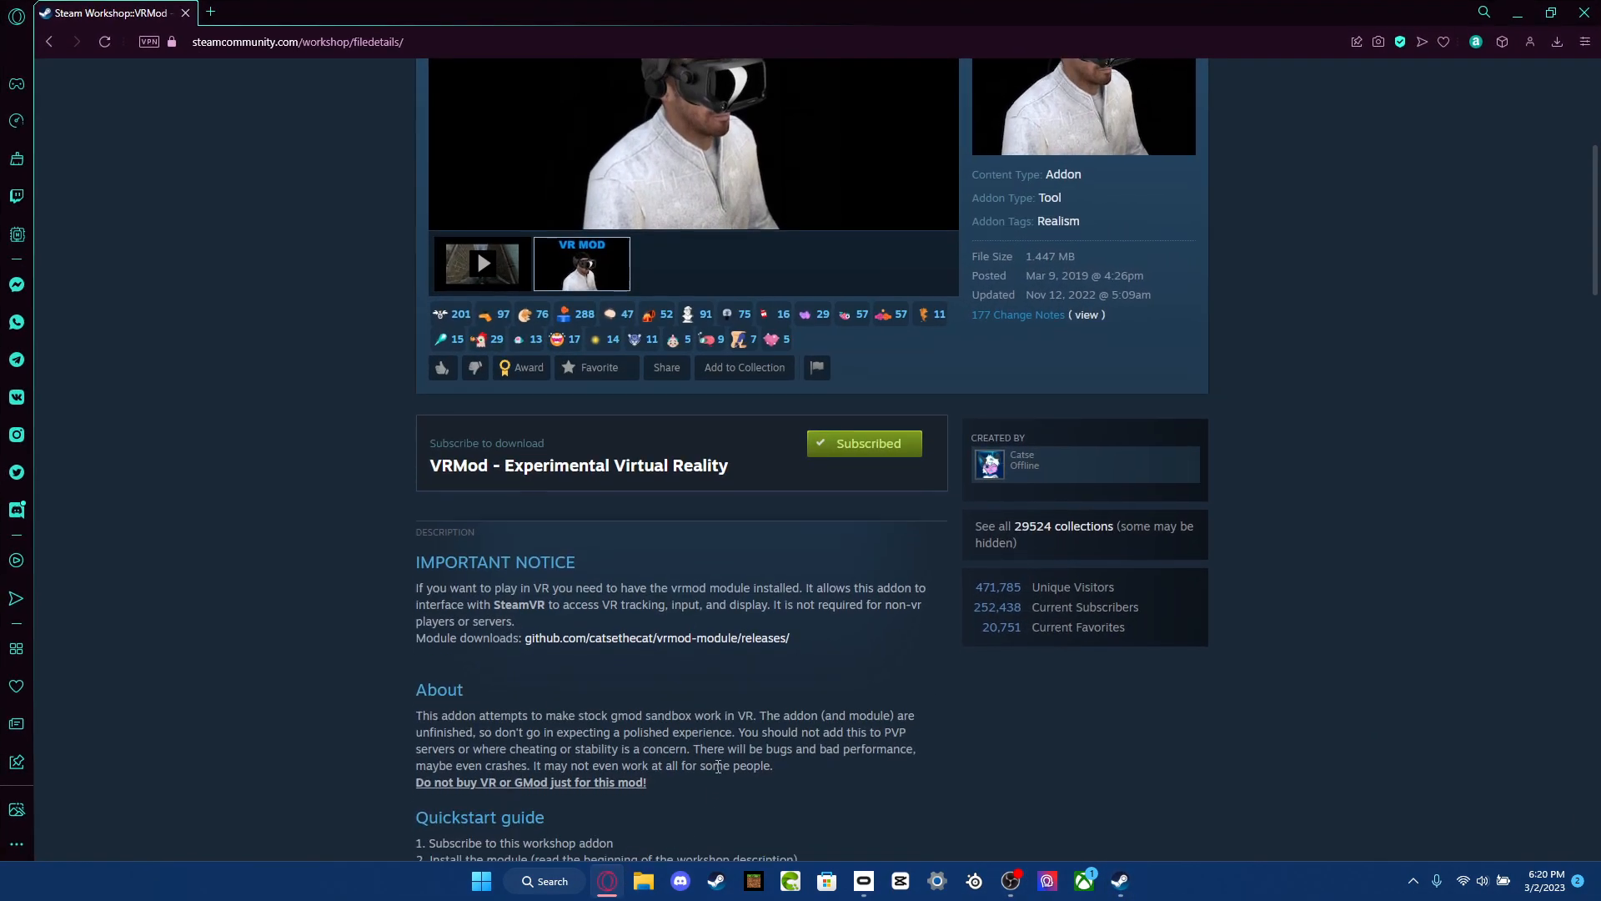
pyautogui.press('F11')
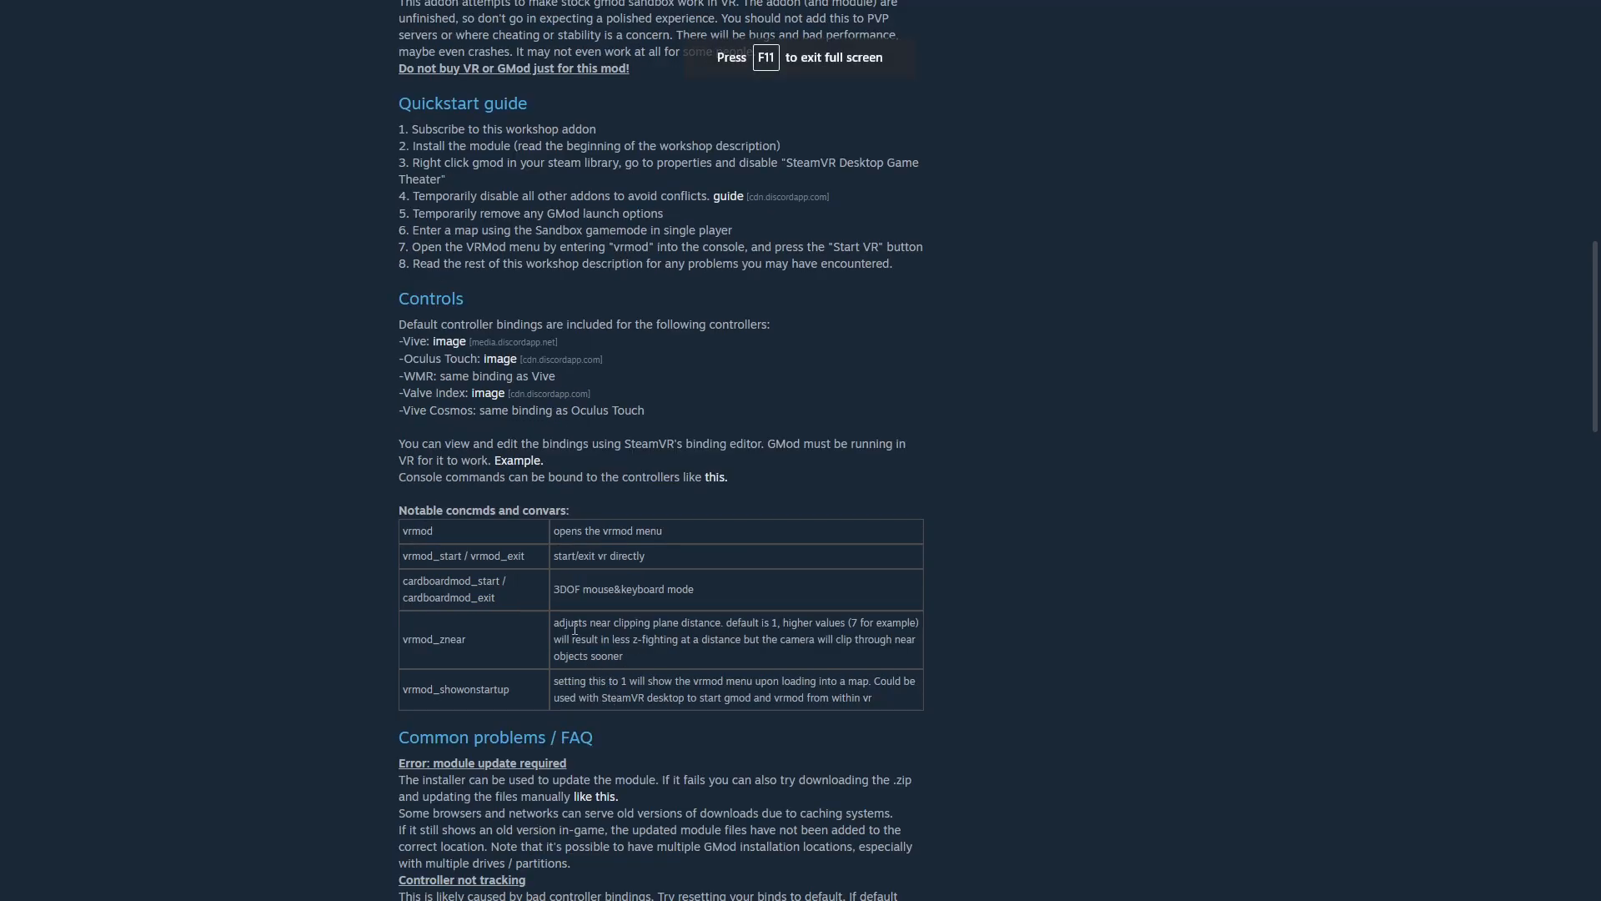
pyautogui.moveTo(370, 541)
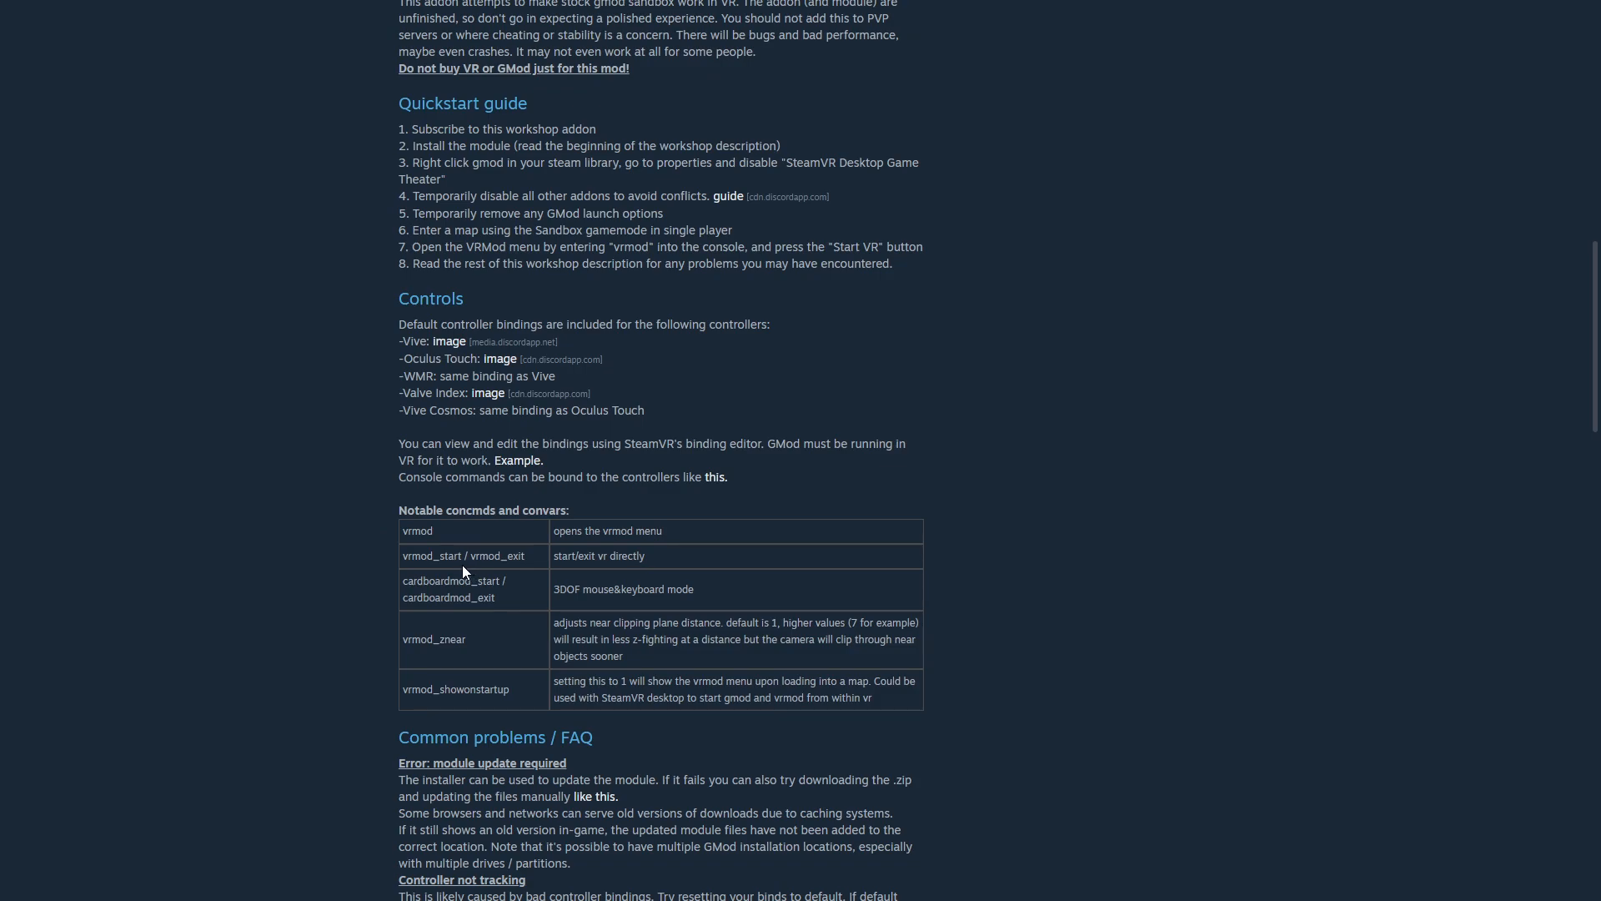
pyautogui.moveTo(373, 611)
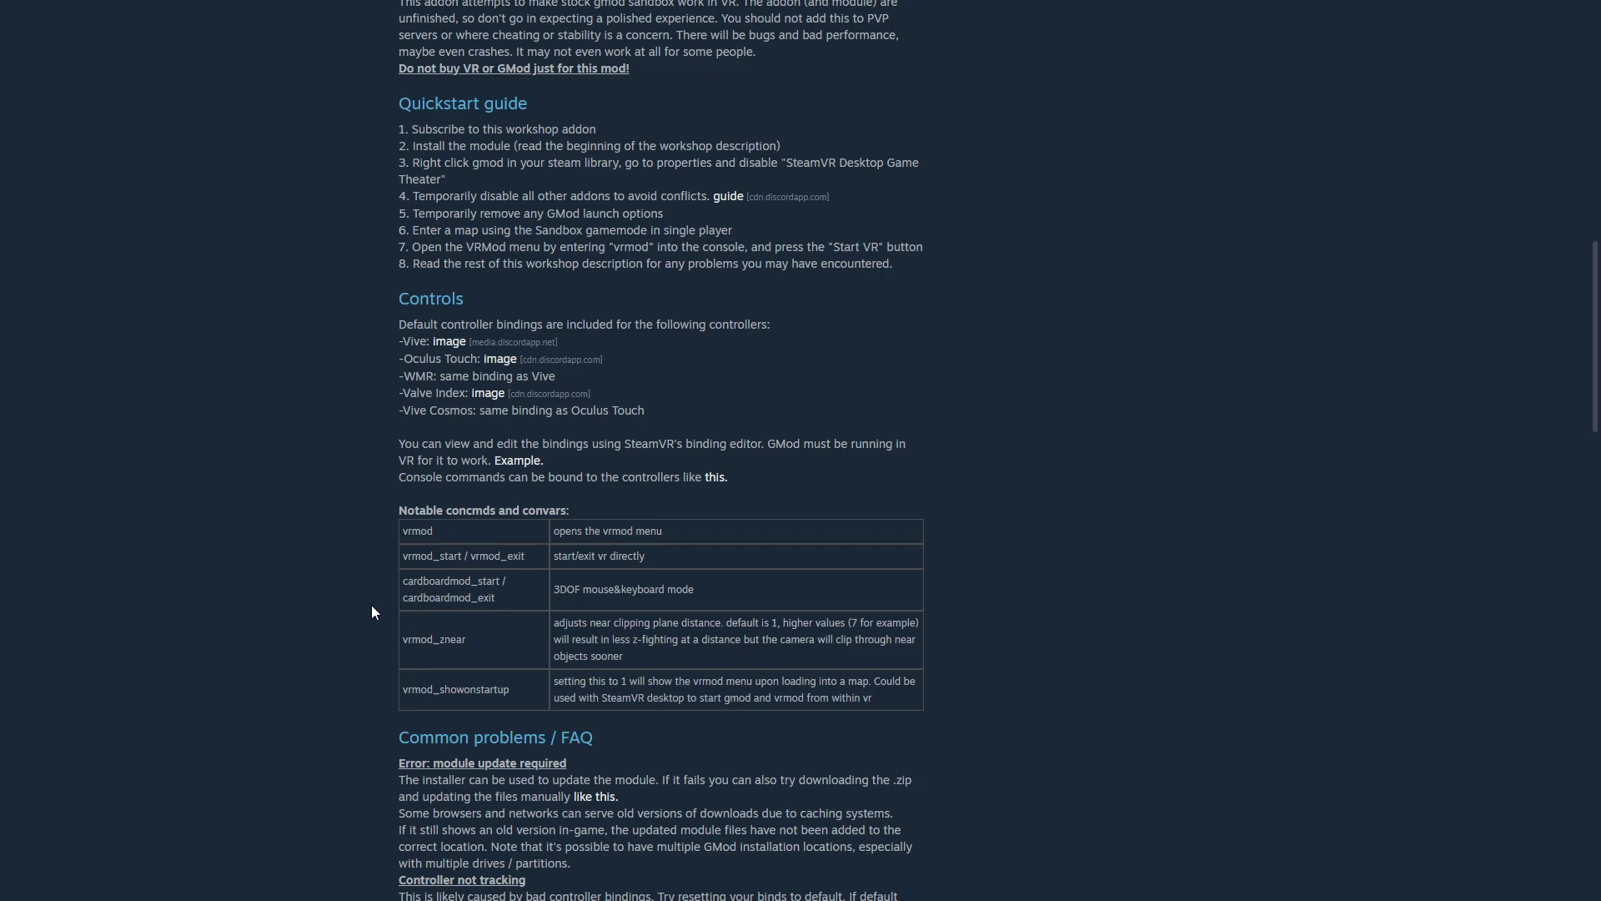
pyautogui.moveTo(385, 642)
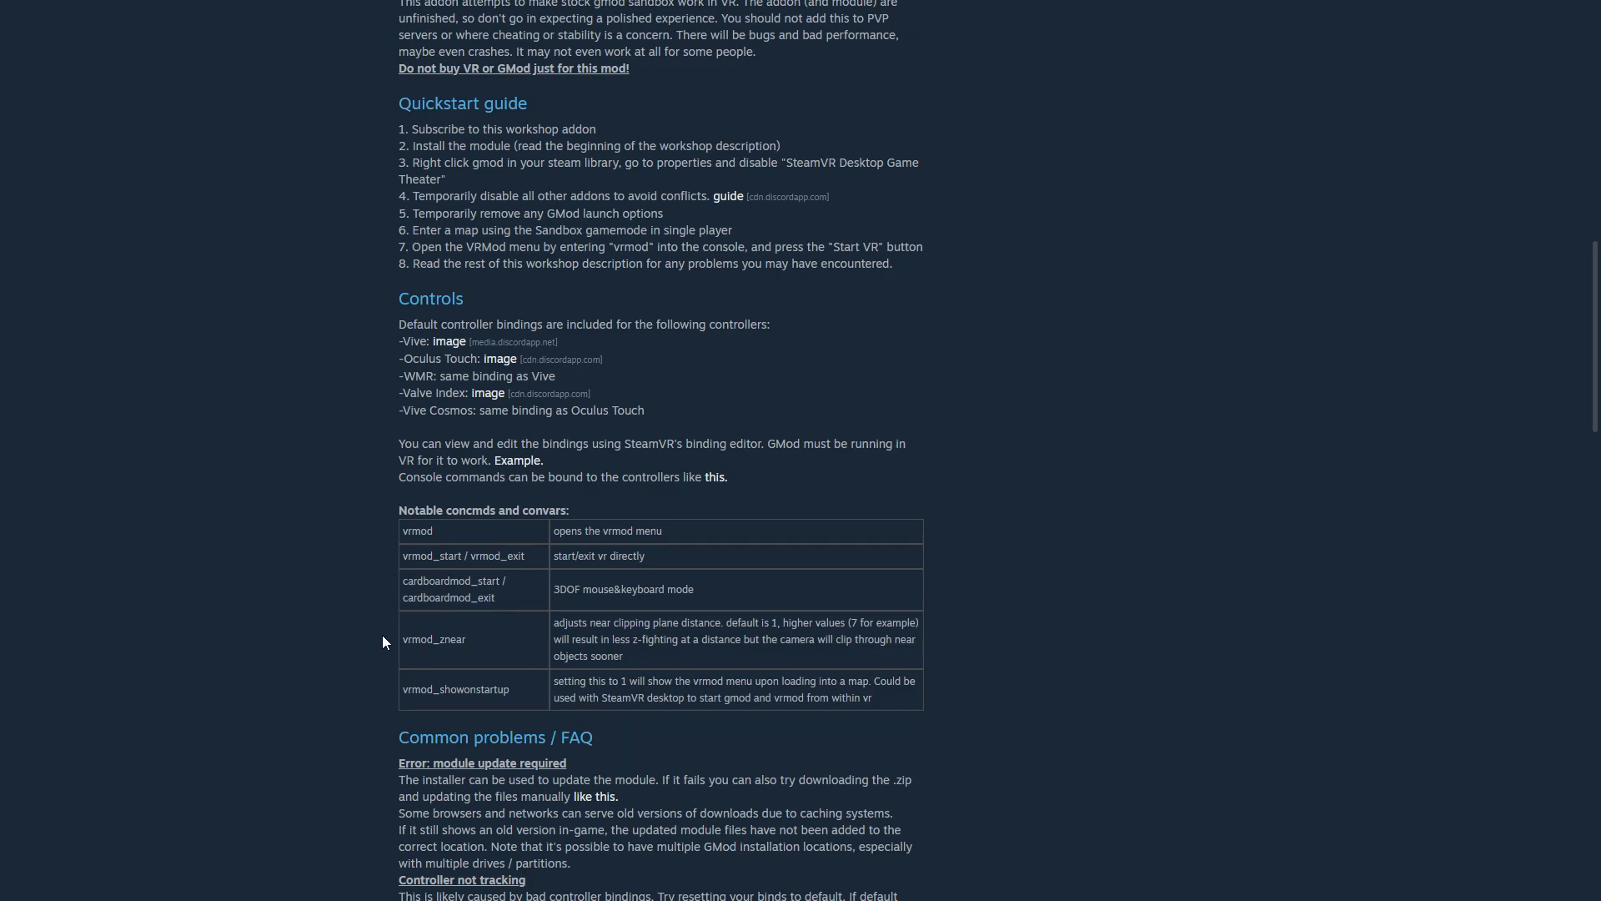
pyautogui.moveTo(367, 643)
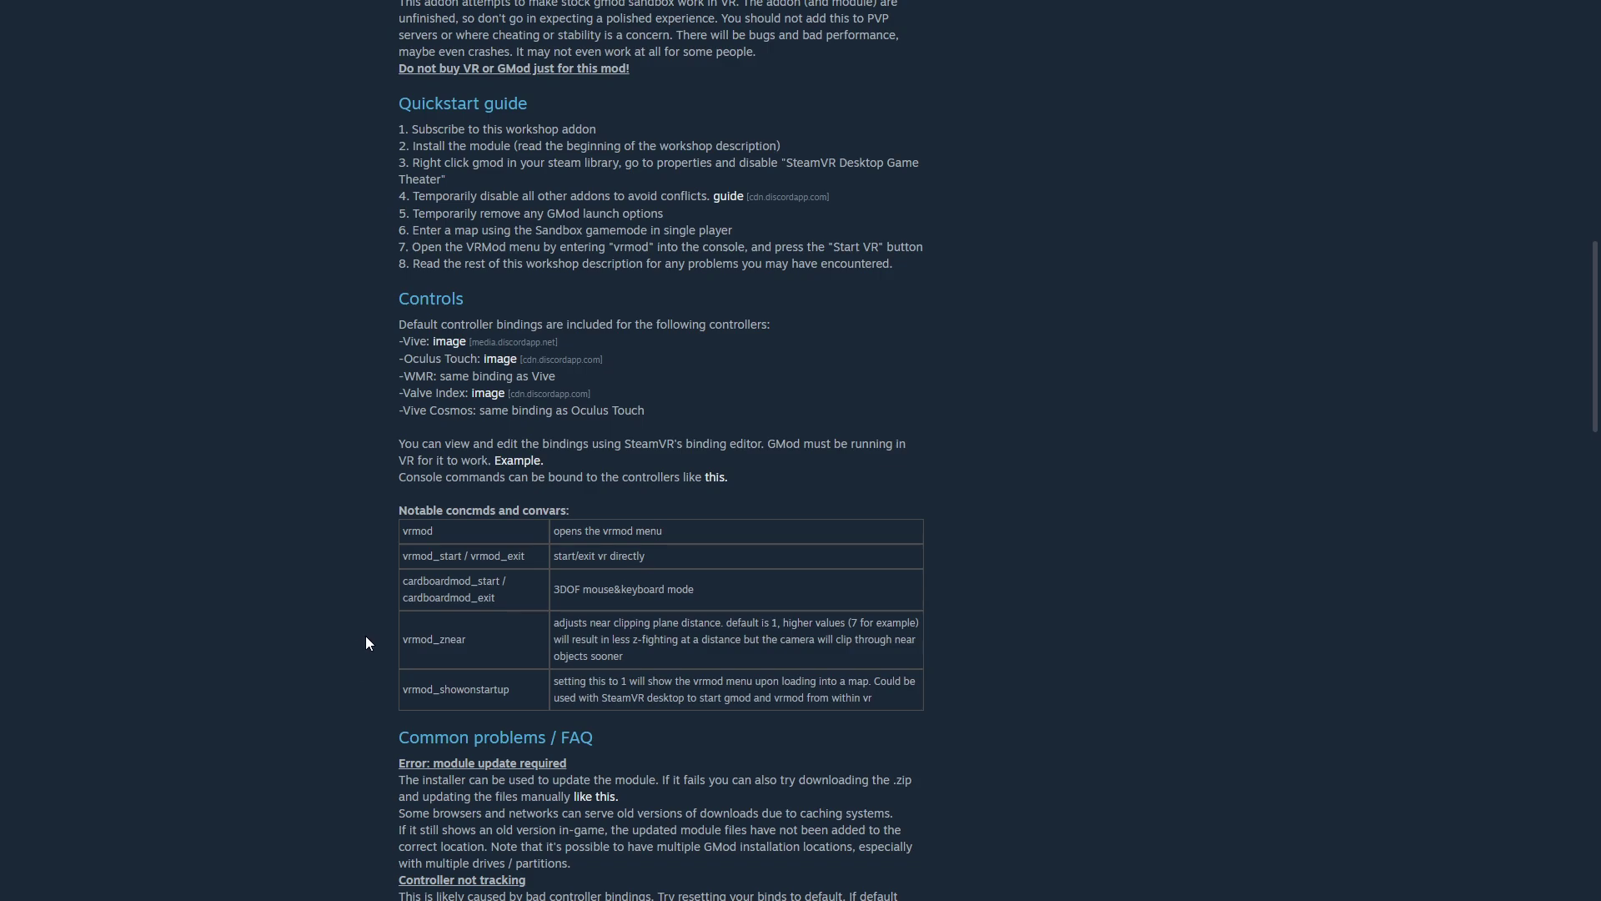
pyautogui.moveTo(389, 577)
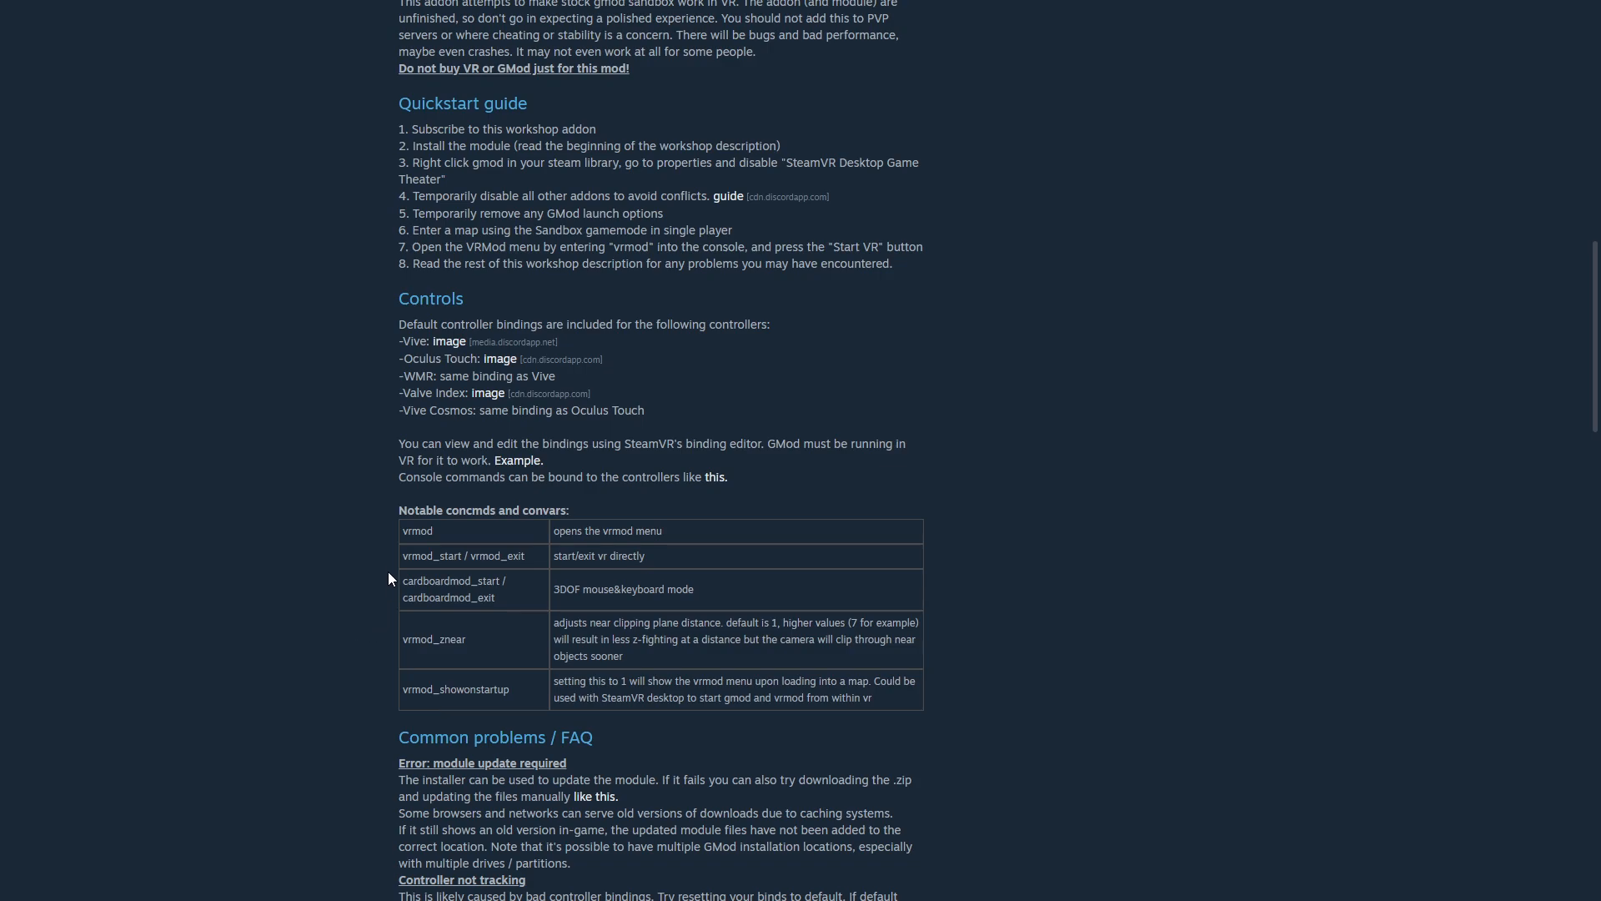
pyautogui.moveTo(425, 546)
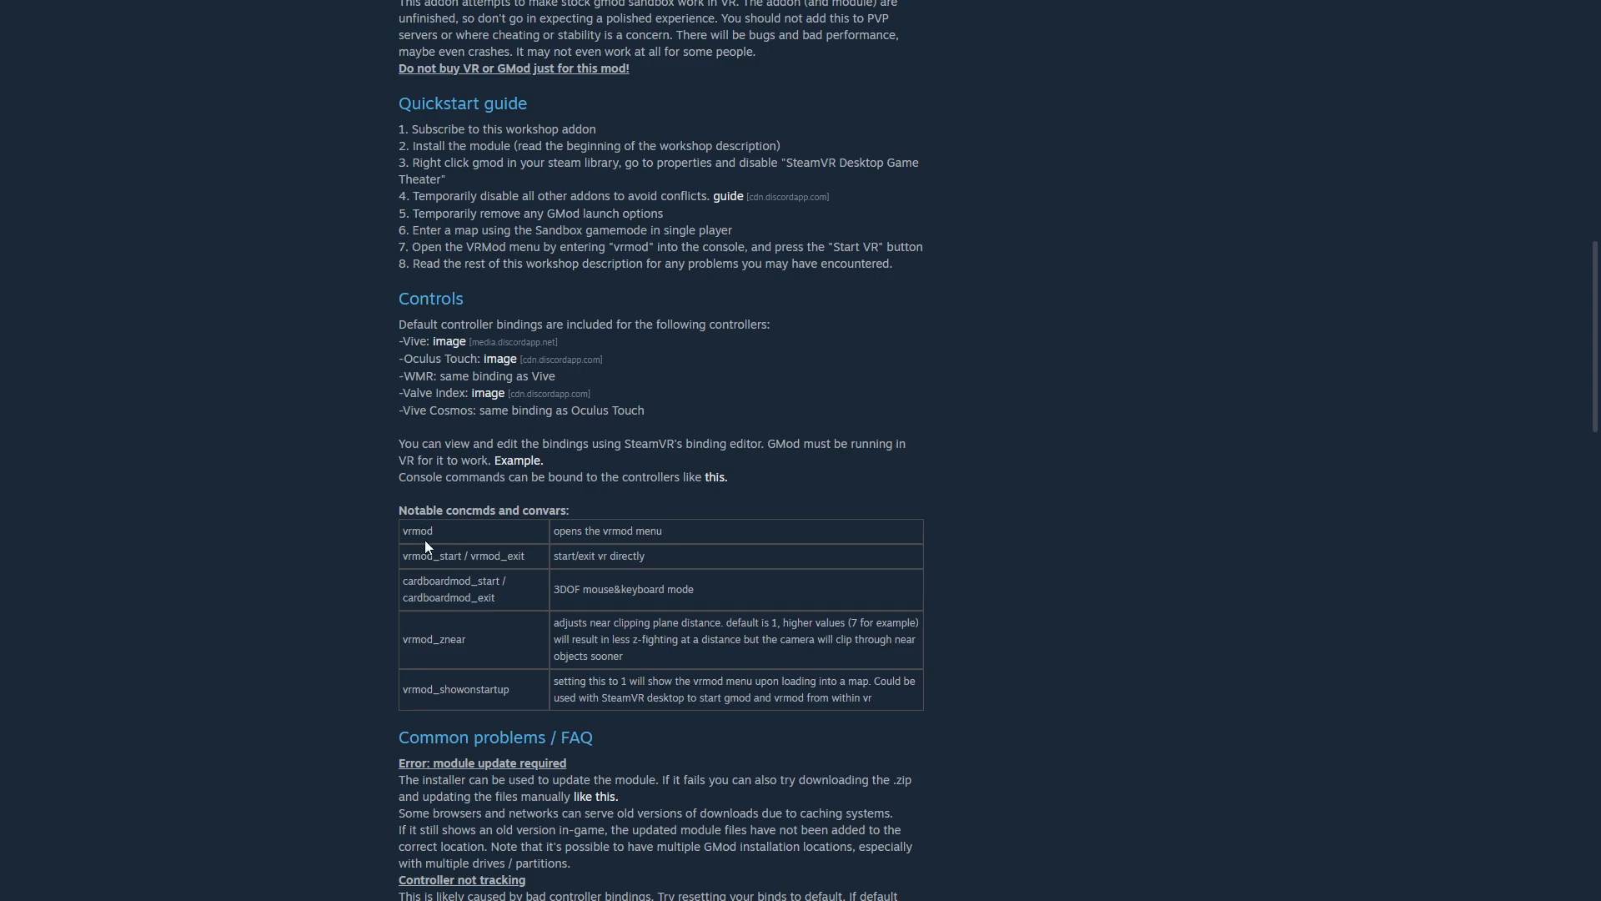
pyautogui.moveTo(425, 510)
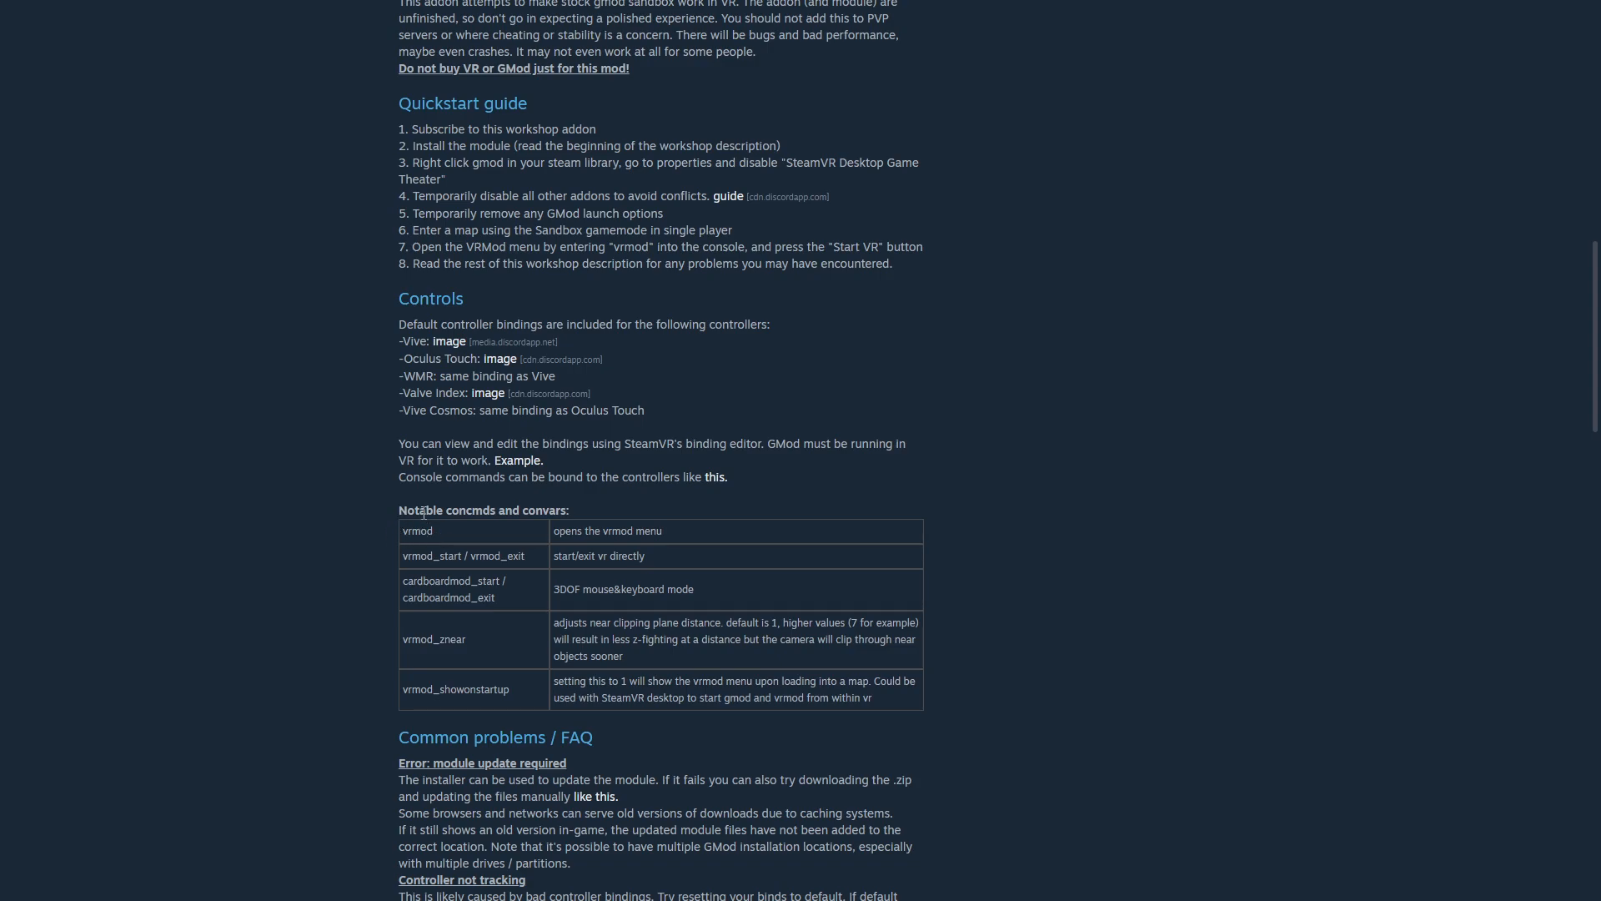
pyautogui.moveTo(446, 531)
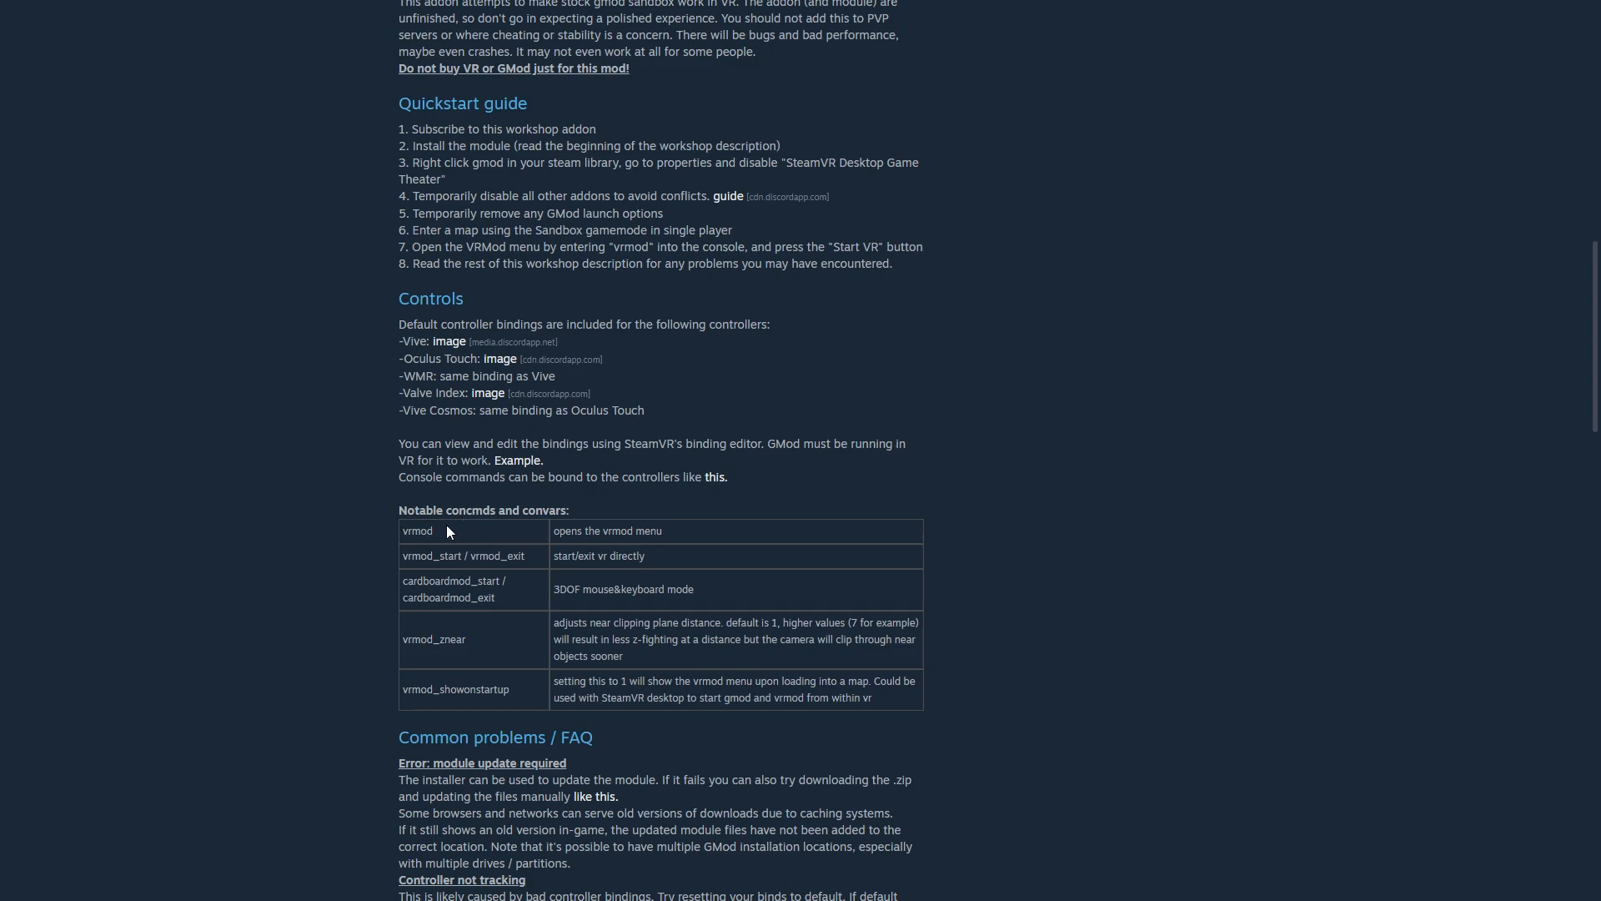
pyautogui.doubleClick(417, 531)
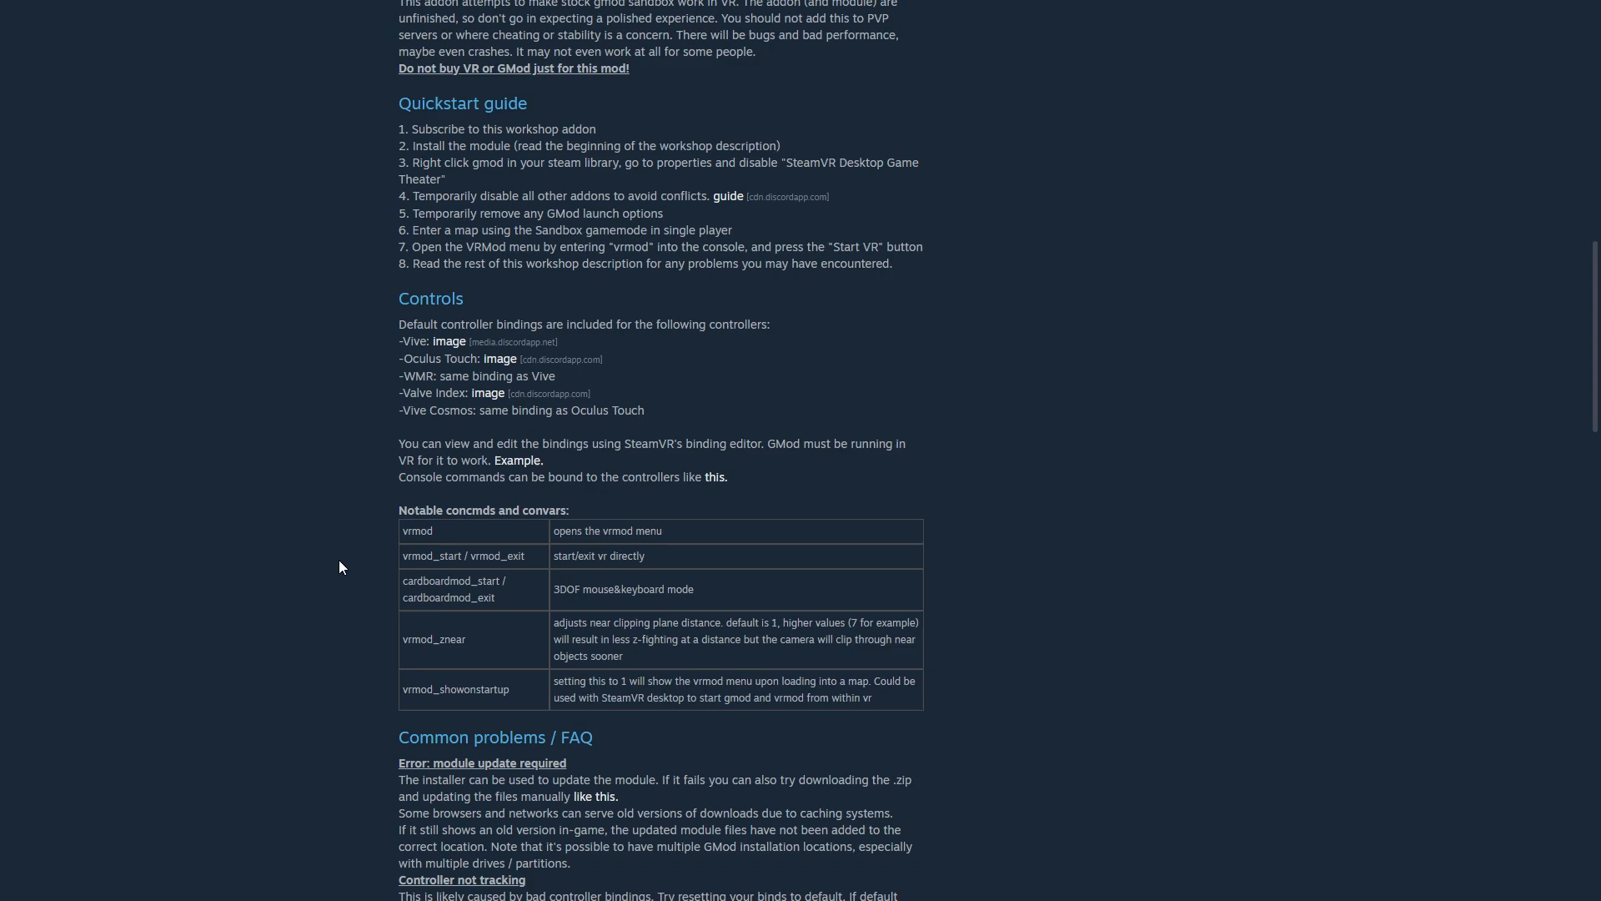
pyautogui.moveTo(357, 612)
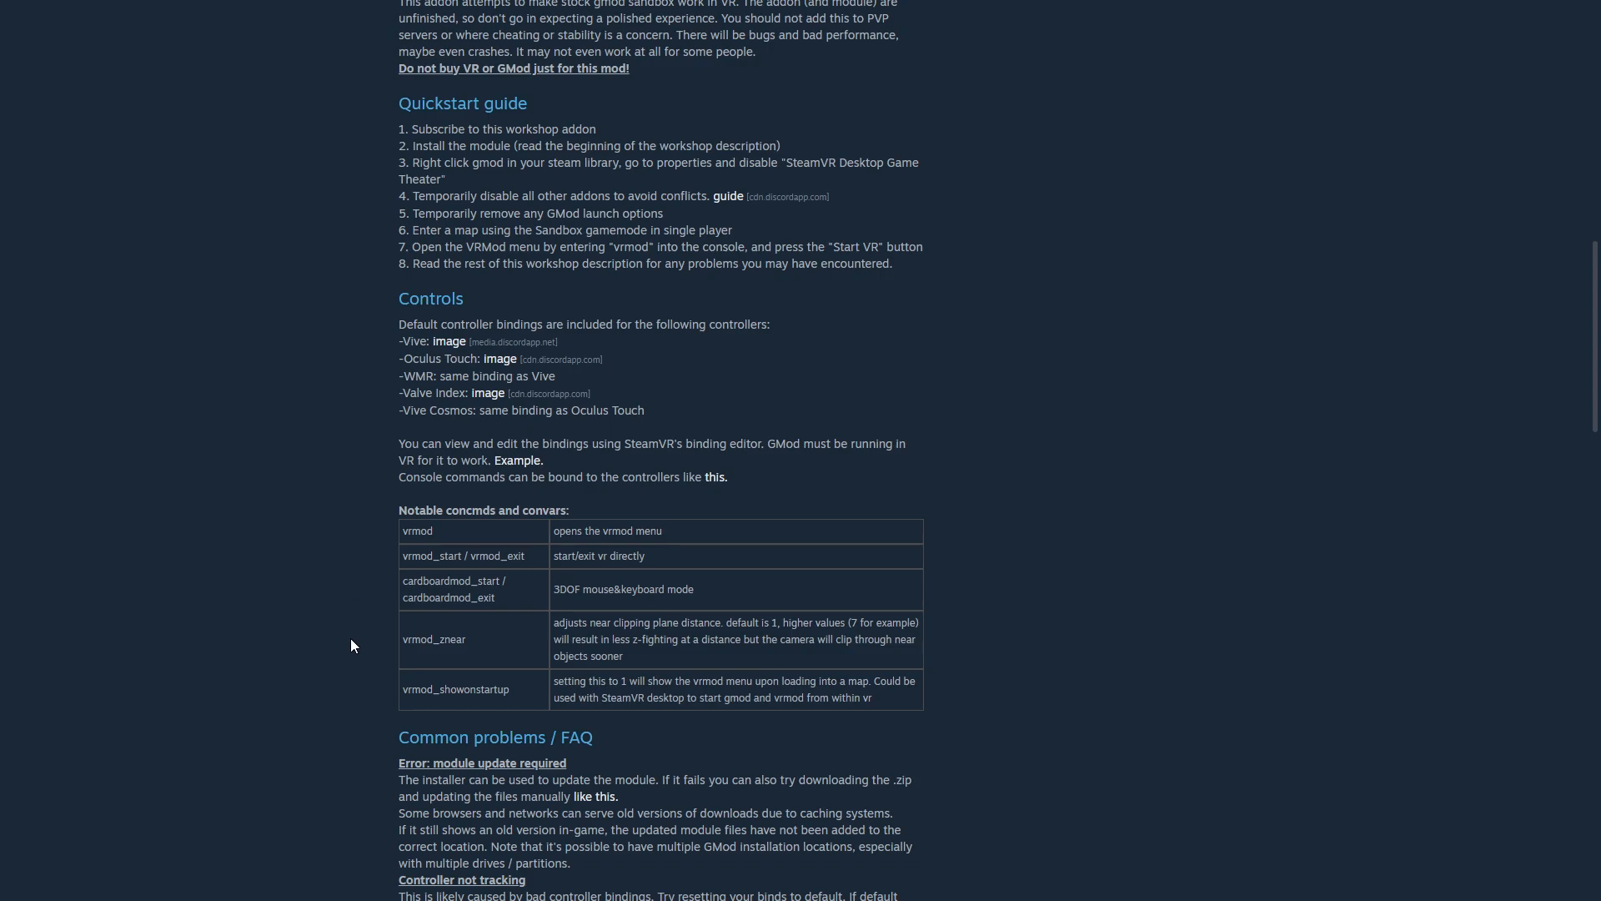
pyautogui.moveTo(344, 643)
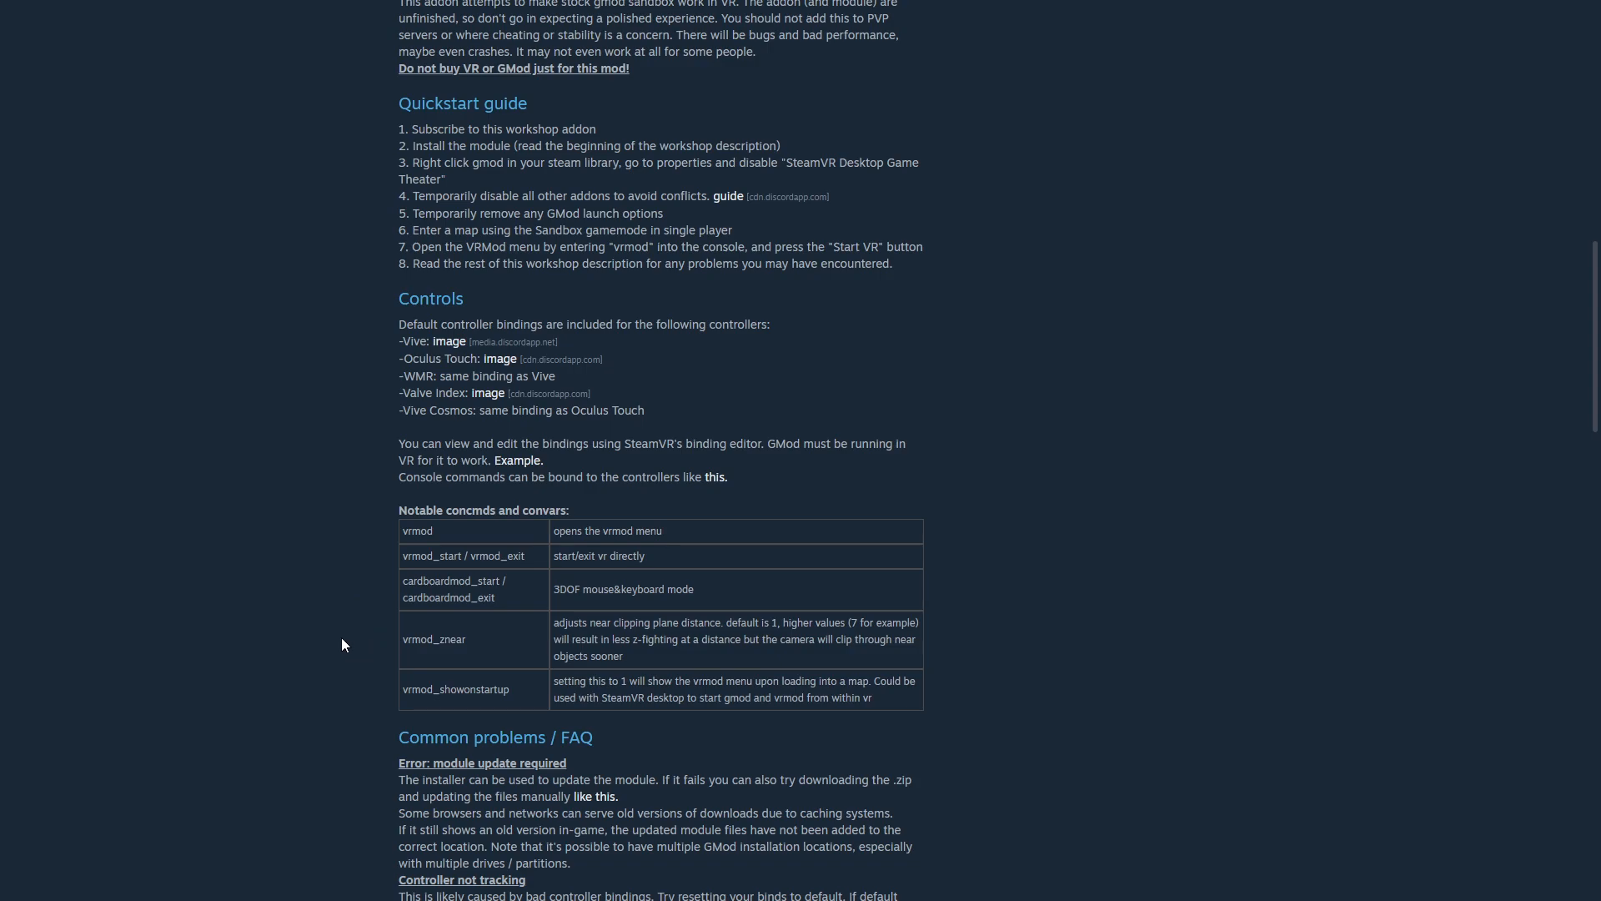
pyautogui.moveTo(378, 643)
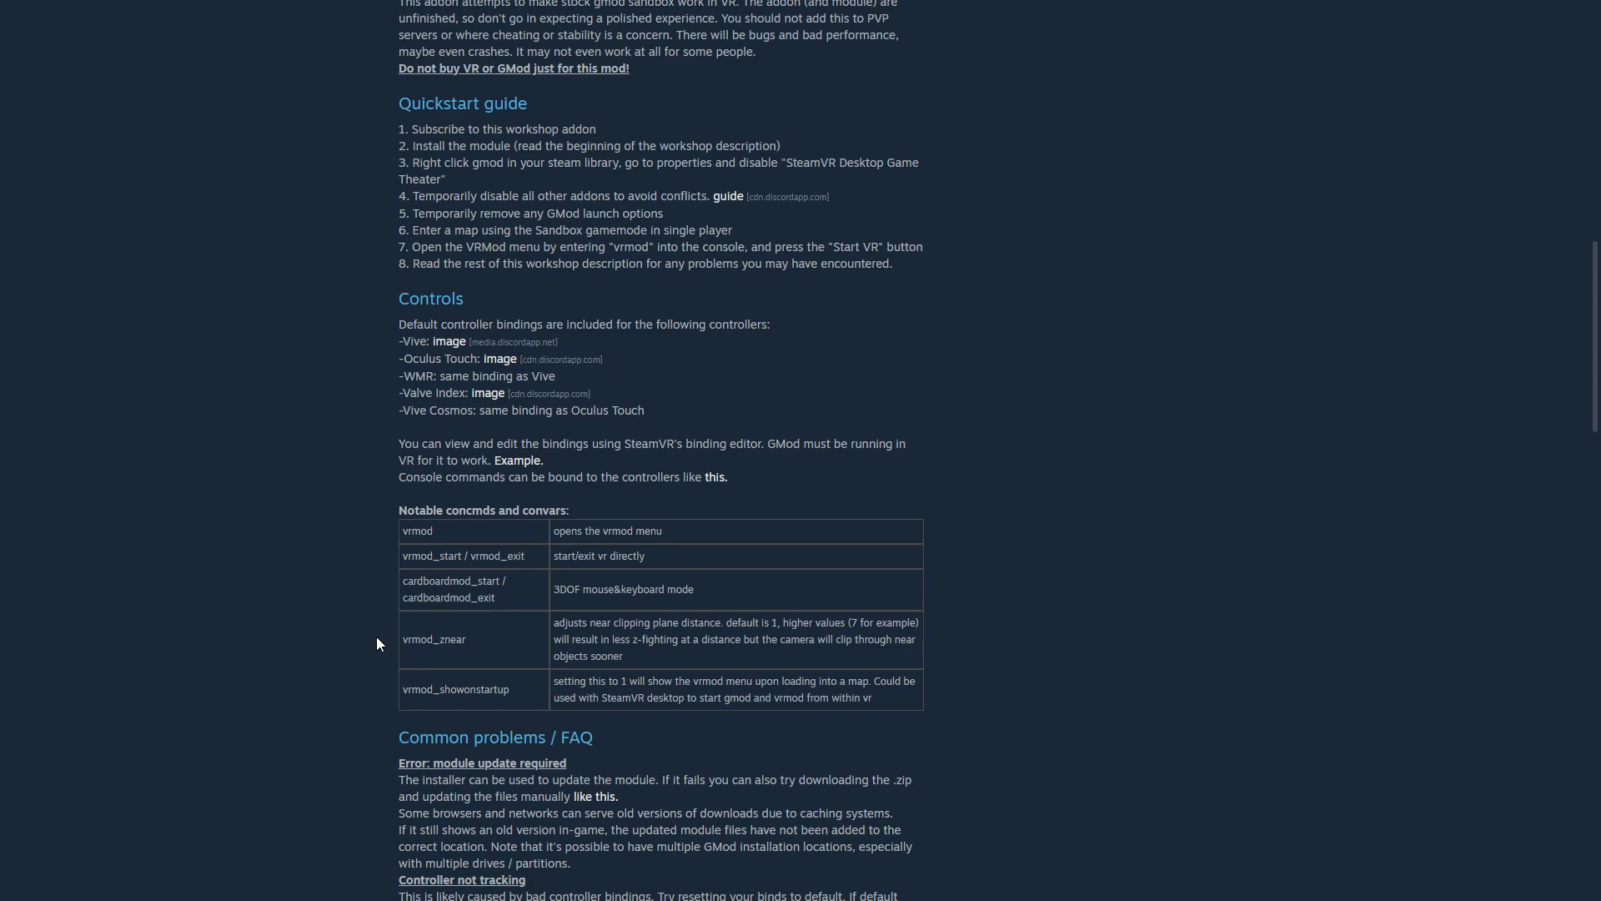
pyautogui.moveTo(403, 554)
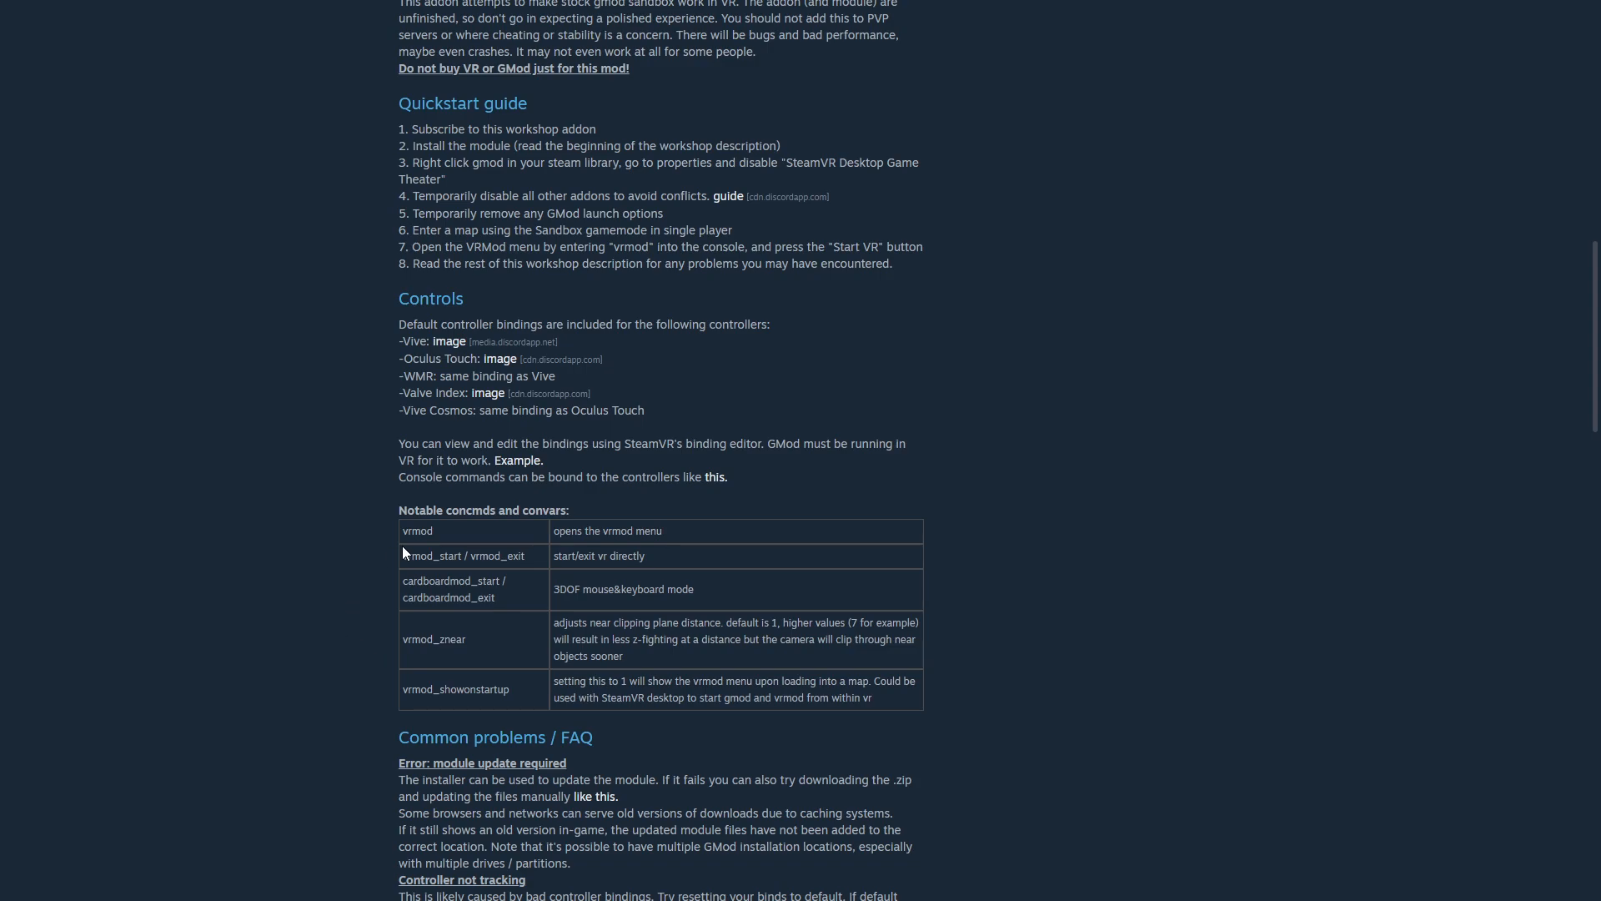
pyautogui.moveTo(367, 611)
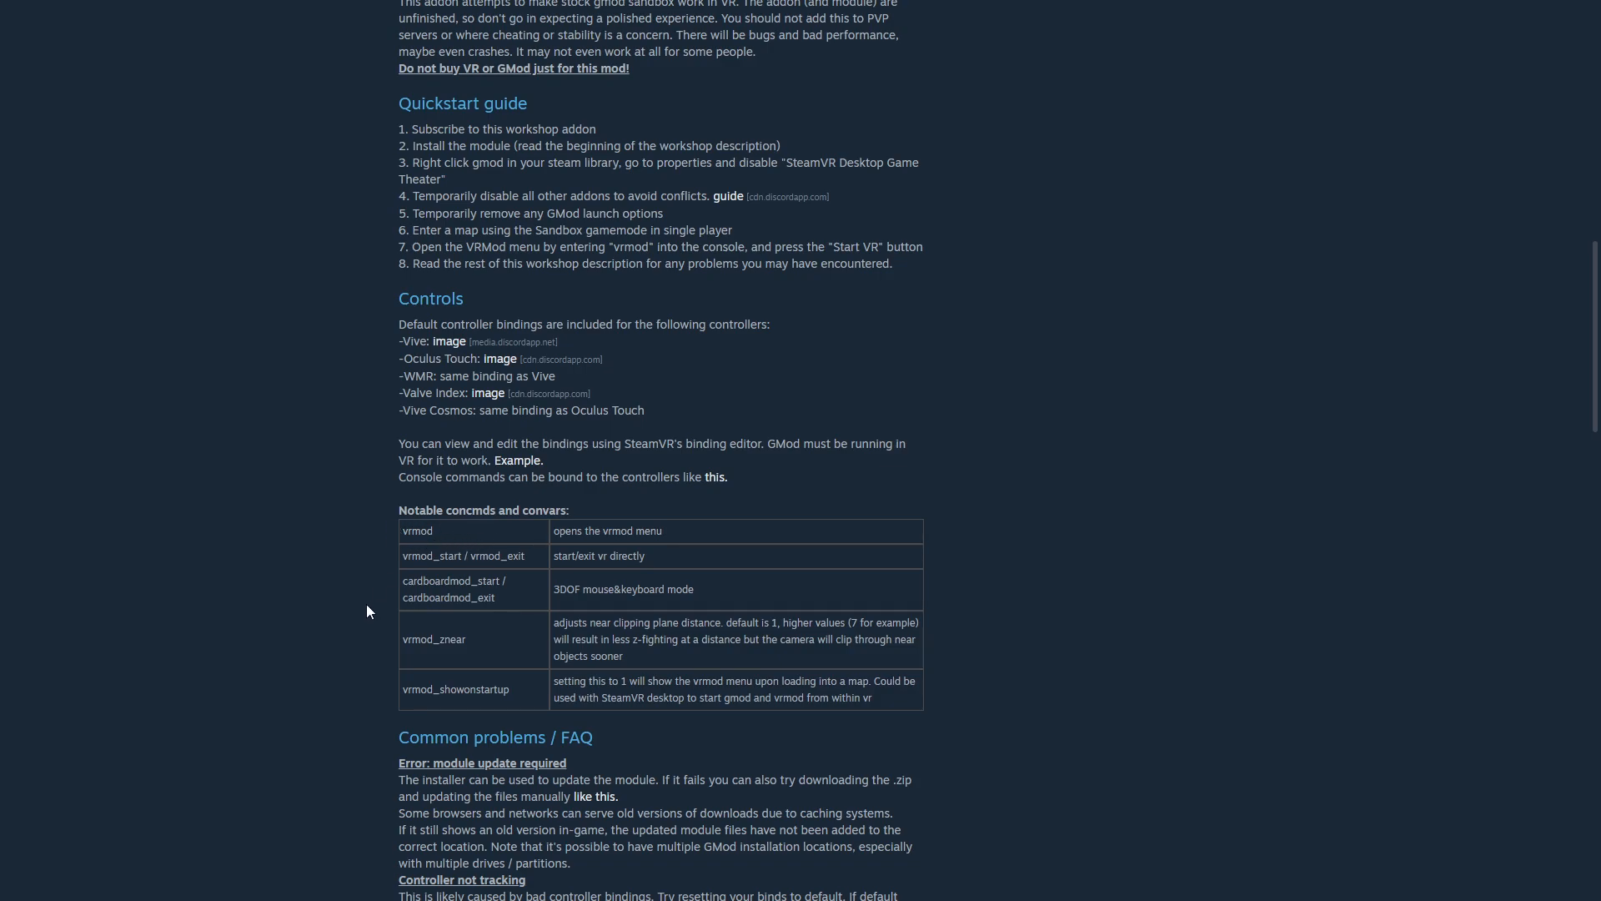
pyautogui.moveTo(497, 561)
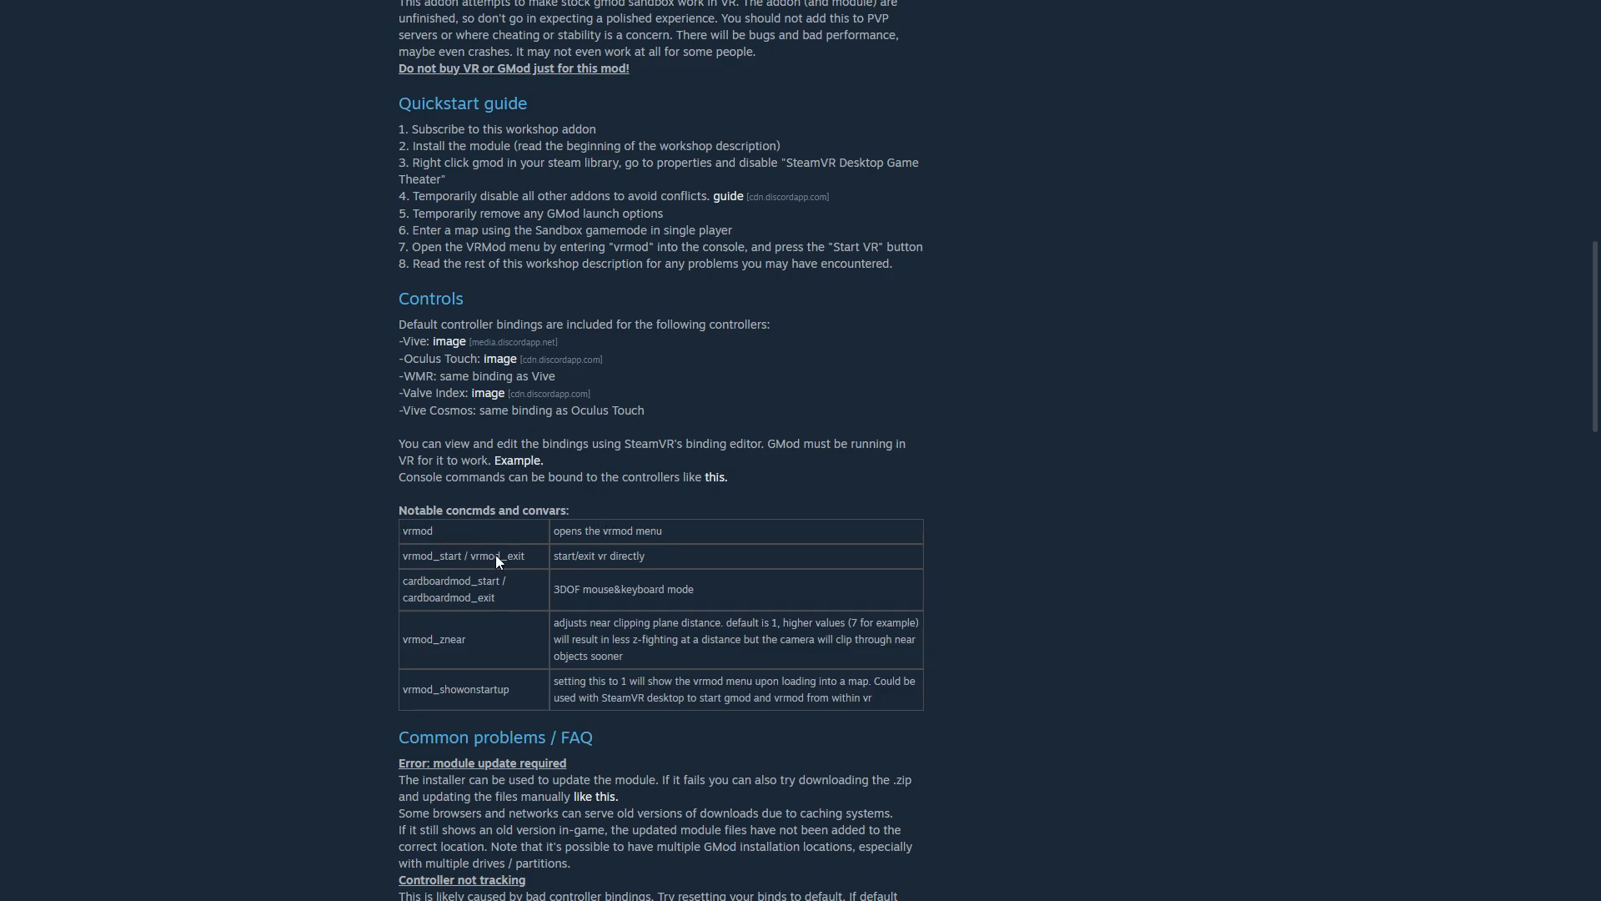
pyautogui.moveTo(1148, 492)
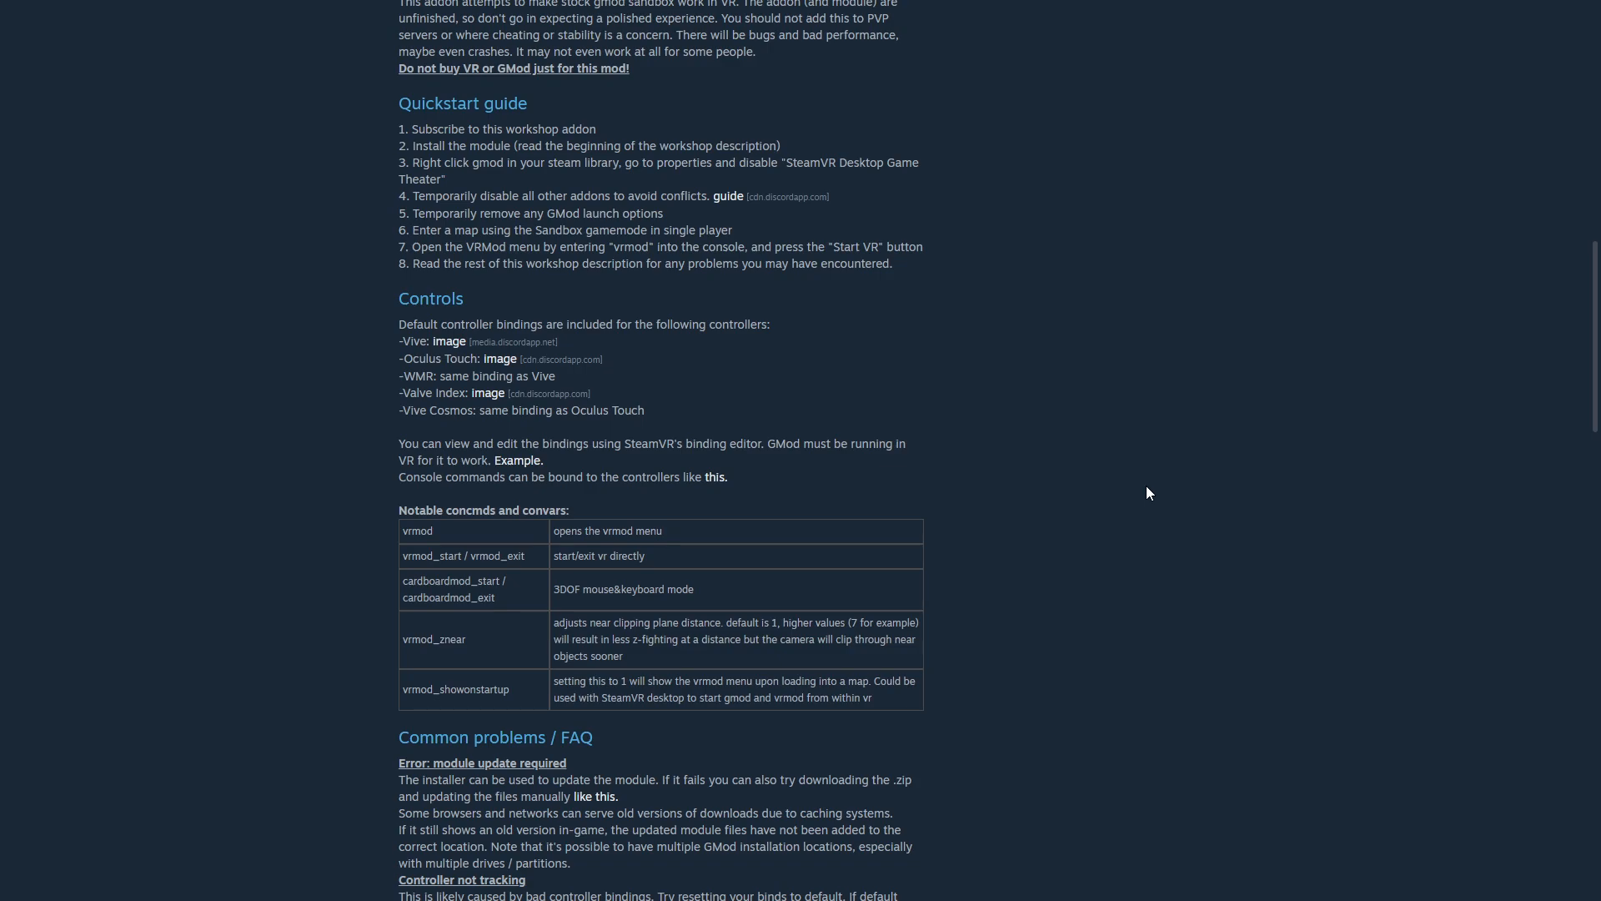
pyautogui.moveTo(1057, 570)
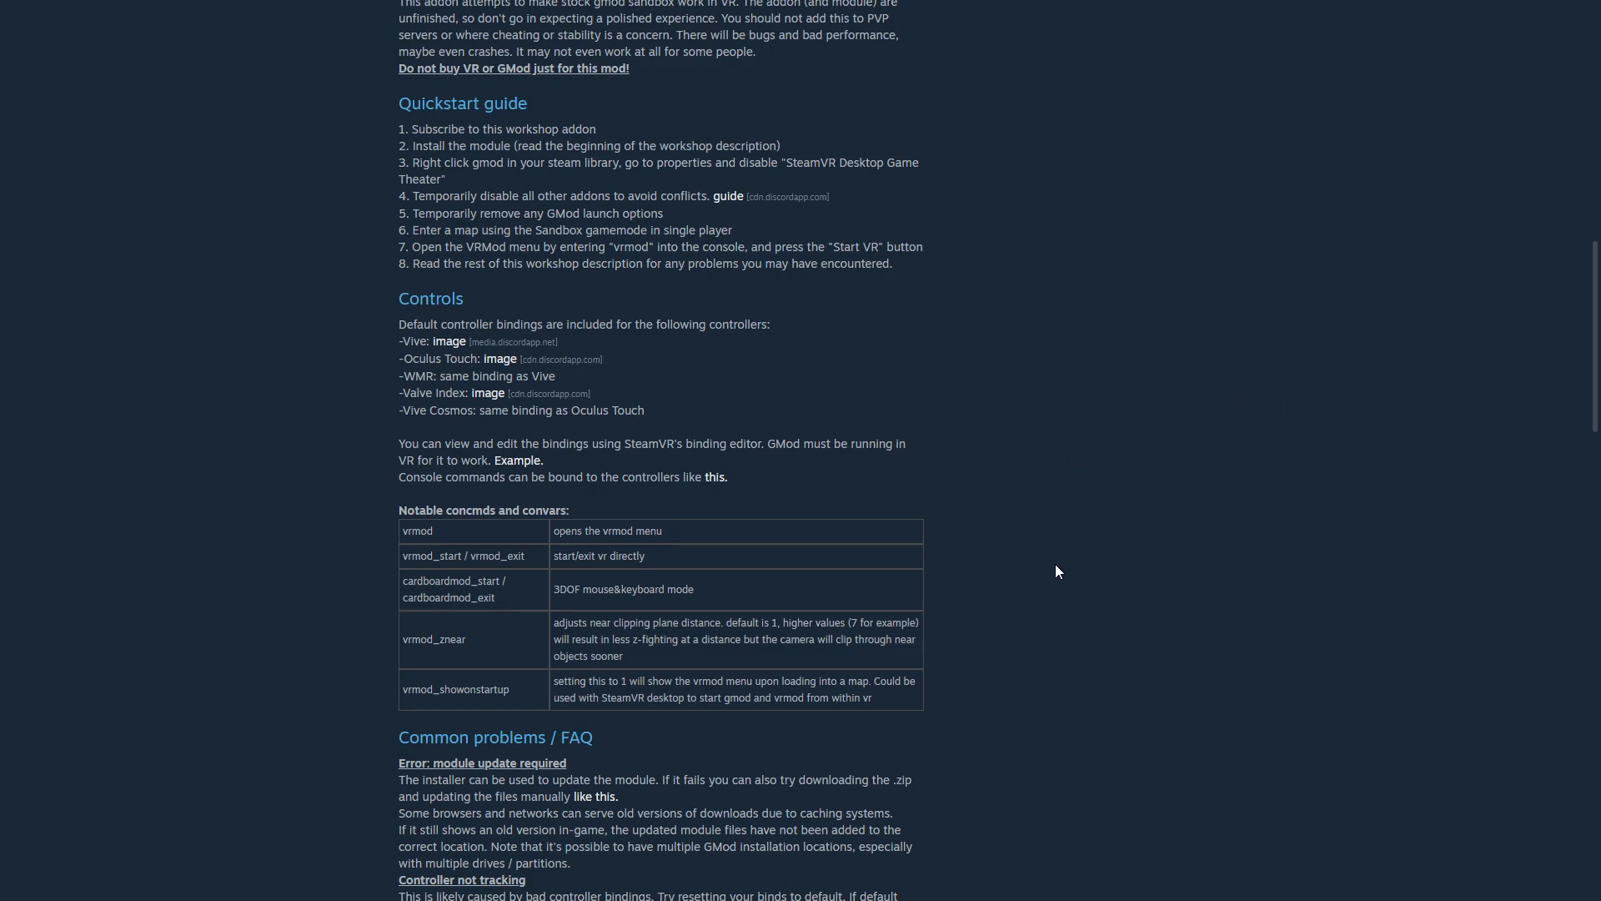
pyautogui.moveTo(947, 595)
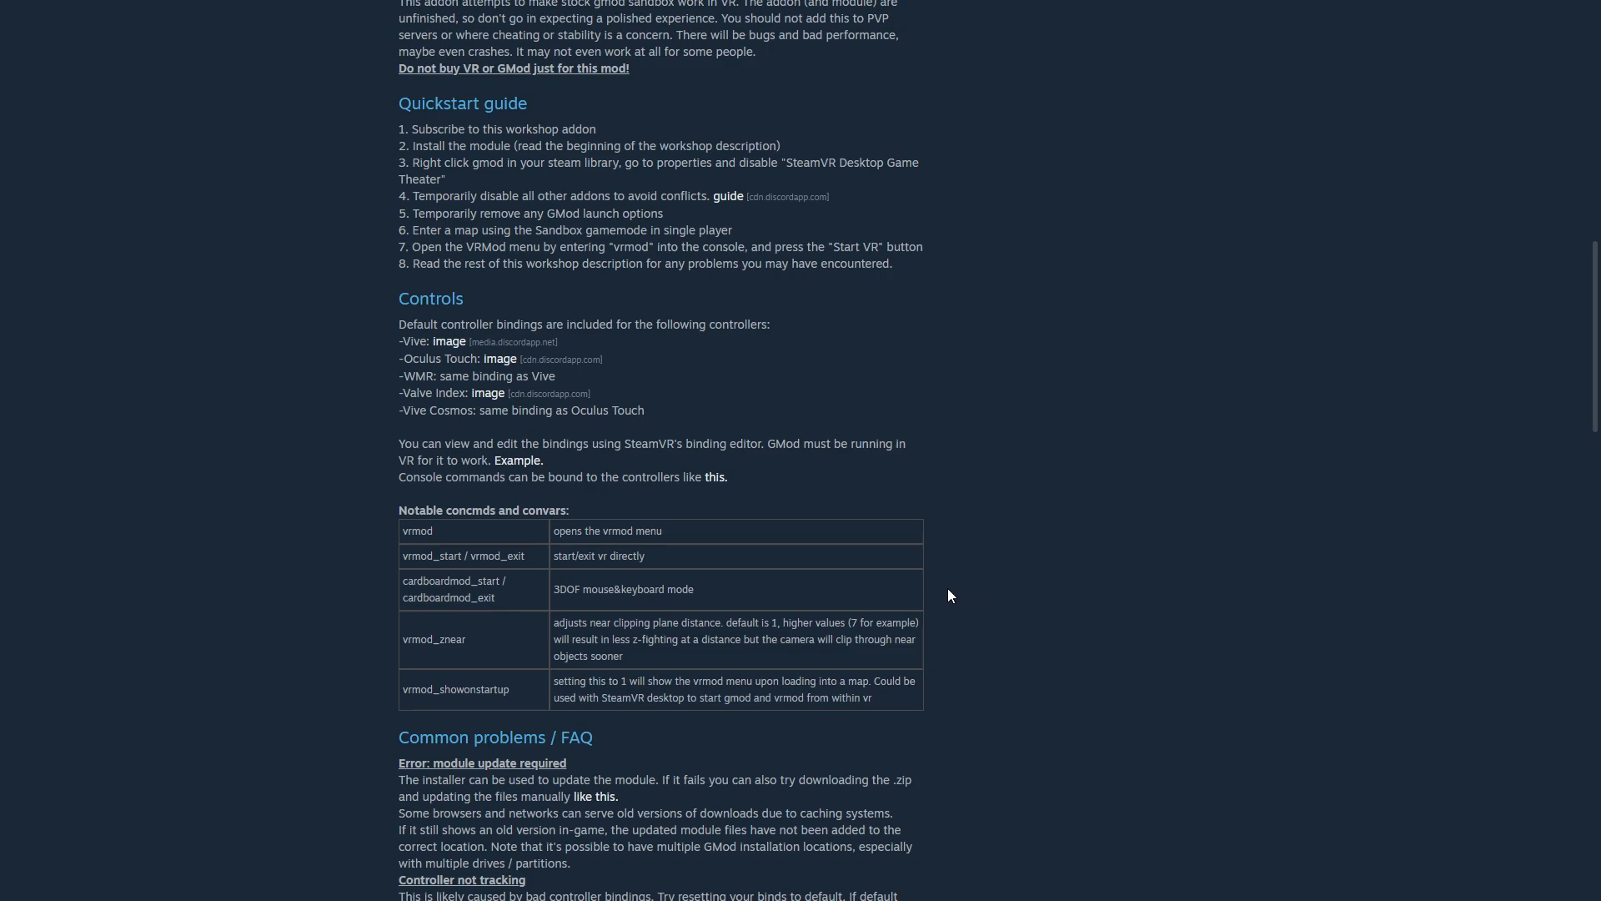
pyautogui.moveTo(949, 610)
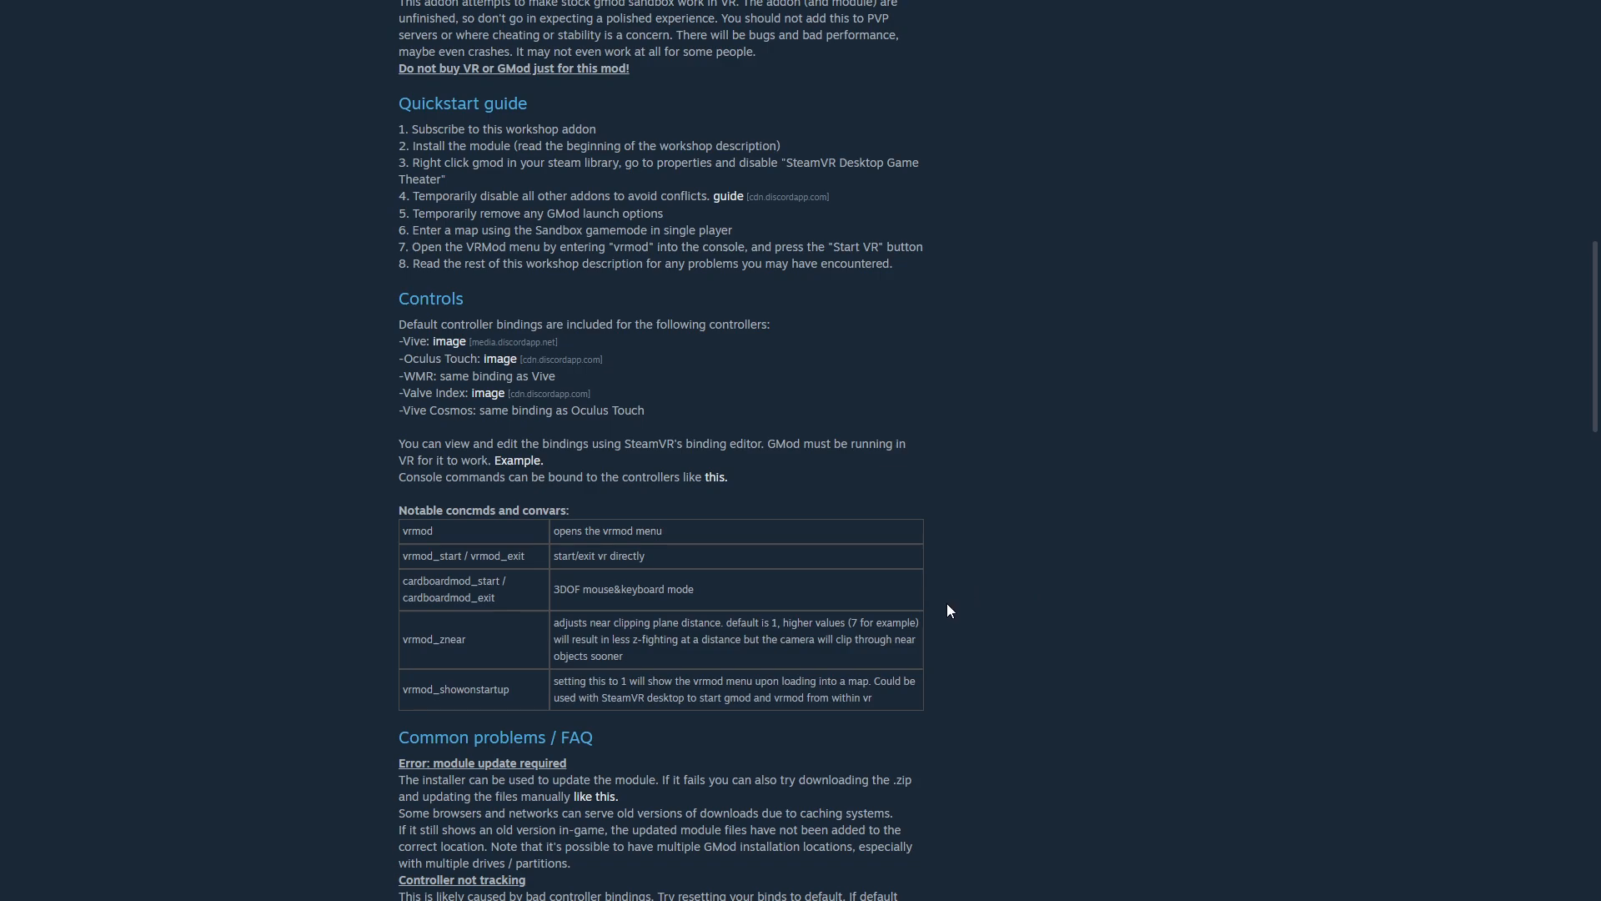
pyautogui.moveTo(1032, 584)
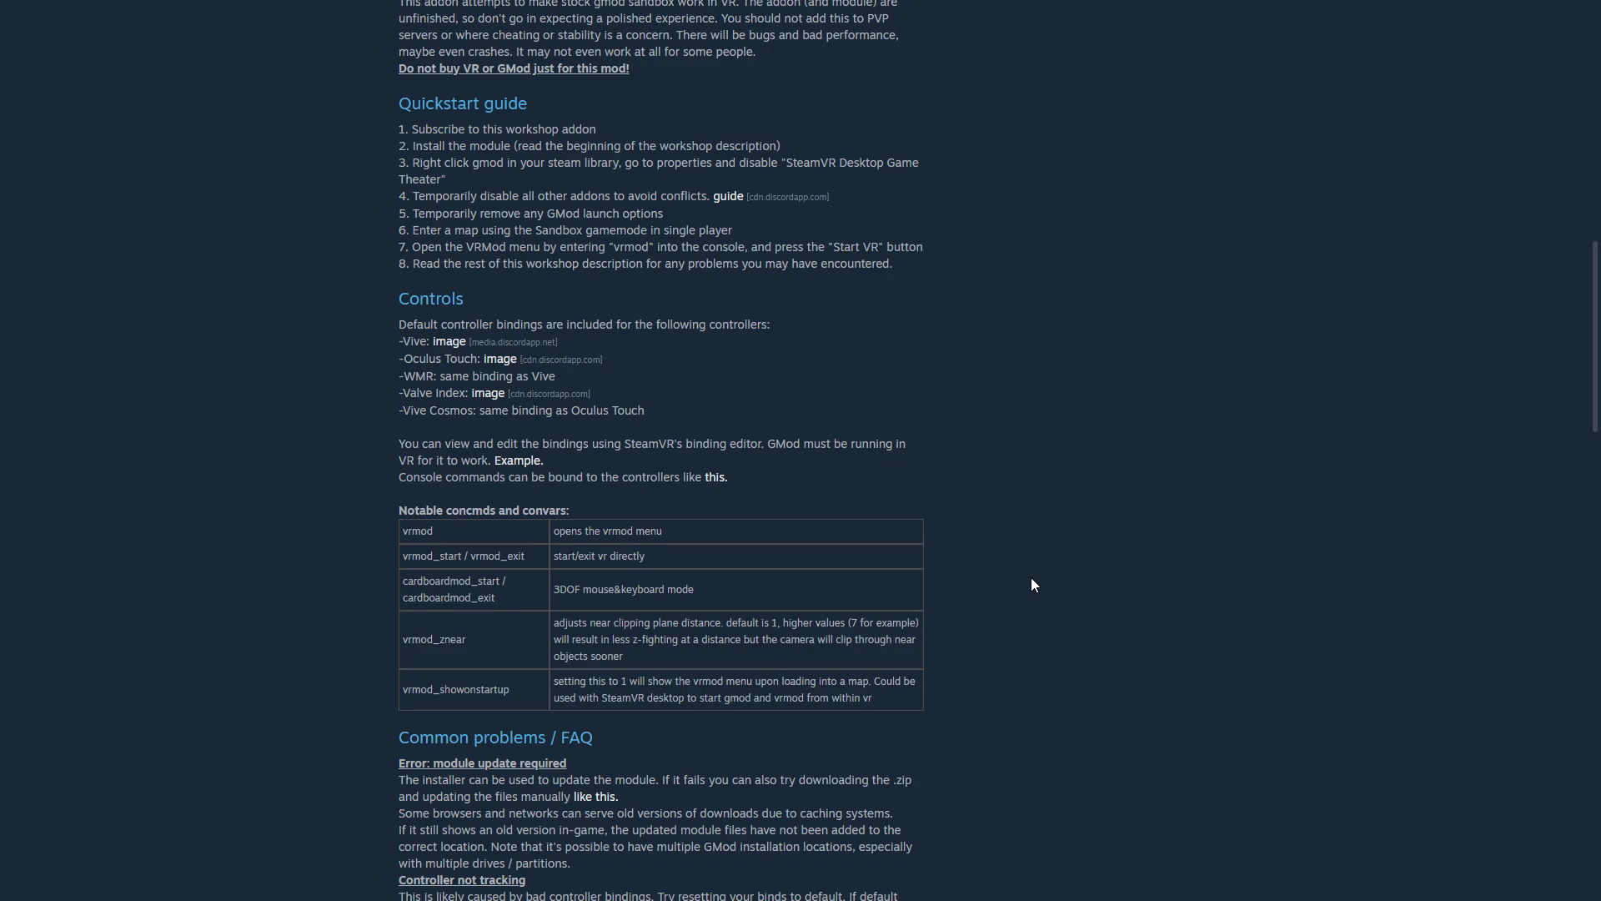
# Read through the VRMod Common problems / FAQ section, then return to the page top.
pyautogui.press('f11')
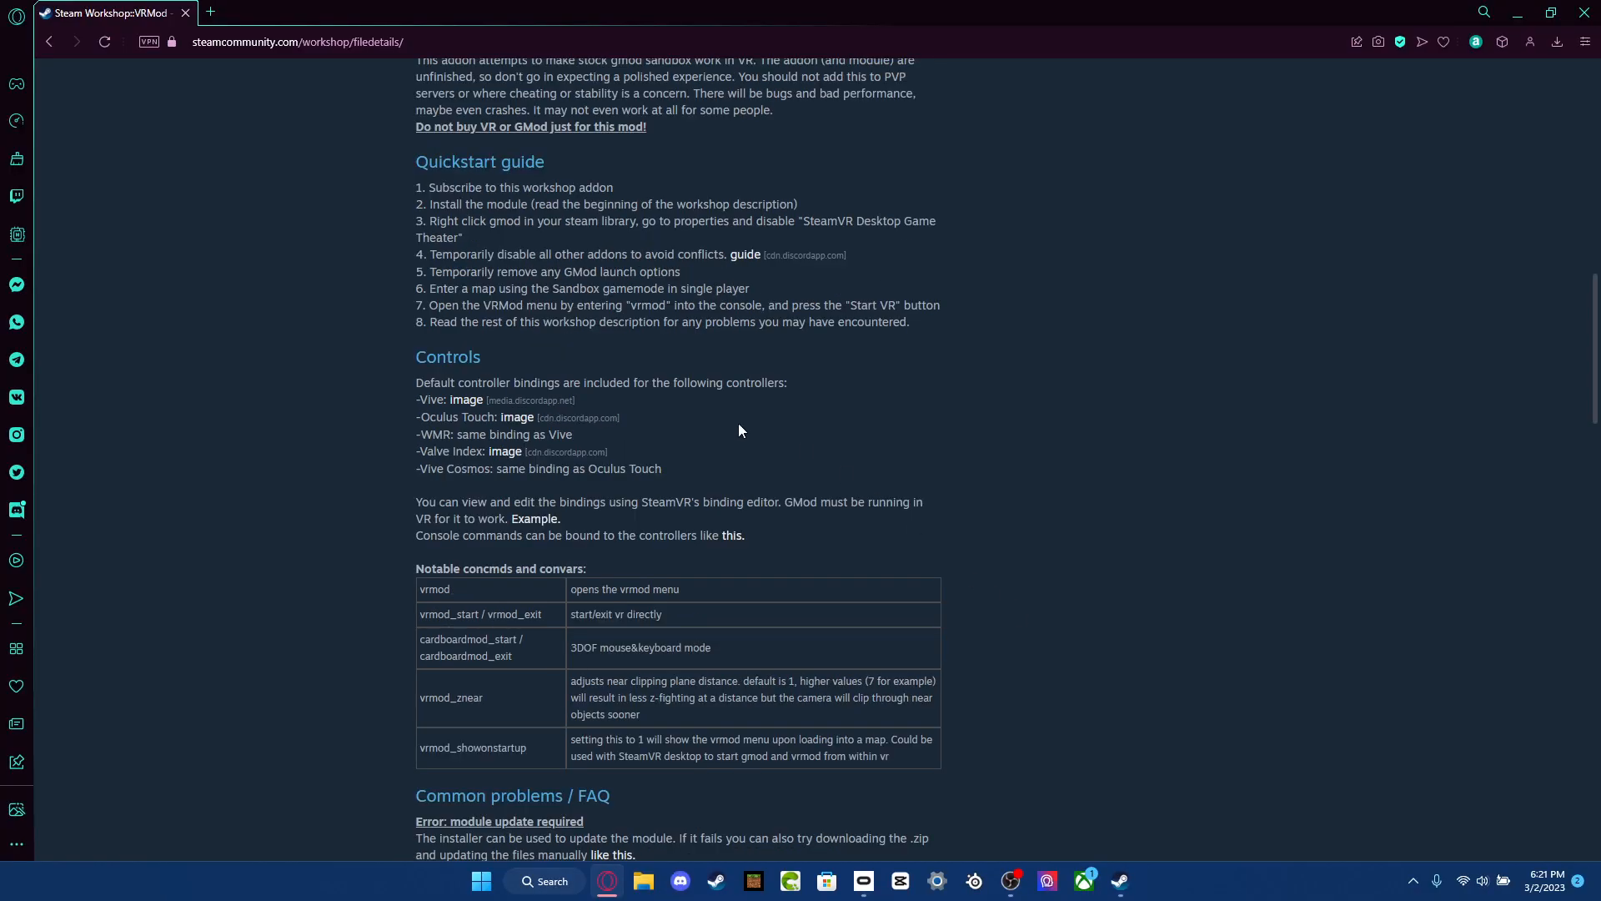
pyautogui.scroll(3)
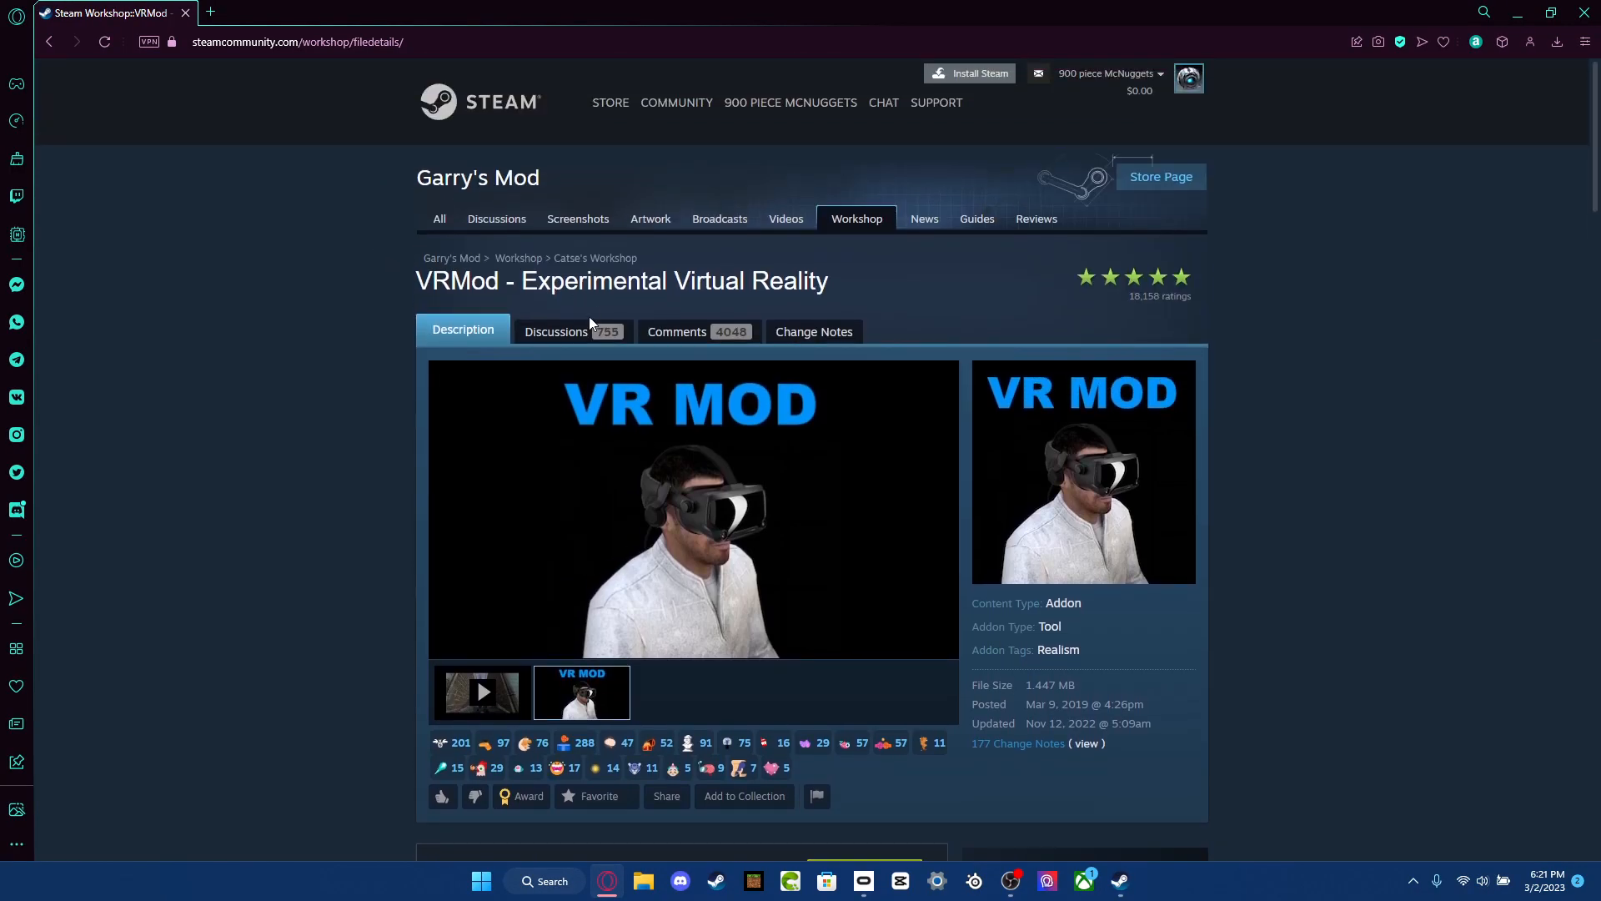
pyautogui.scroll(-3)
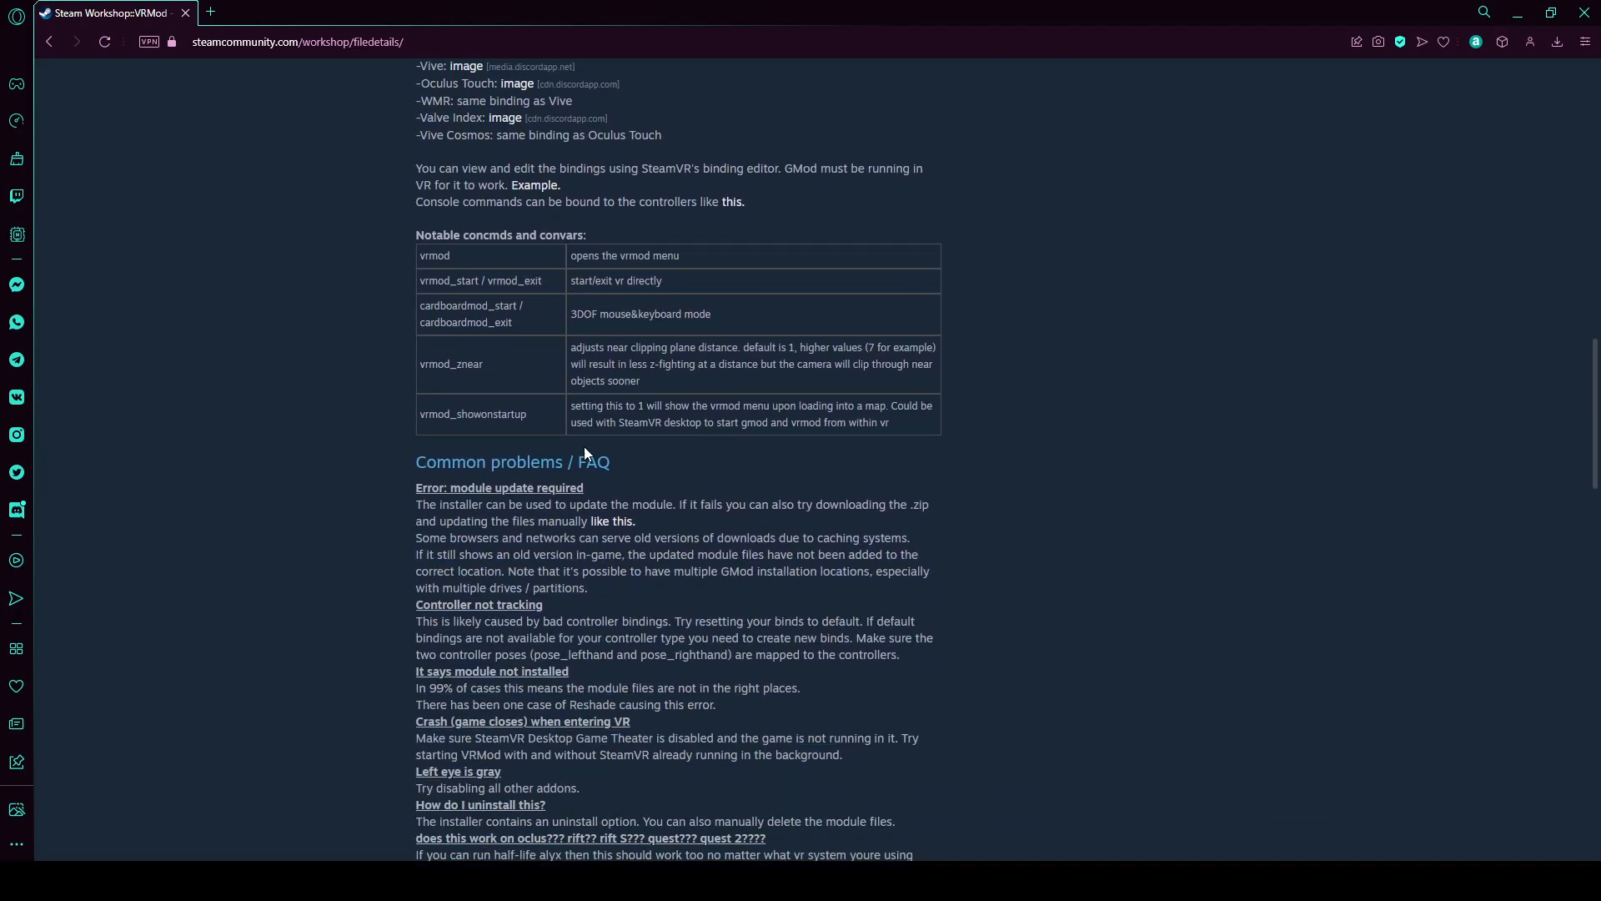
pyautogui.press('F11')
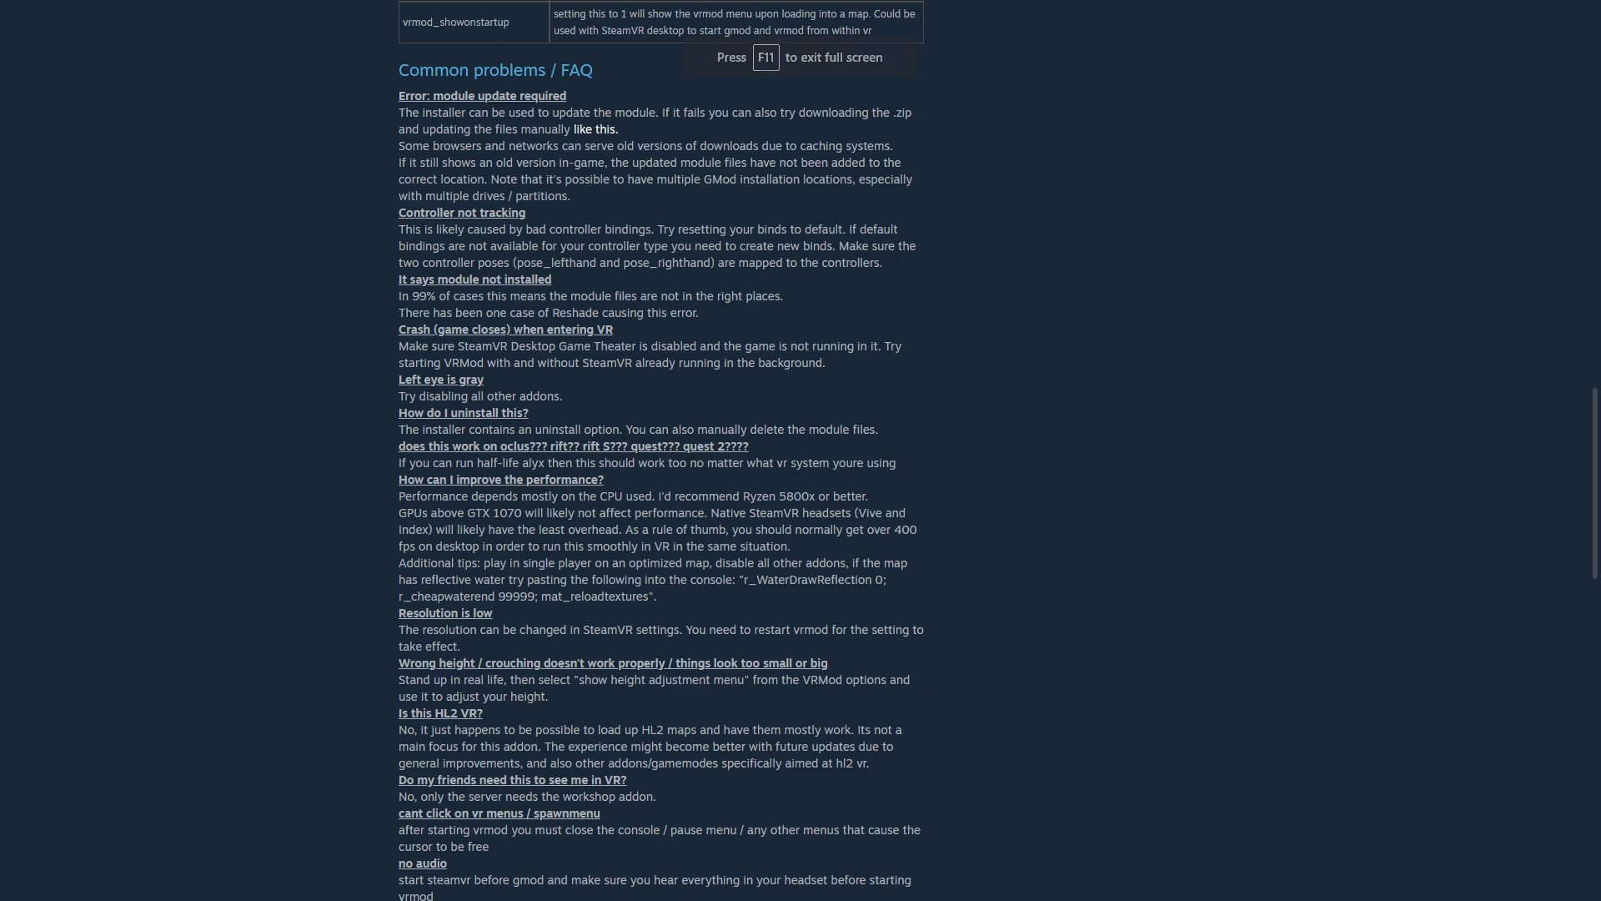
pyautogui.scroll(-3)
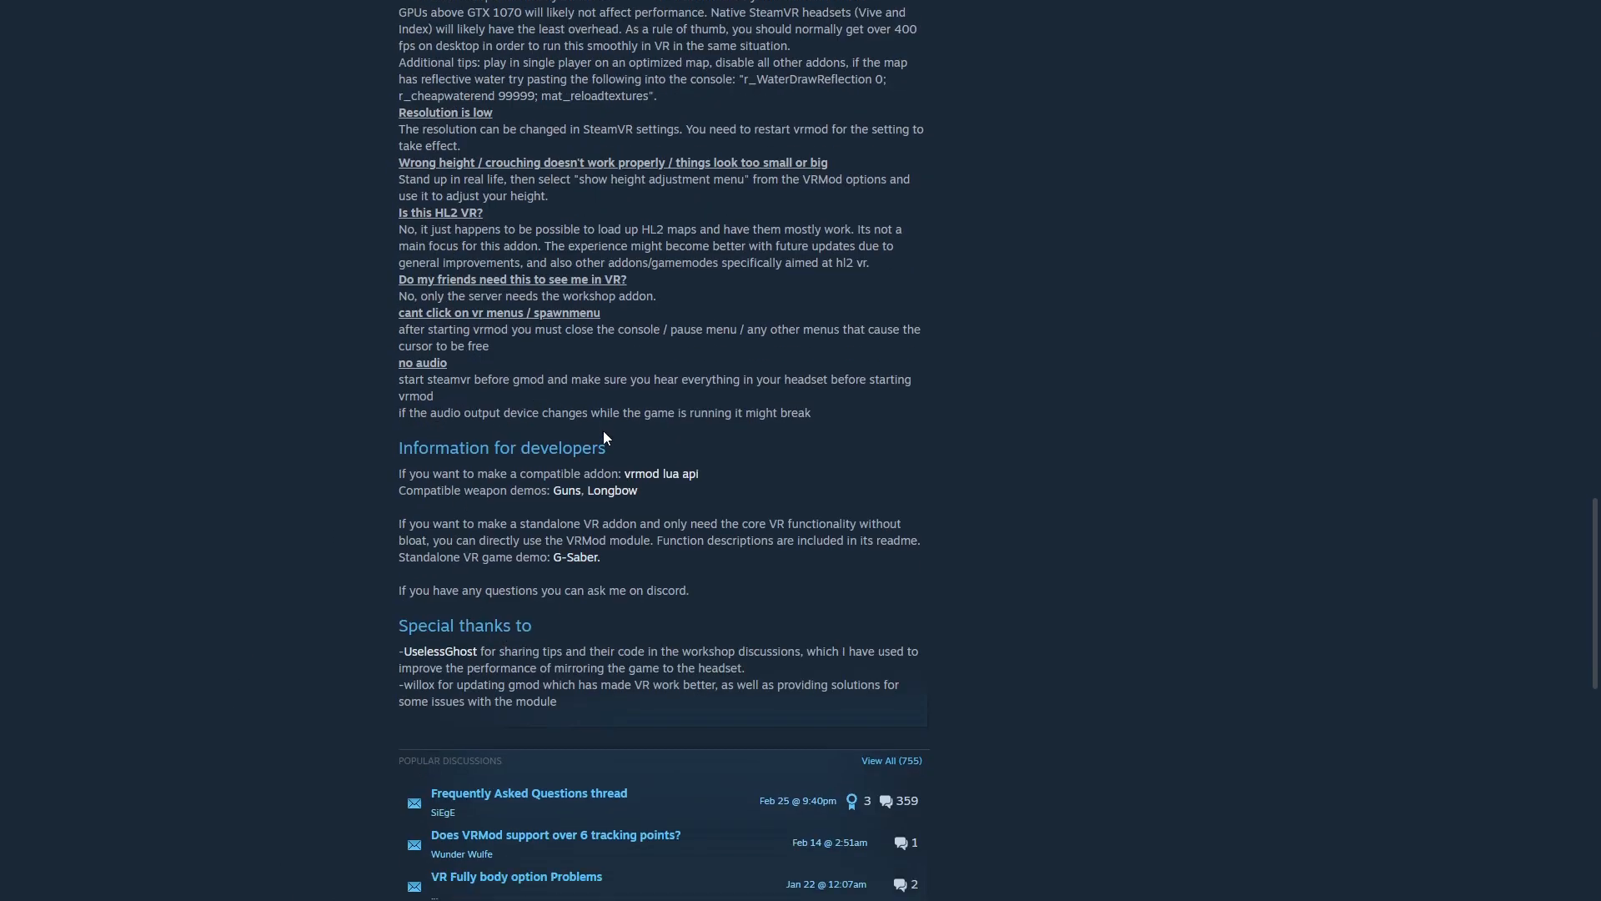
pyautogui.scroll(3)
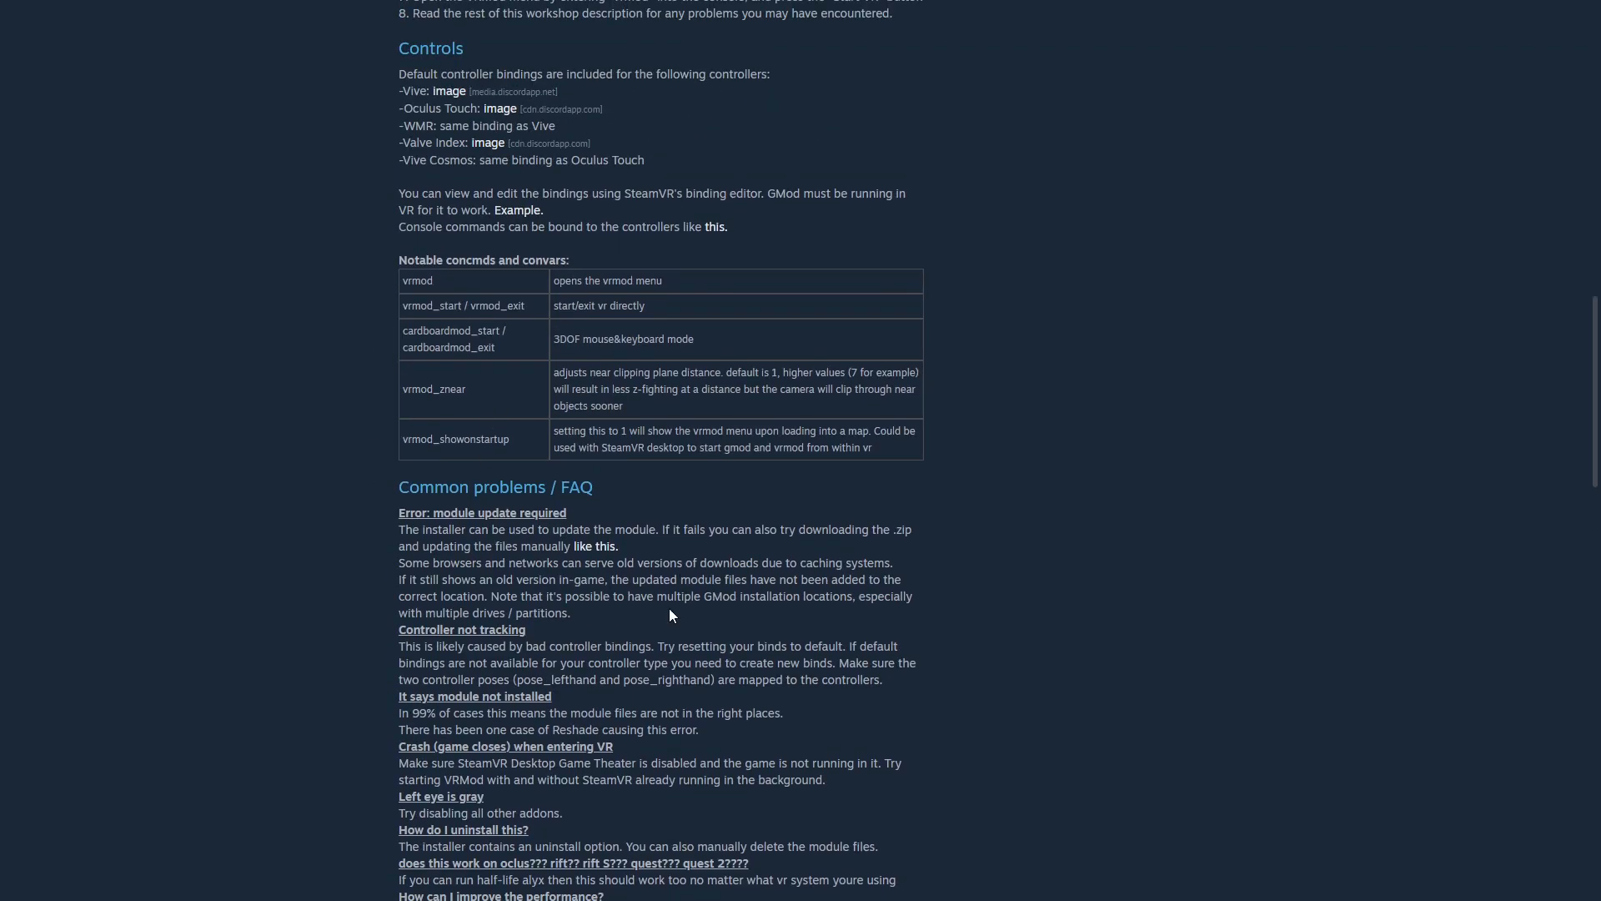
pyautogui.moveTo(493, 551)
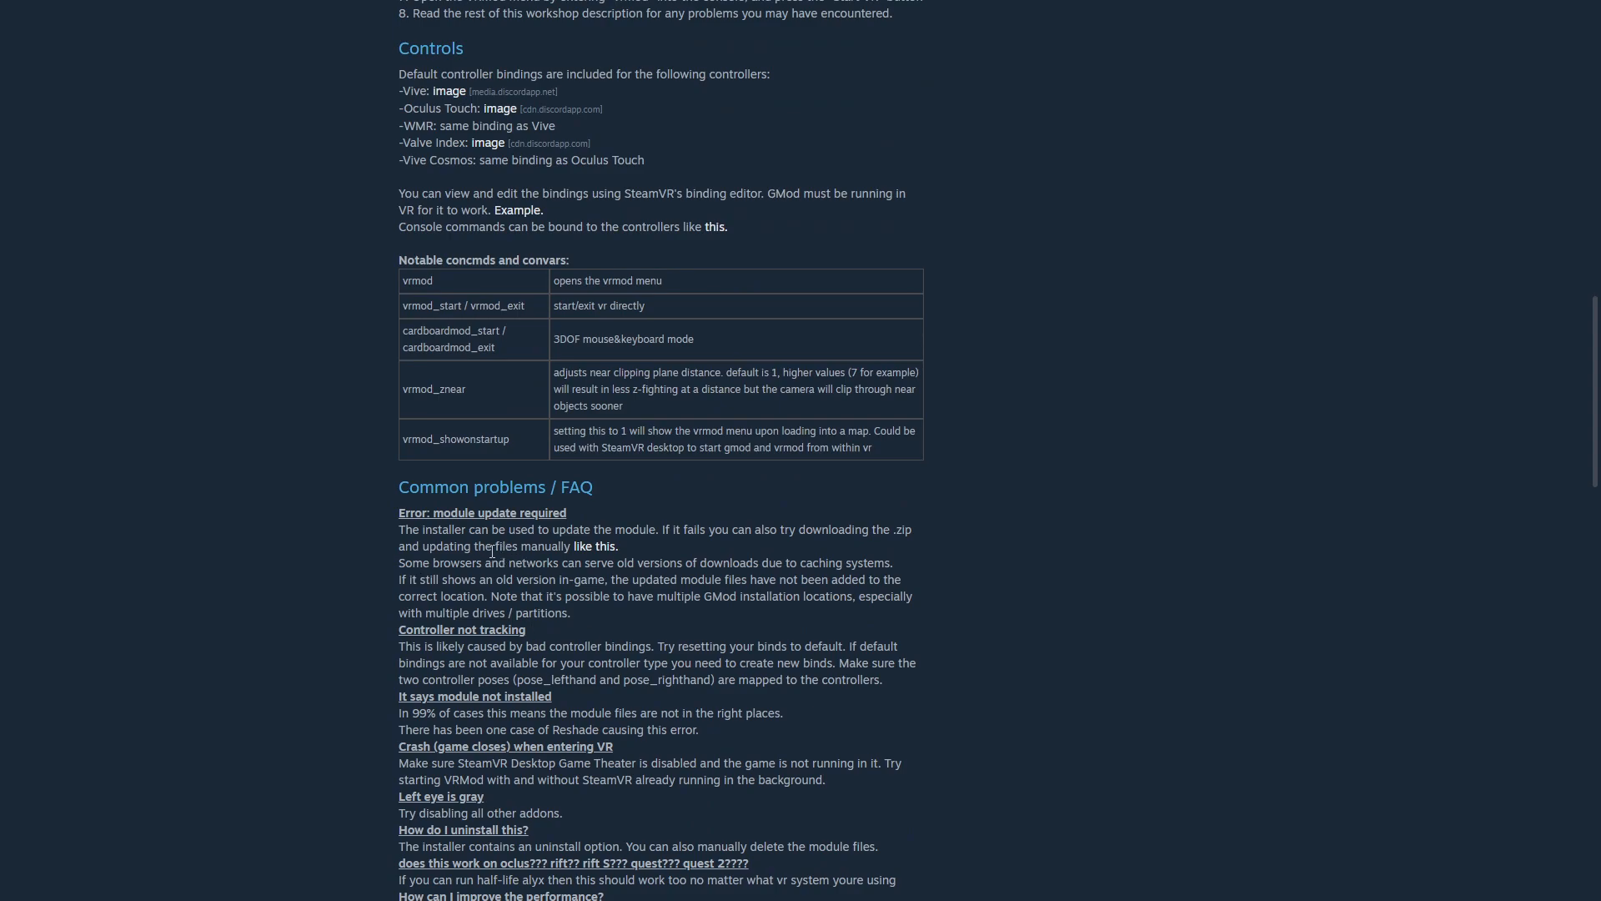
pyautogui.moveTo(502, 558)
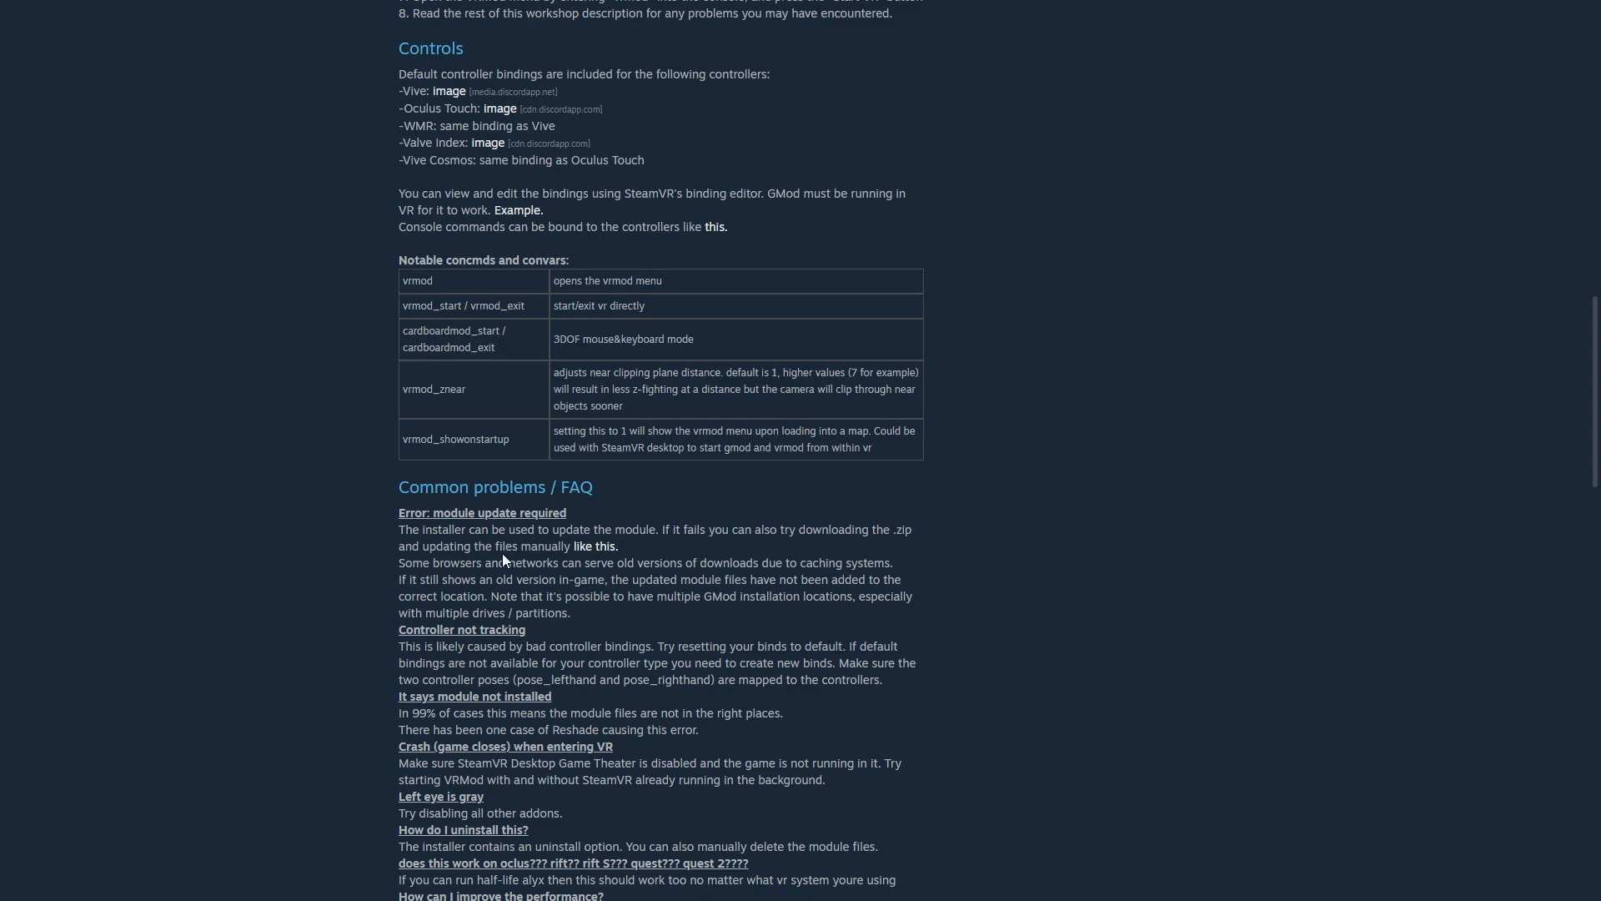
pyautogui.moveTo(823, 618)
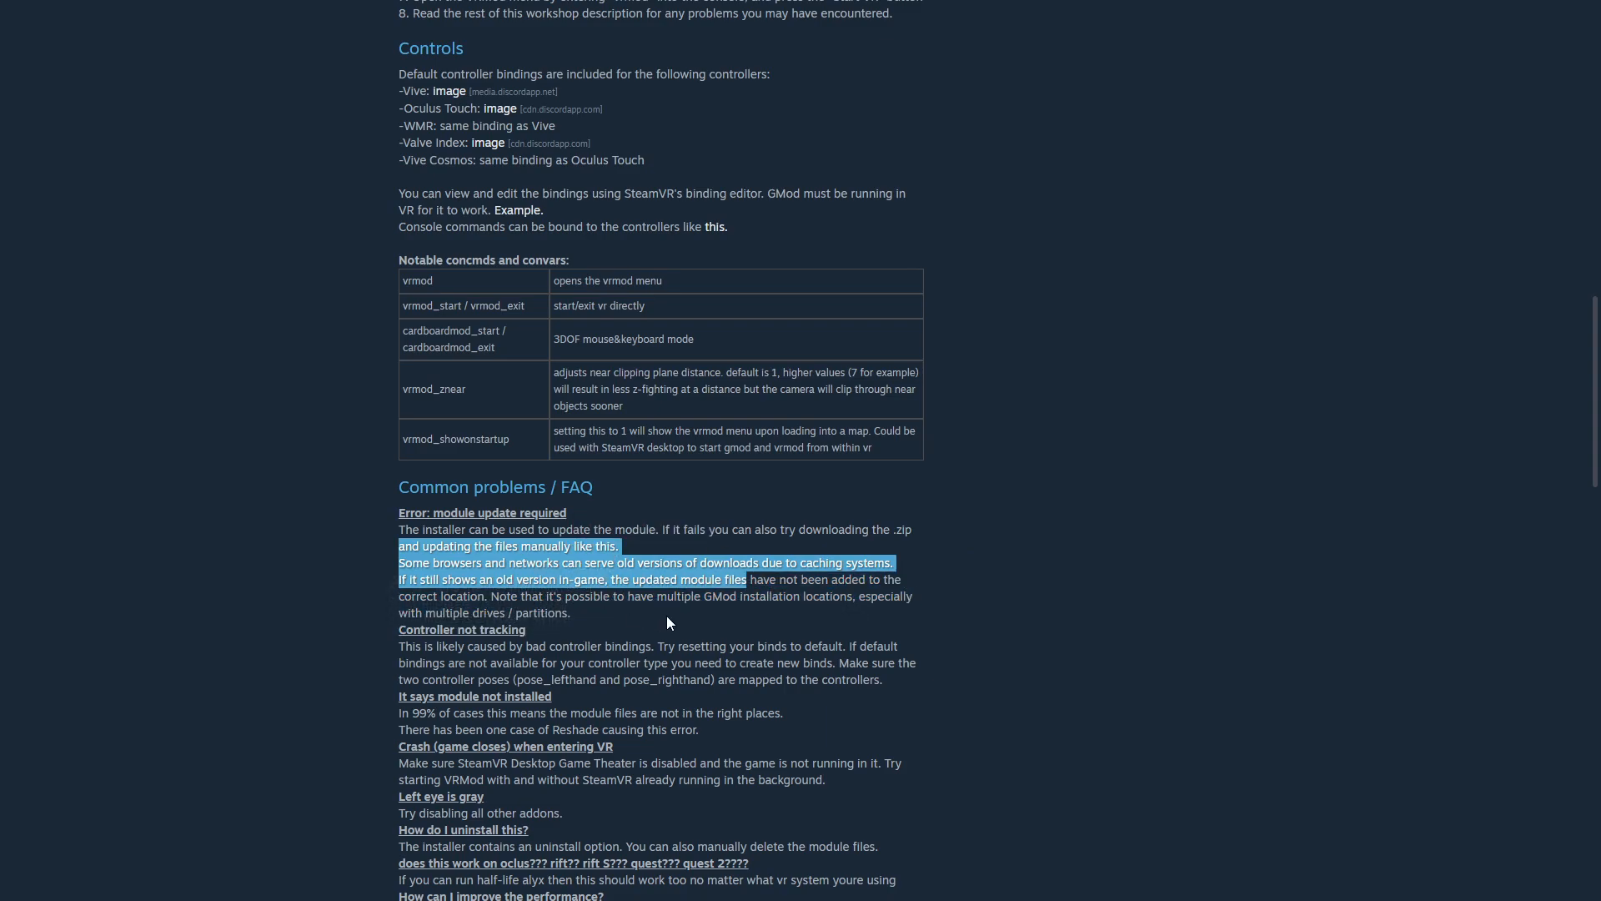
pyautogui.scroll(3)
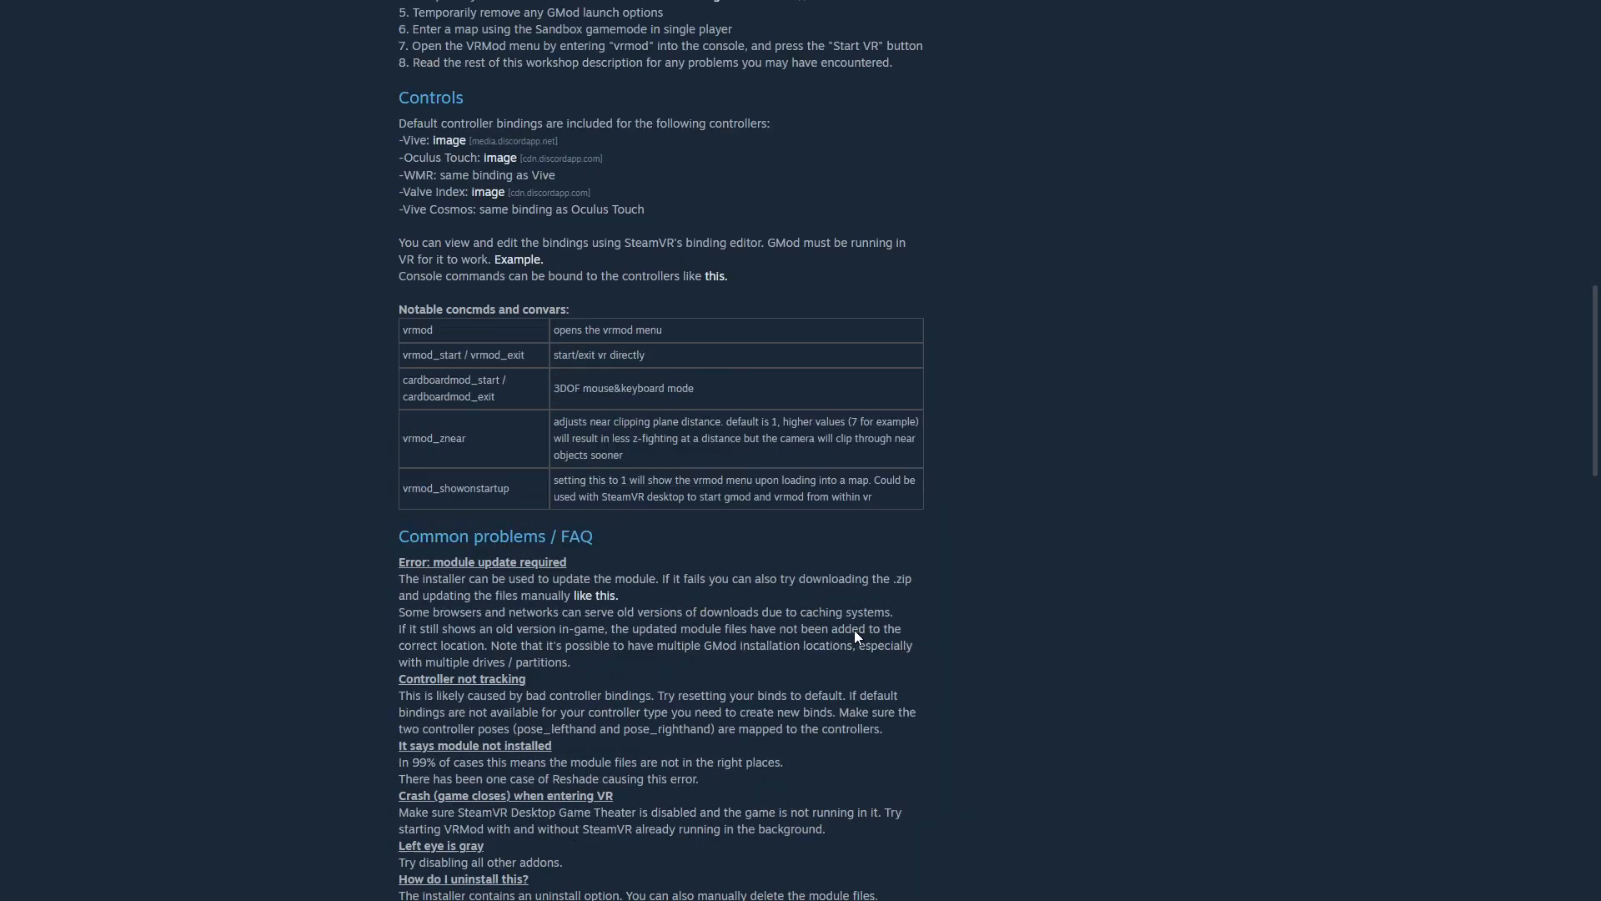
pyautogui.scroll(3)
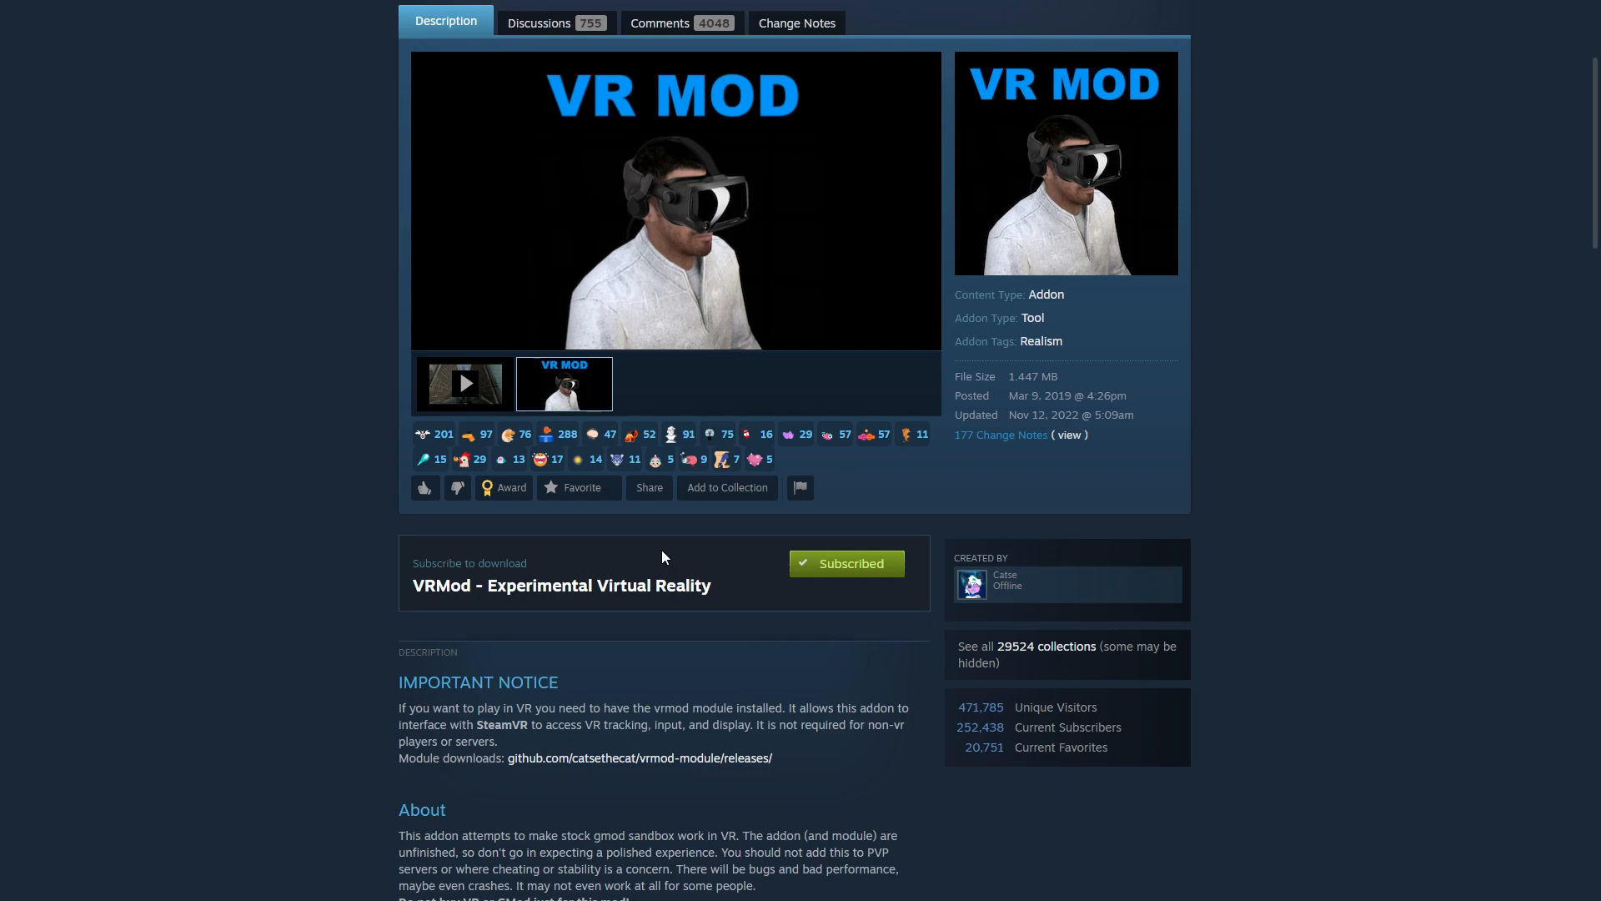
pyautogui.moveTo(318, 470)
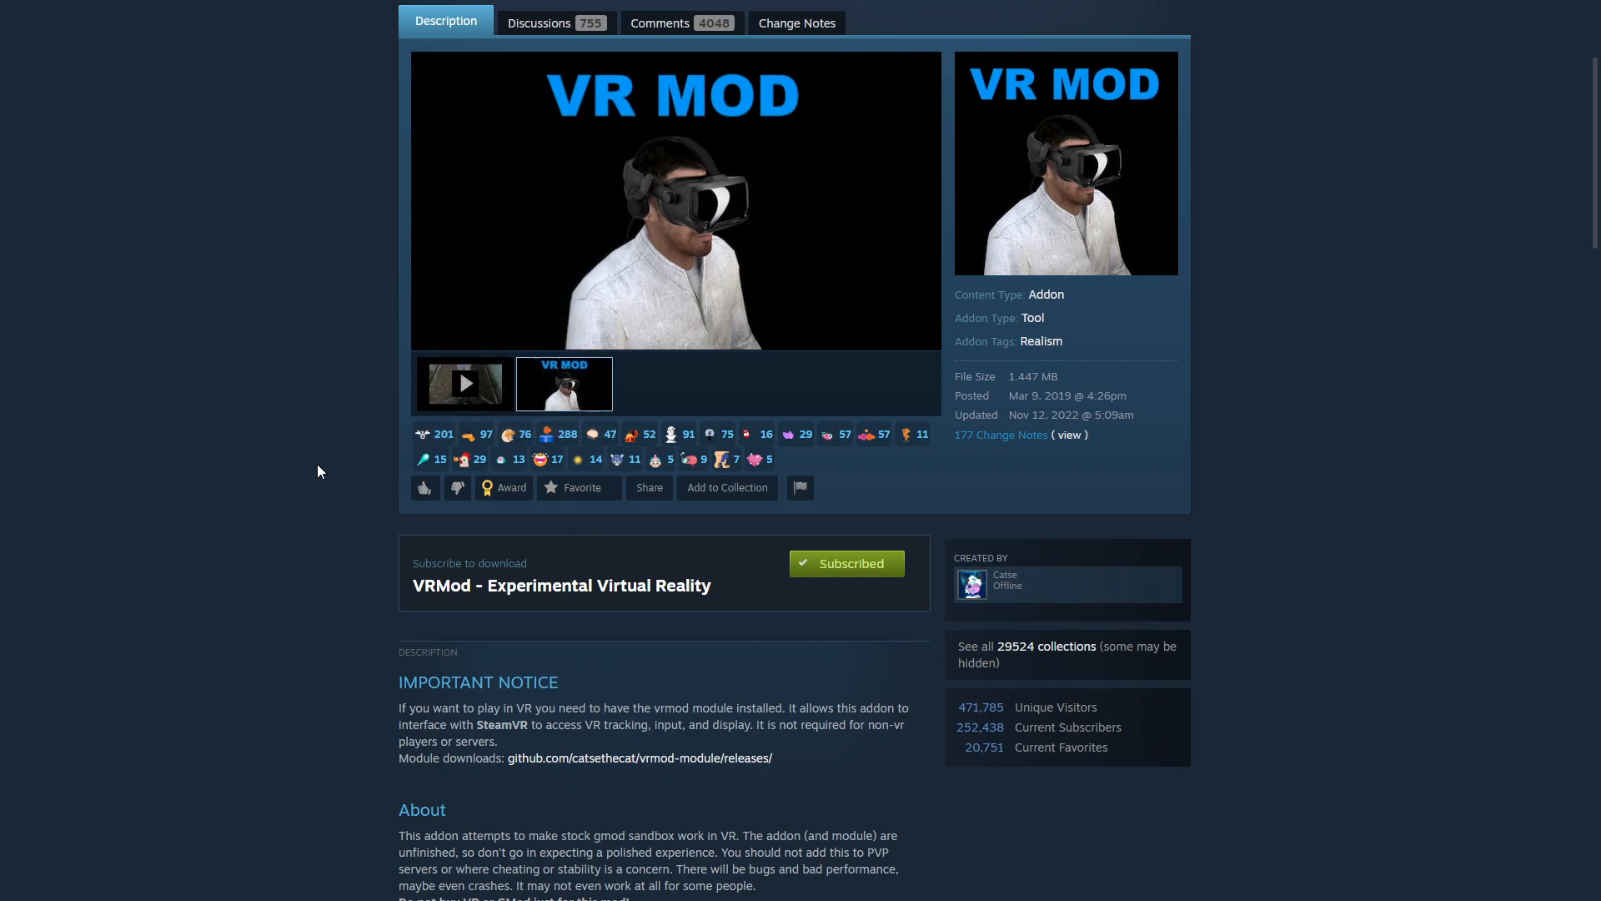
pyautogui.moveTo(290, 483)
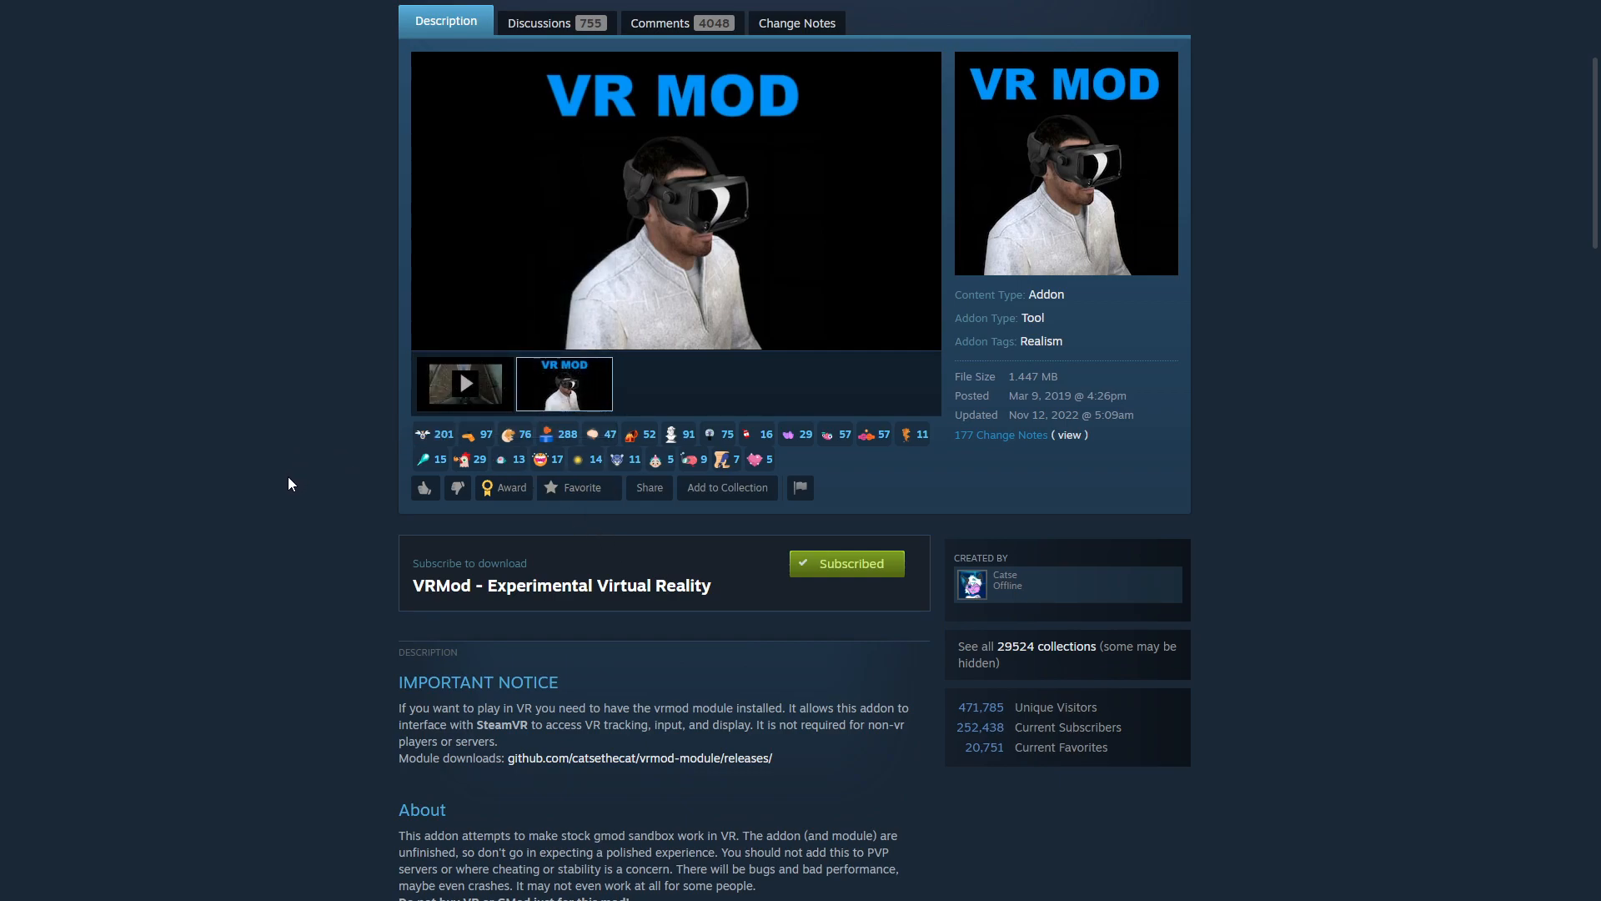
pyautogui.moveTo(329, 571)
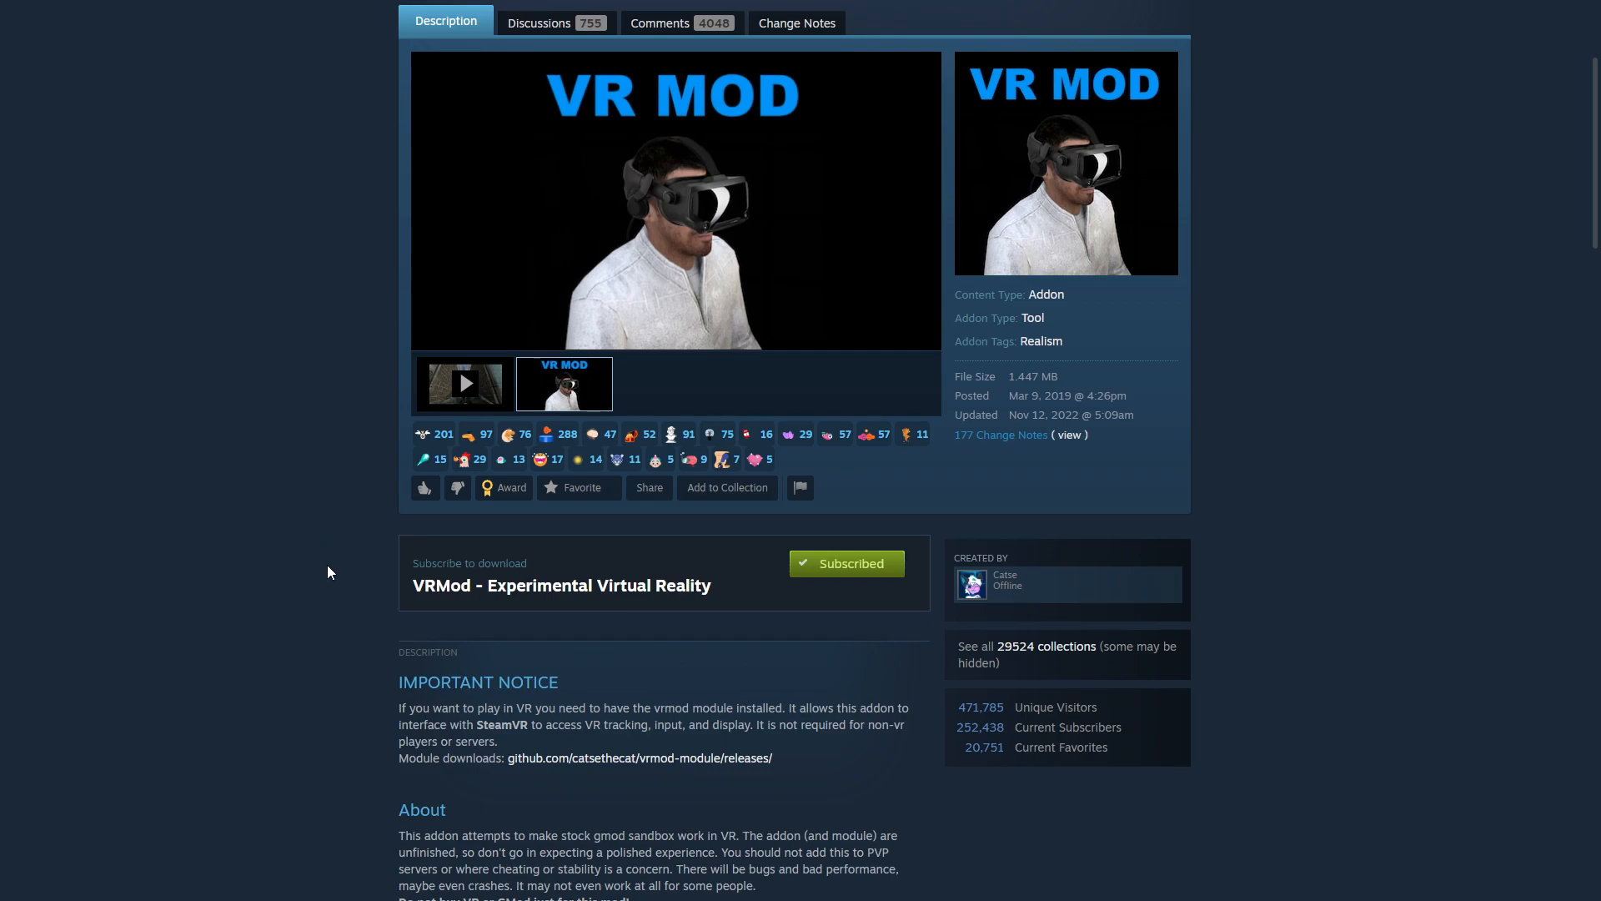
pyautogui.doubleClick(531, 585)
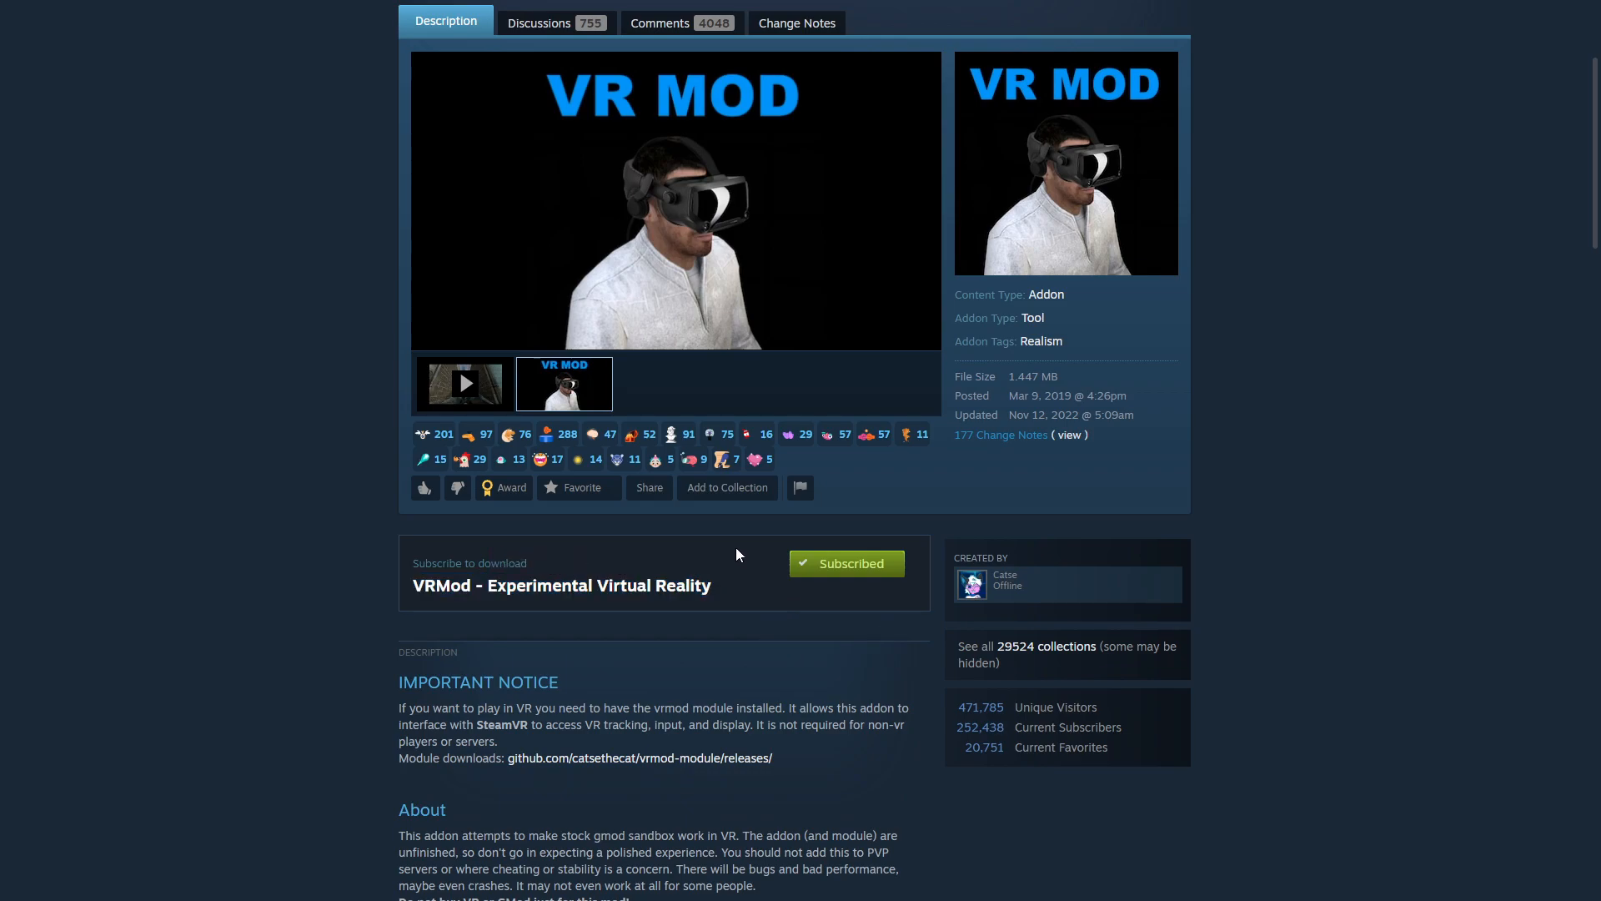
pyautogui.moveTo(742, 551)
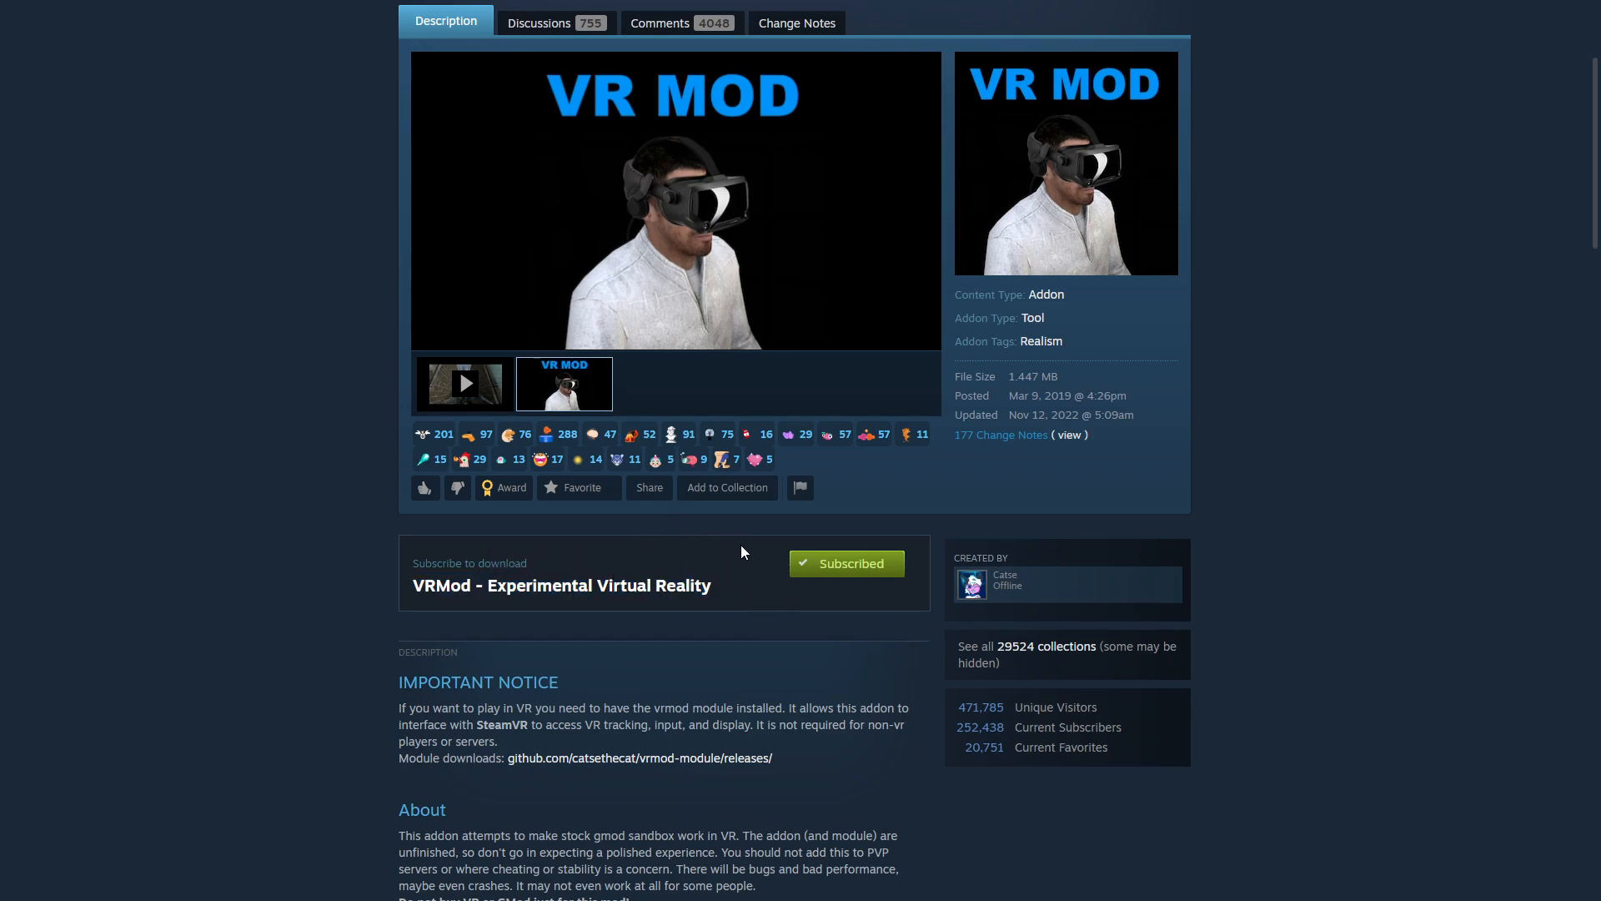
pyautogui.moveTo(703, 559)
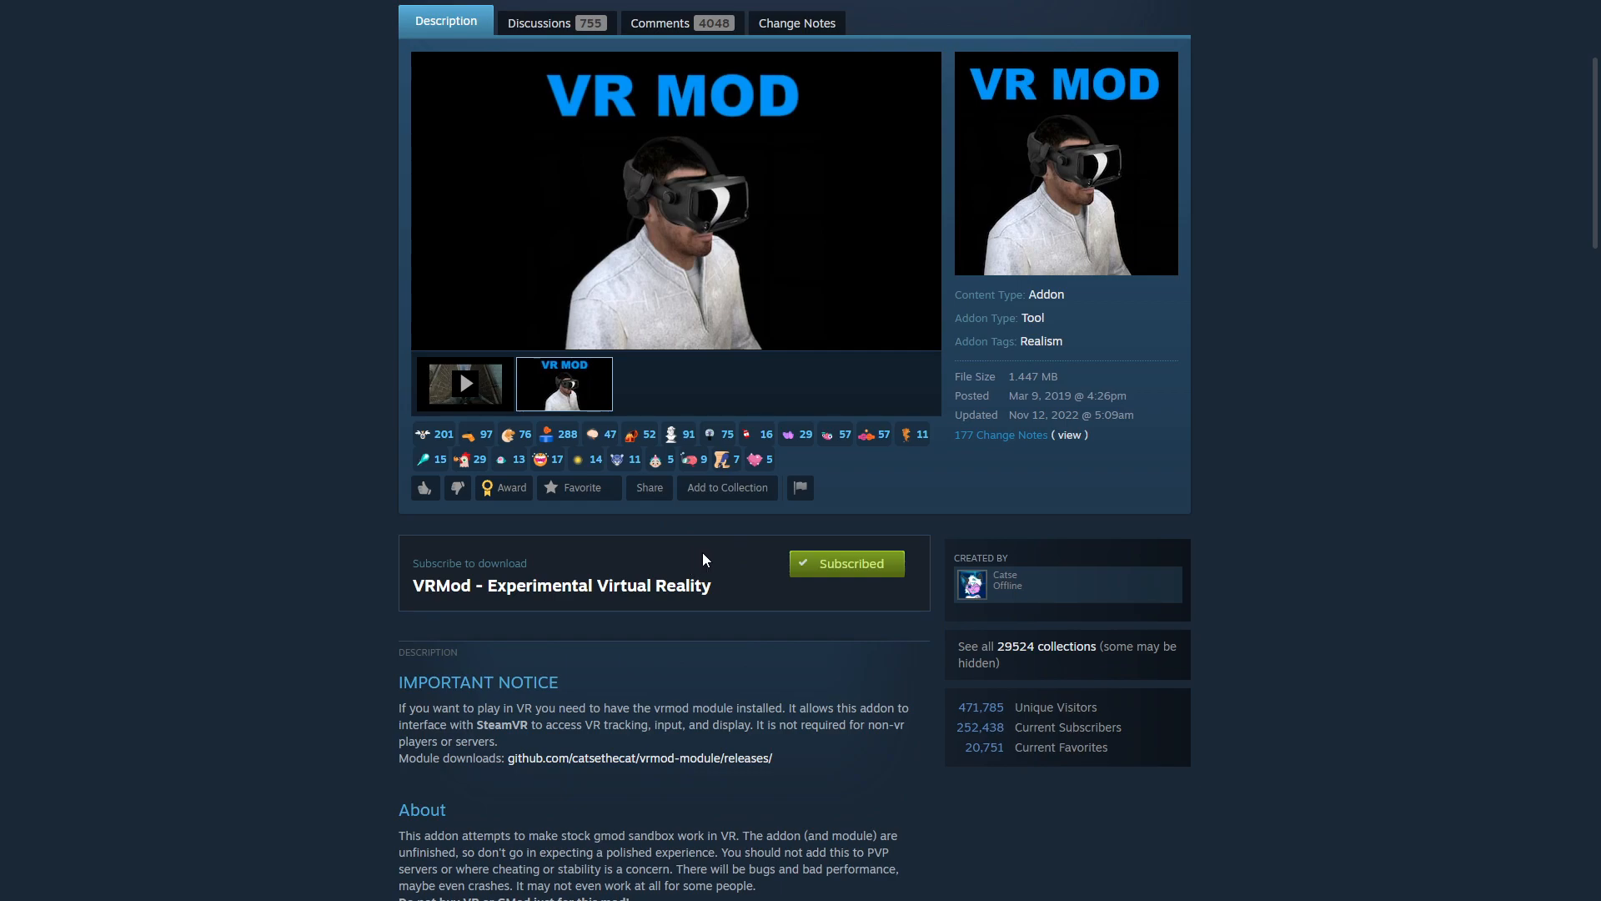
pyautogui.moveTo(881, 654)
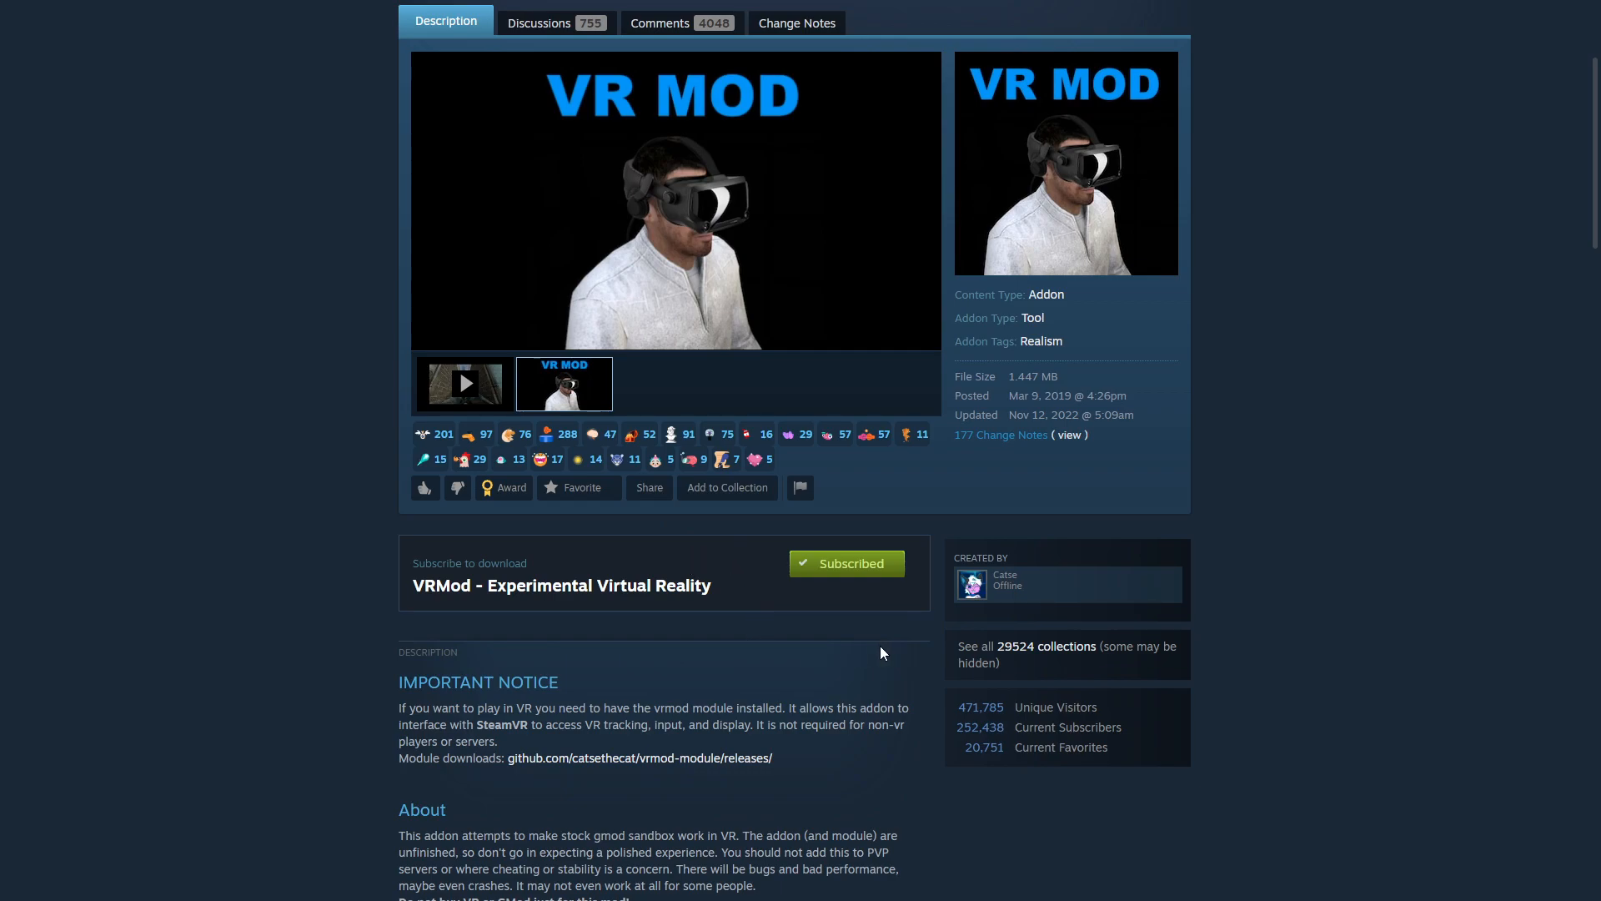